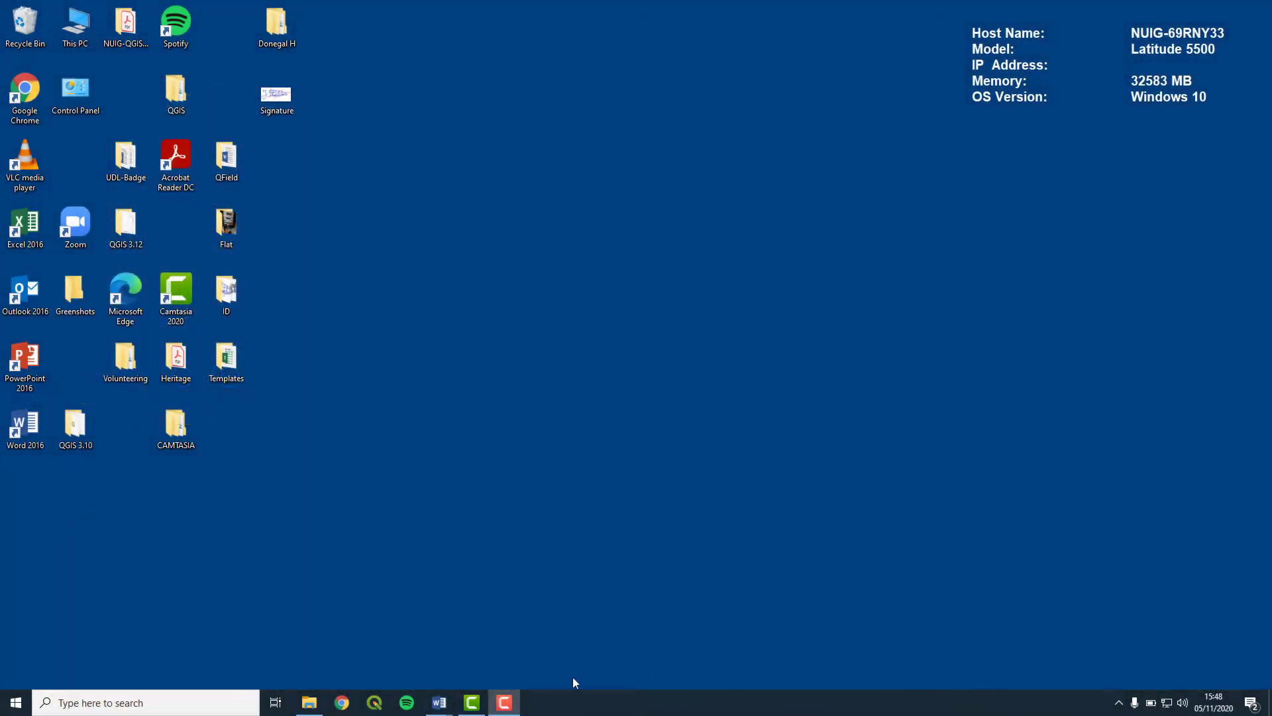
# Make a Desktop folder QGIS-FS holding Shapefiles and Workspaces subfolders.
pyautogui.click(308, 702)
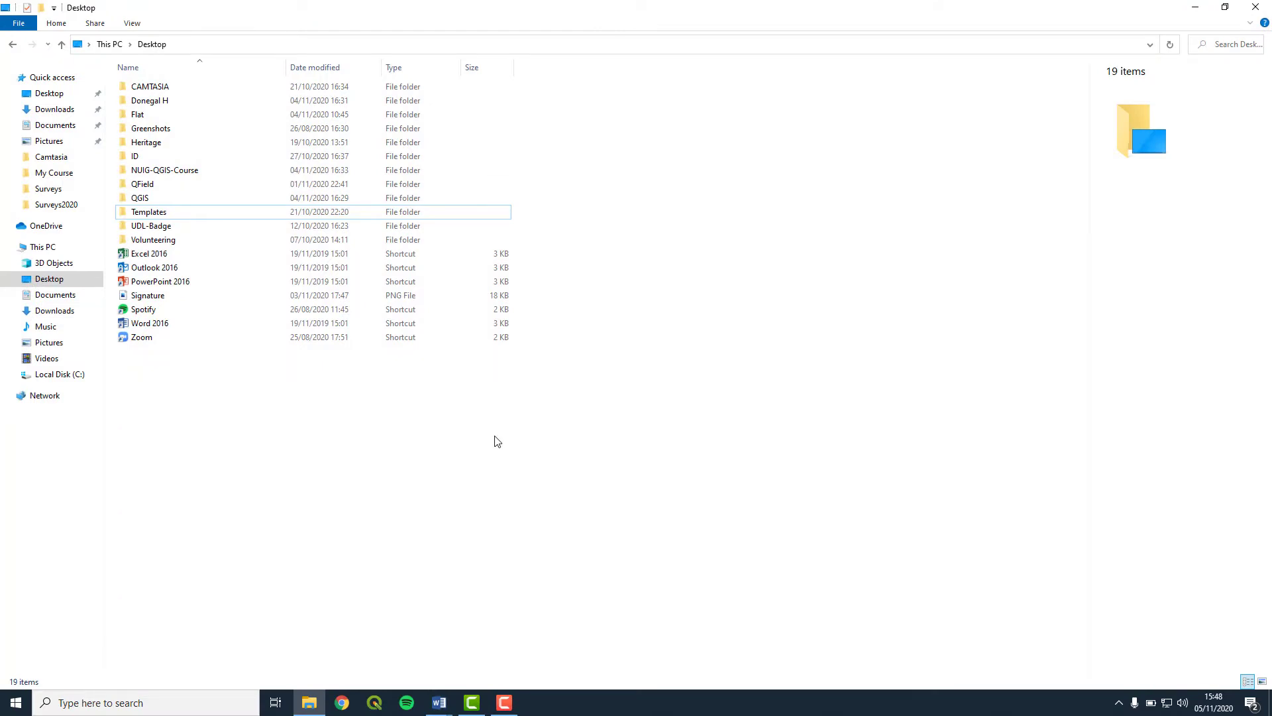
pyautogui.moveTo(284, 404)
pyautogui.write('QGIS-FS')
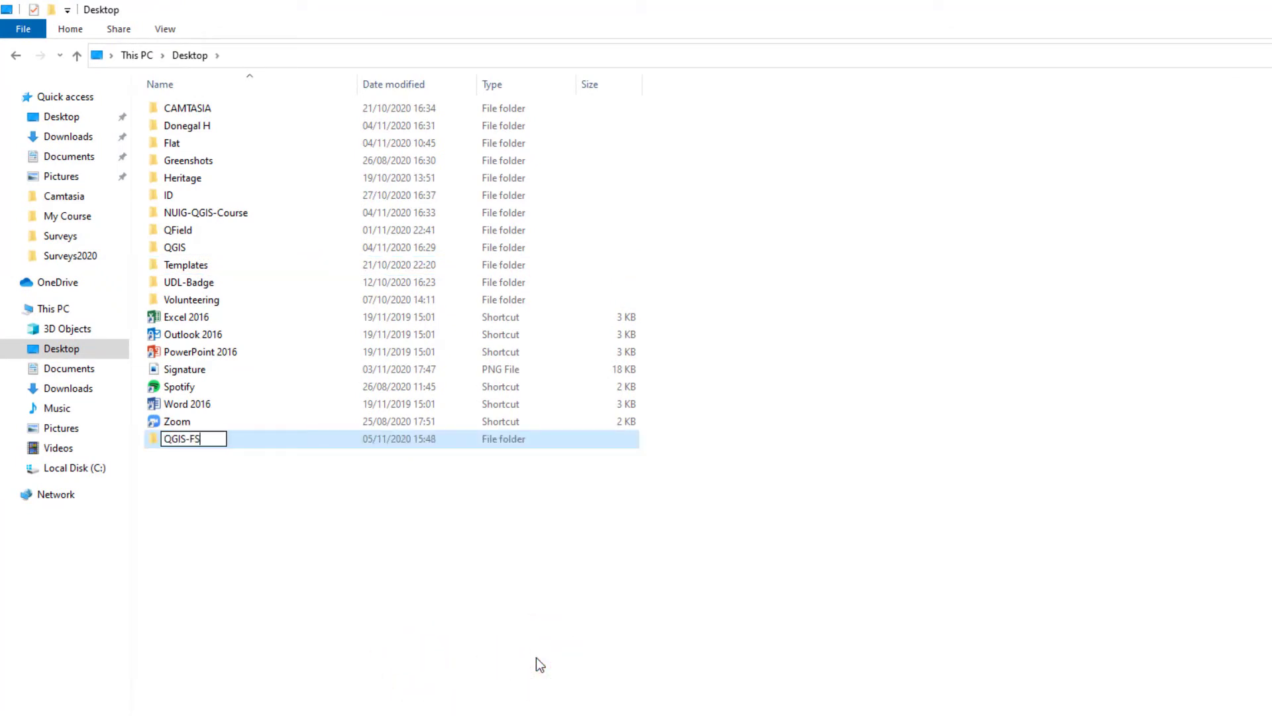
pyautogui.doubleClick(181, 438)
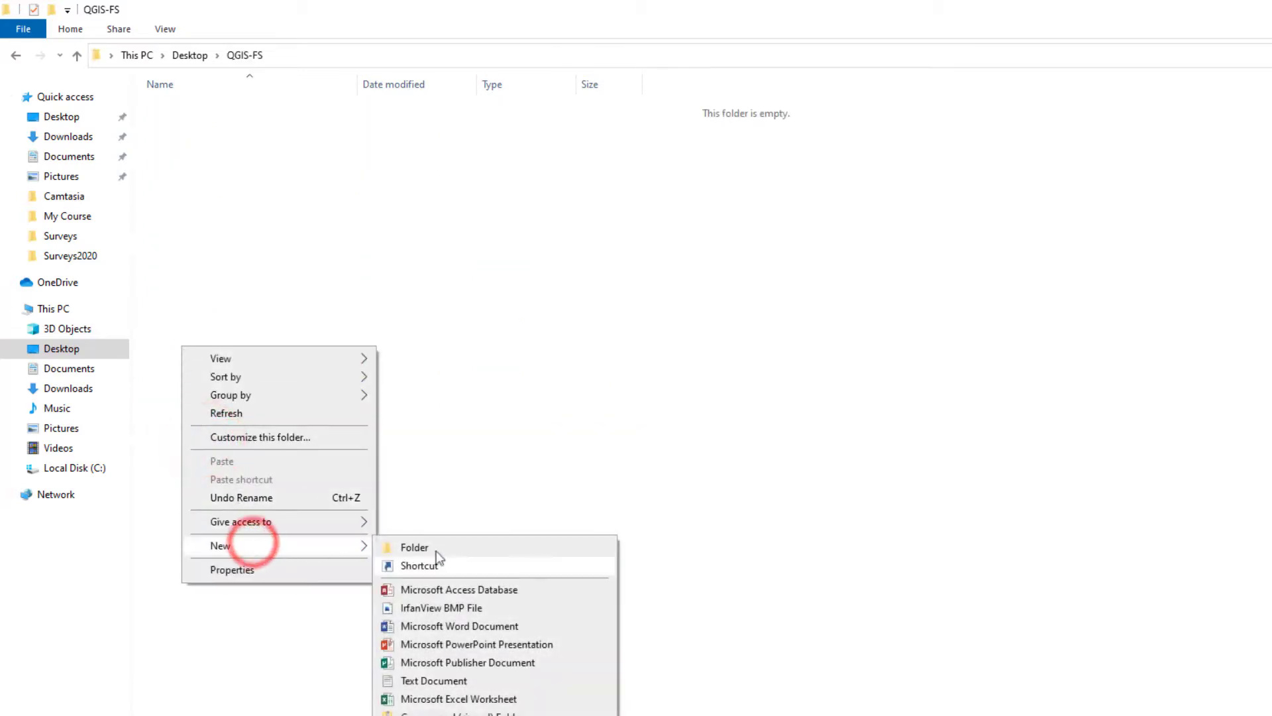
pyautogui.click(413, 546)
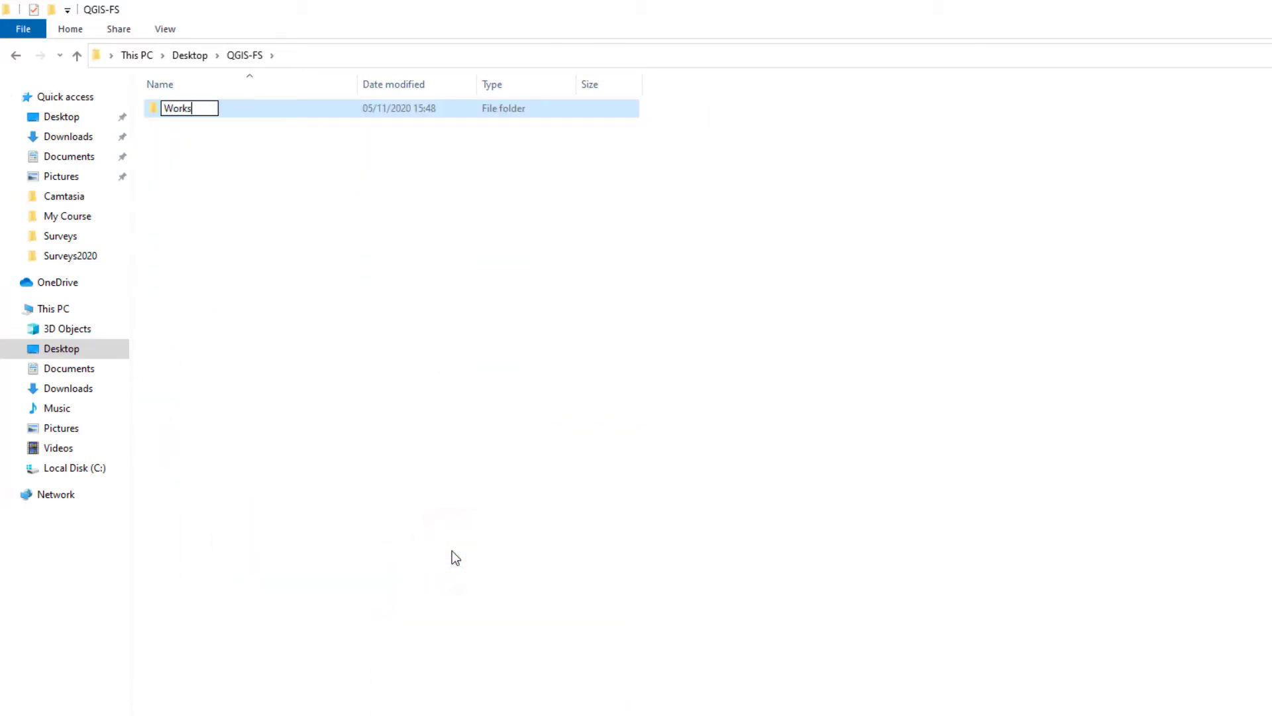
pyautogui.rightClick(454, 557)
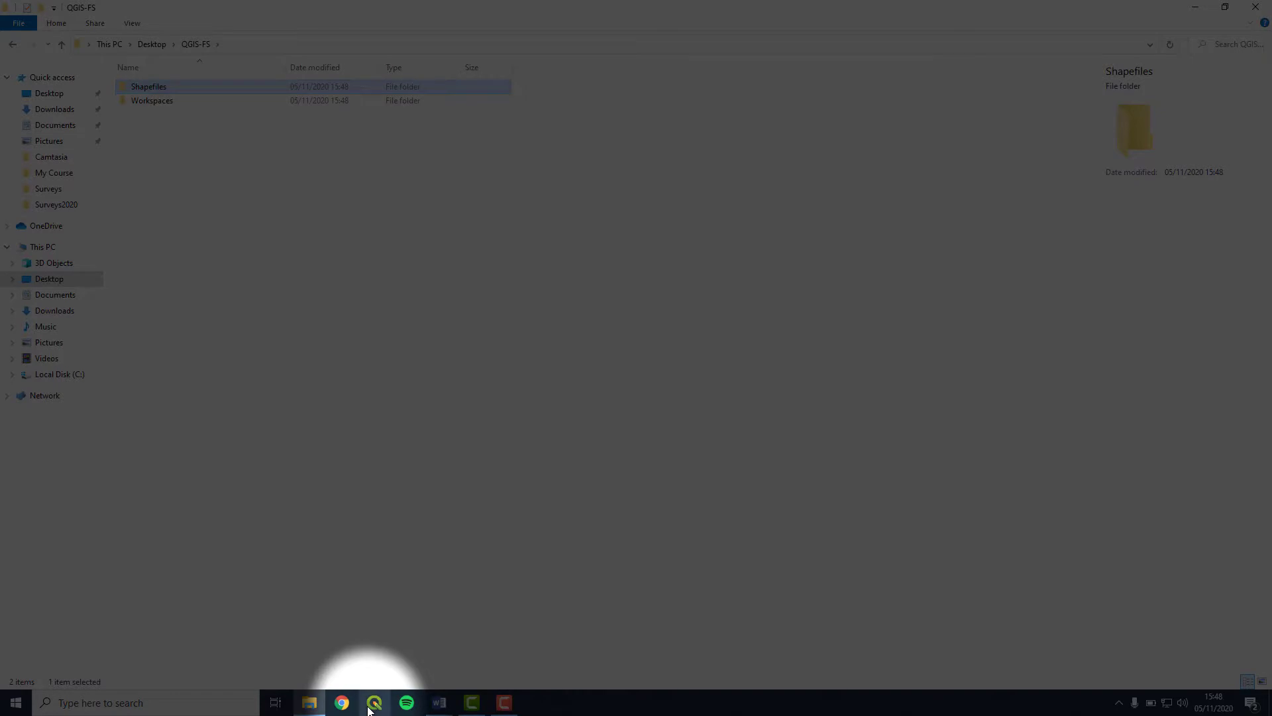
# Launch QGIS 3 from the Start menu's app list under Q.
pyautogui.click(14, 702)
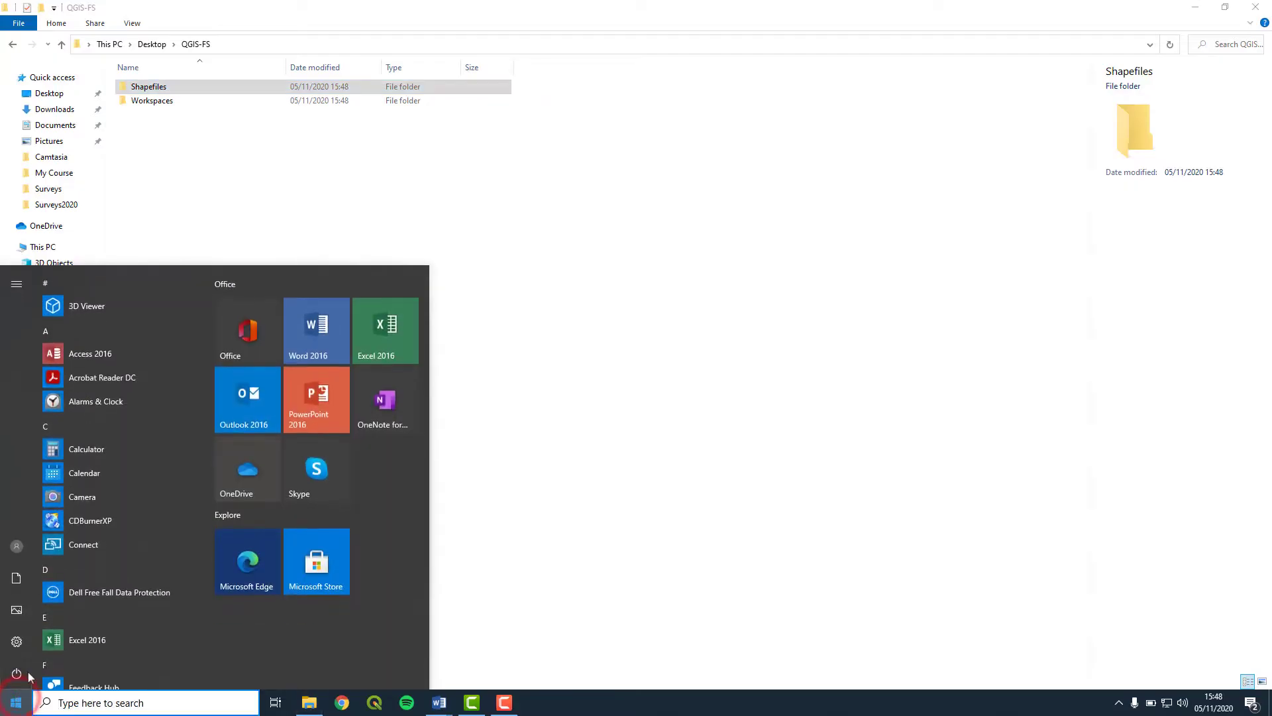
pyautogui.scroll(-3)
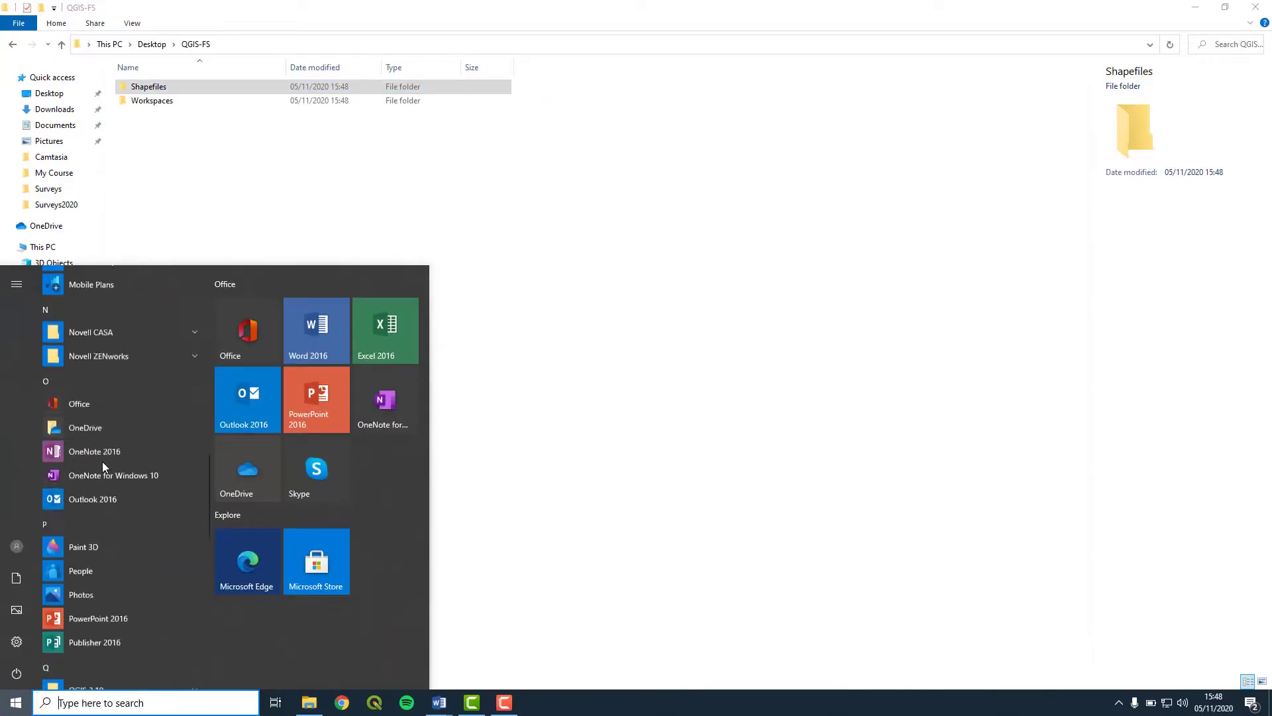
pyautogui.scroll(-3)
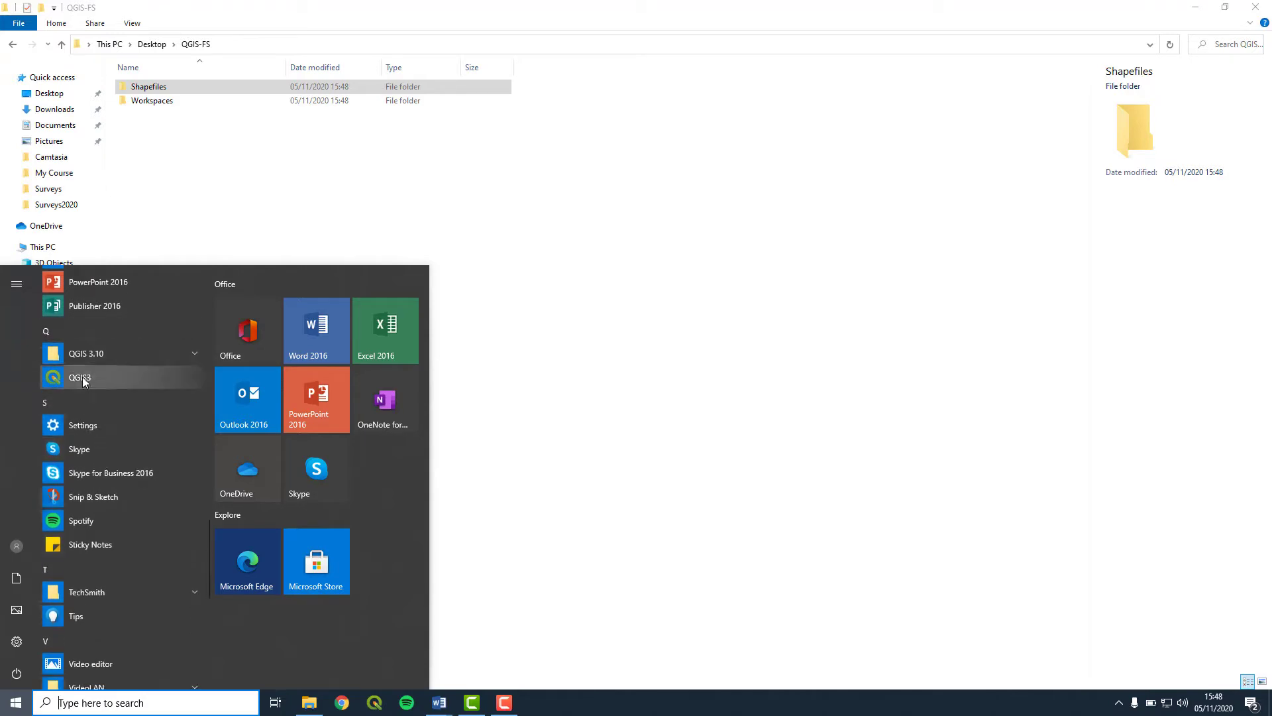
pyautogui.click(80, 377)
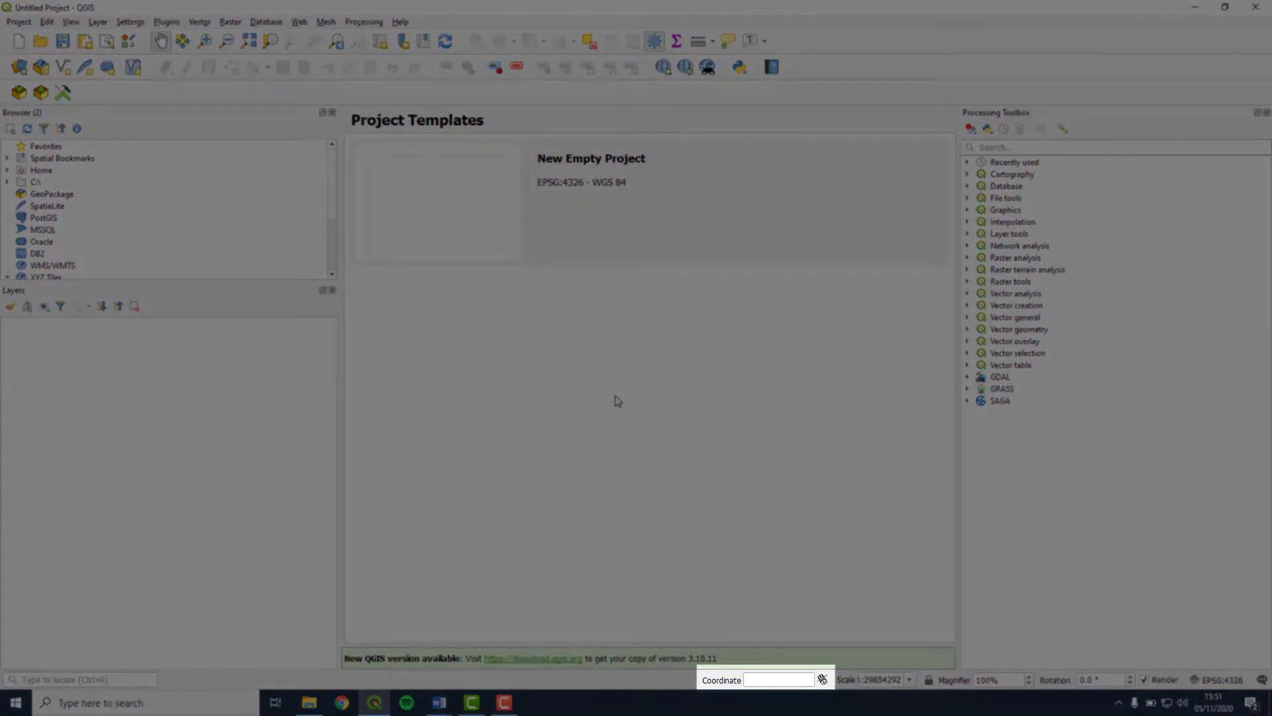
# Load the World Map layer by entering 'world' in the status-bar Coordinate box.
pyautogui.click(779, 680)
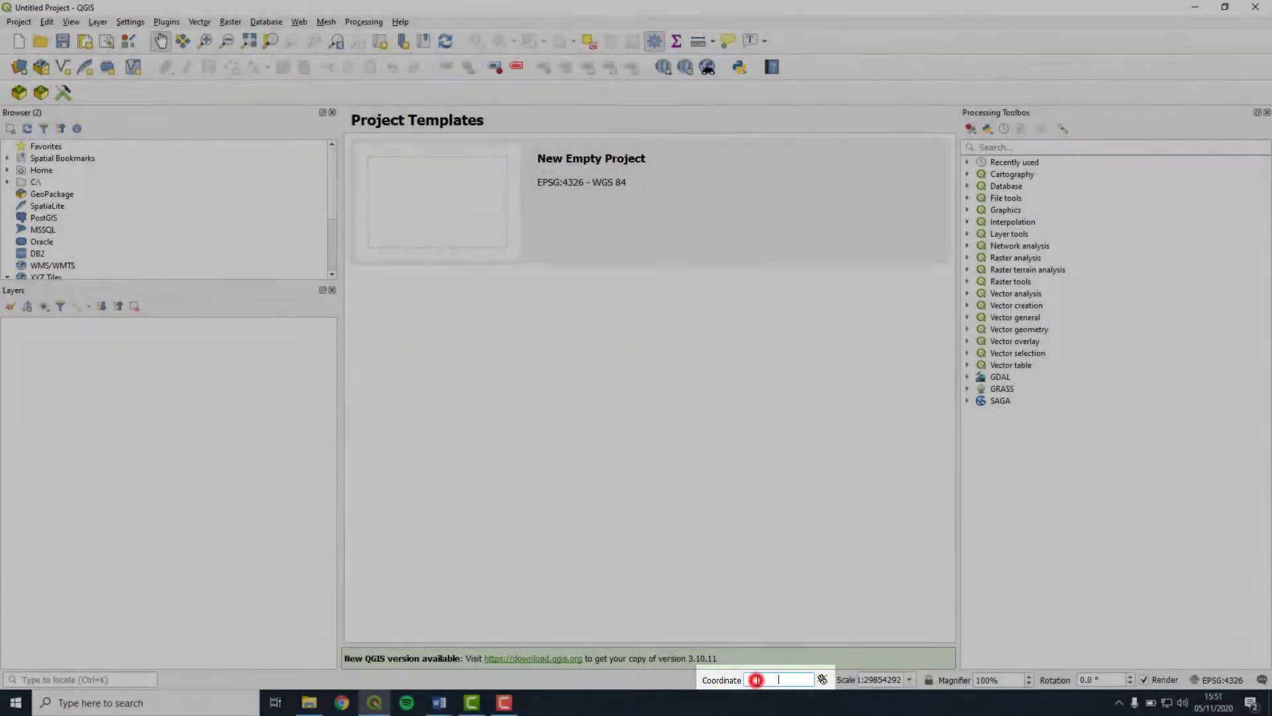
pyautogui.write('world')
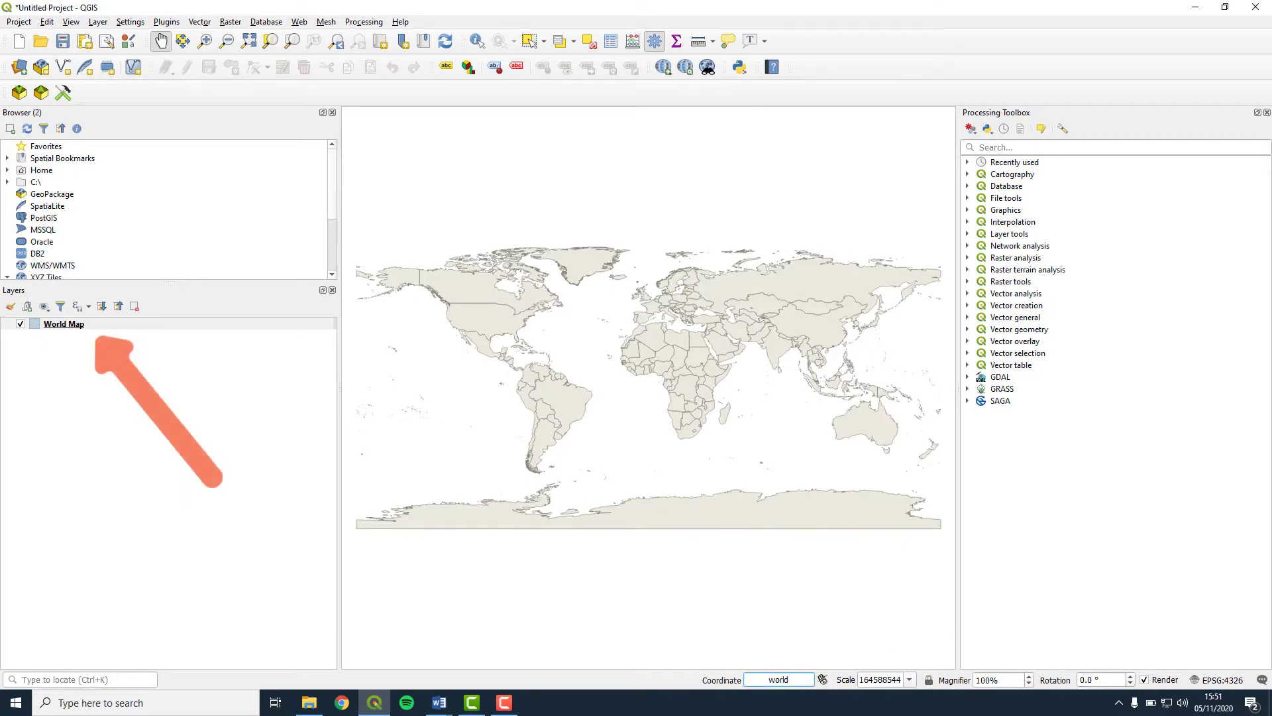
pyautogui.moveTo(557, 366)
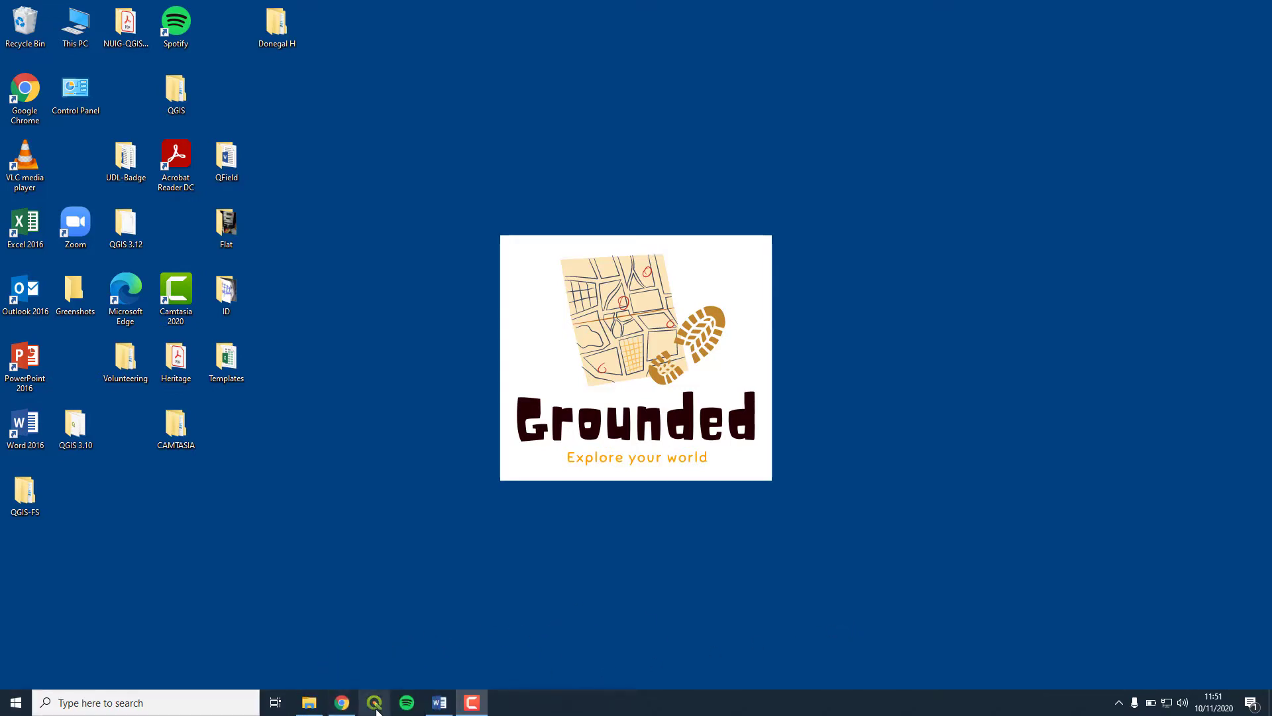
# Bring QGIS back from the taskbar with a fresh untitled project.
pyautogui.click(374, 701)
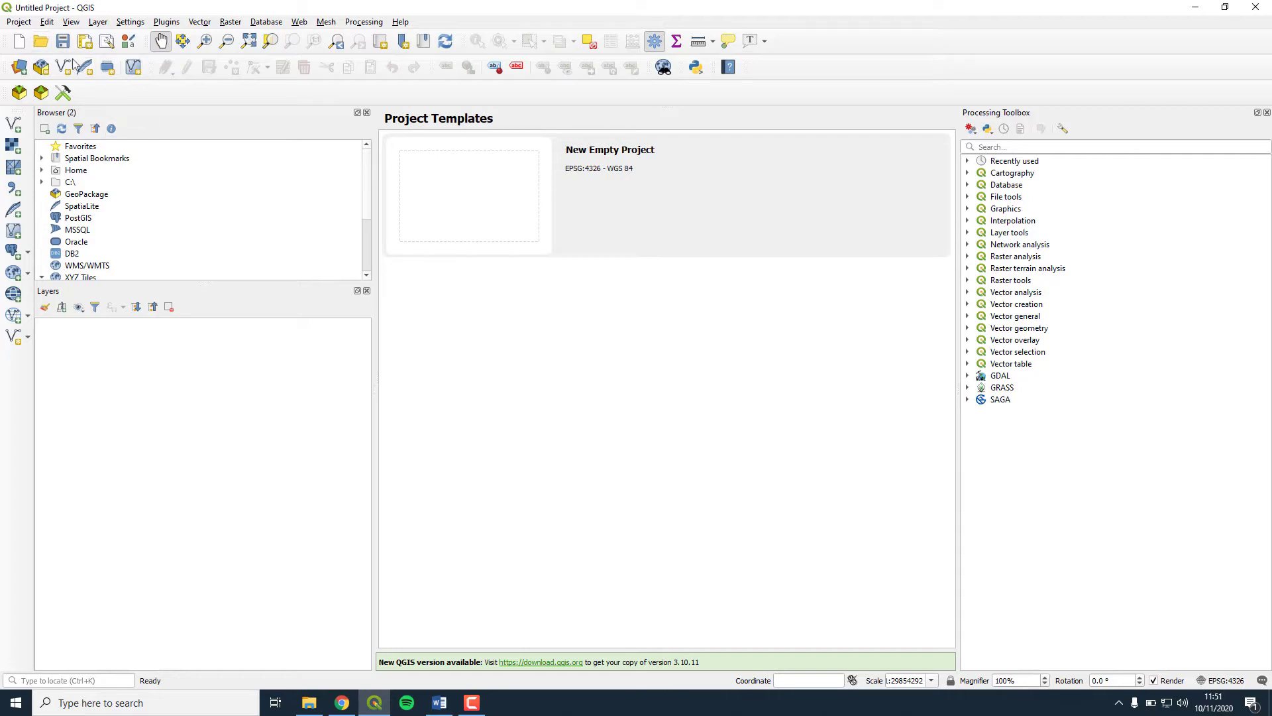
# Save the project as School-Location in Desktop > QGIS-FS > Workspaces.
pyautogui.click(18, 21)
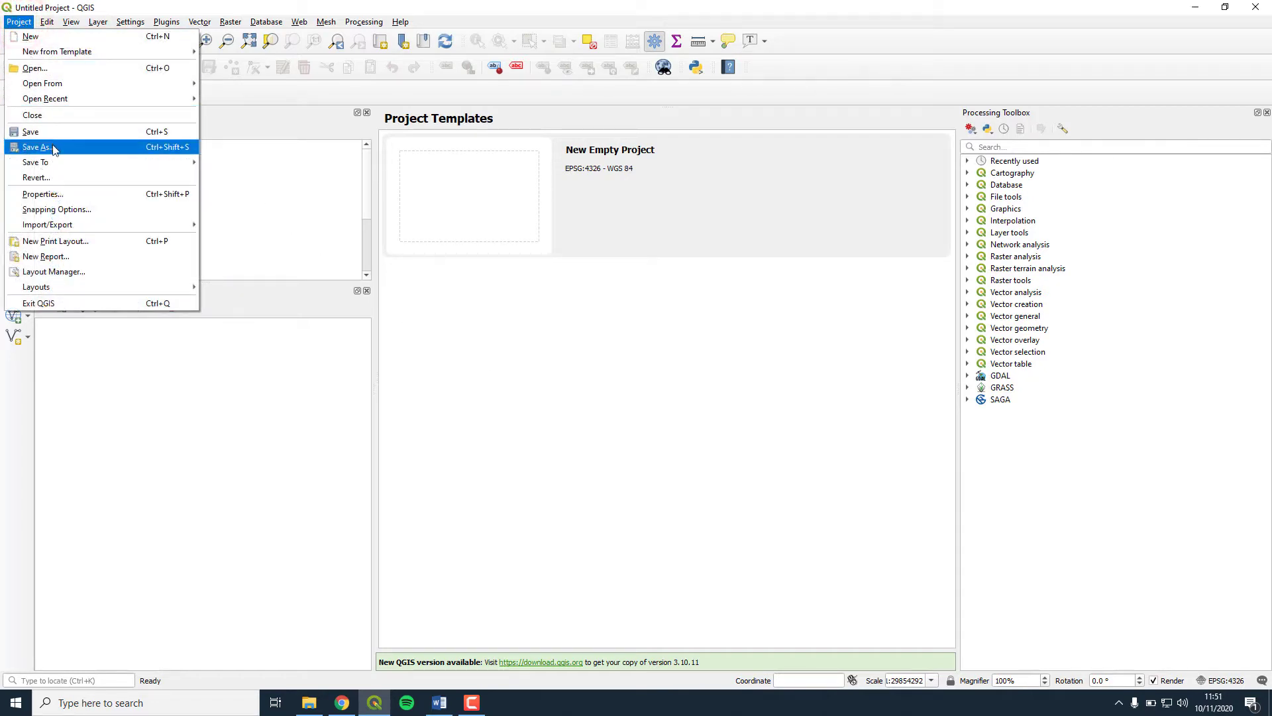
pyautogui.click(38, 147)
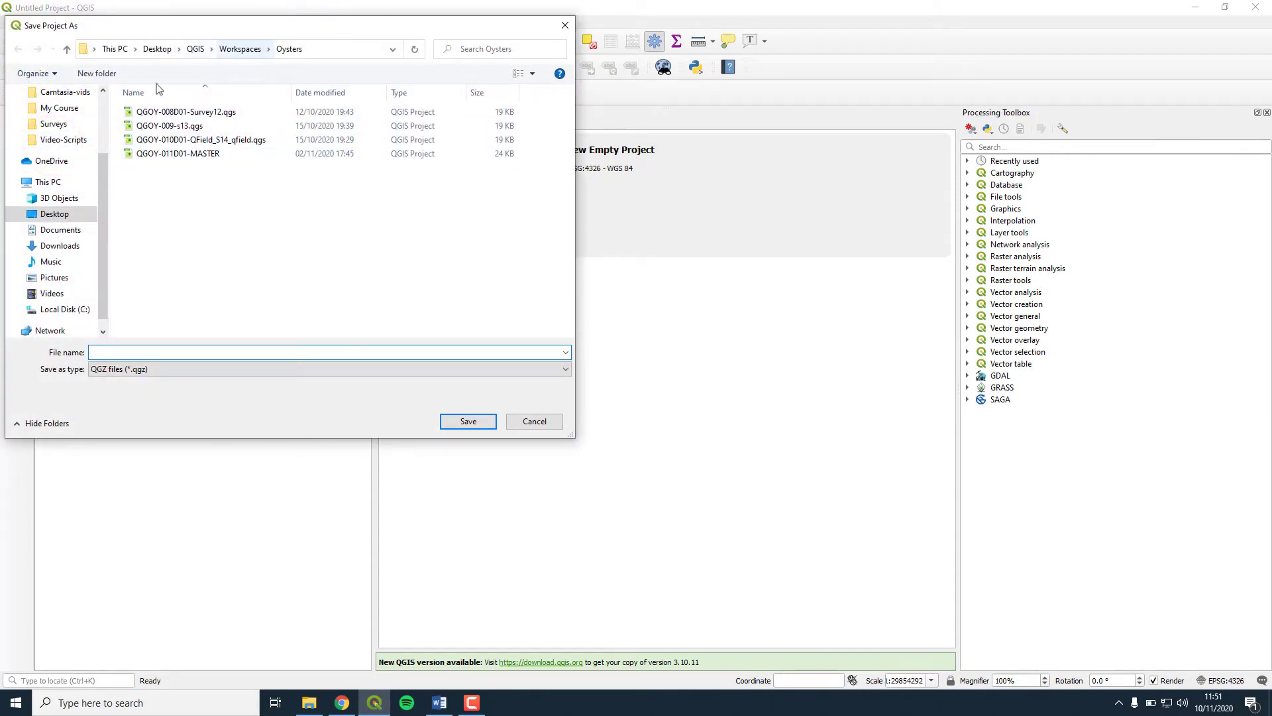
pyautogui.click(156, 48)
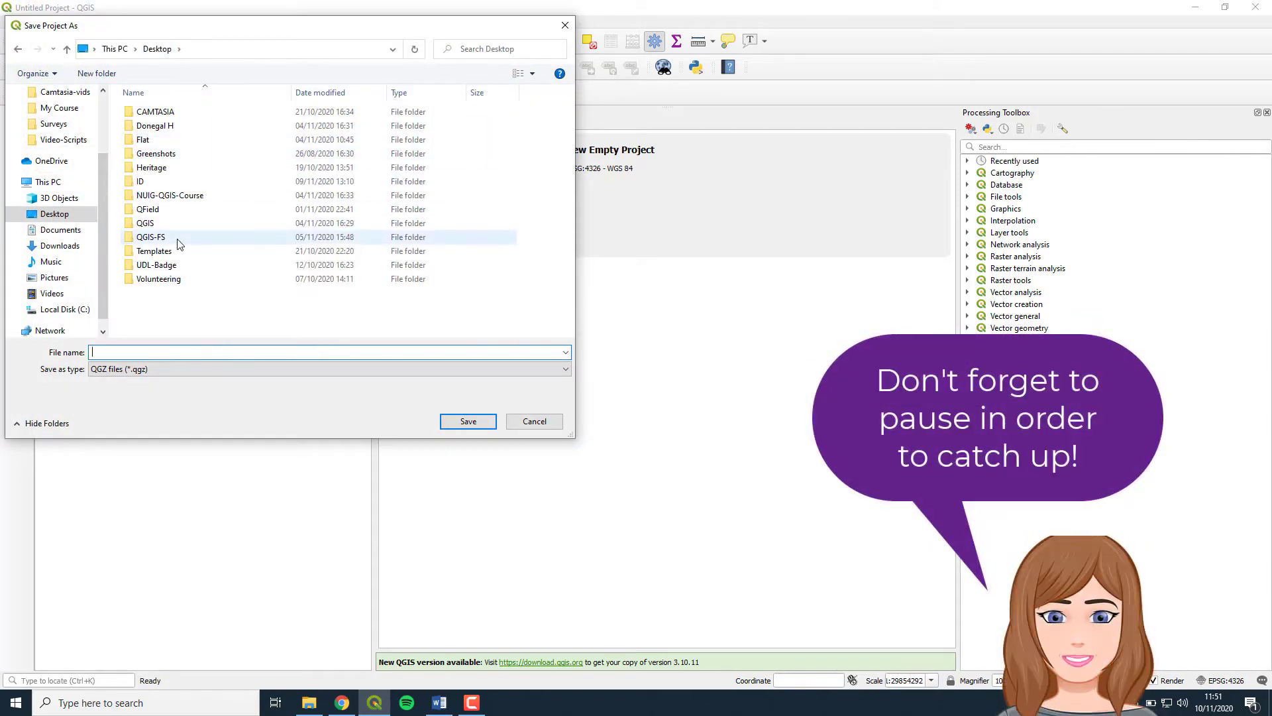
pyautogui.doubleClick(151, 236)
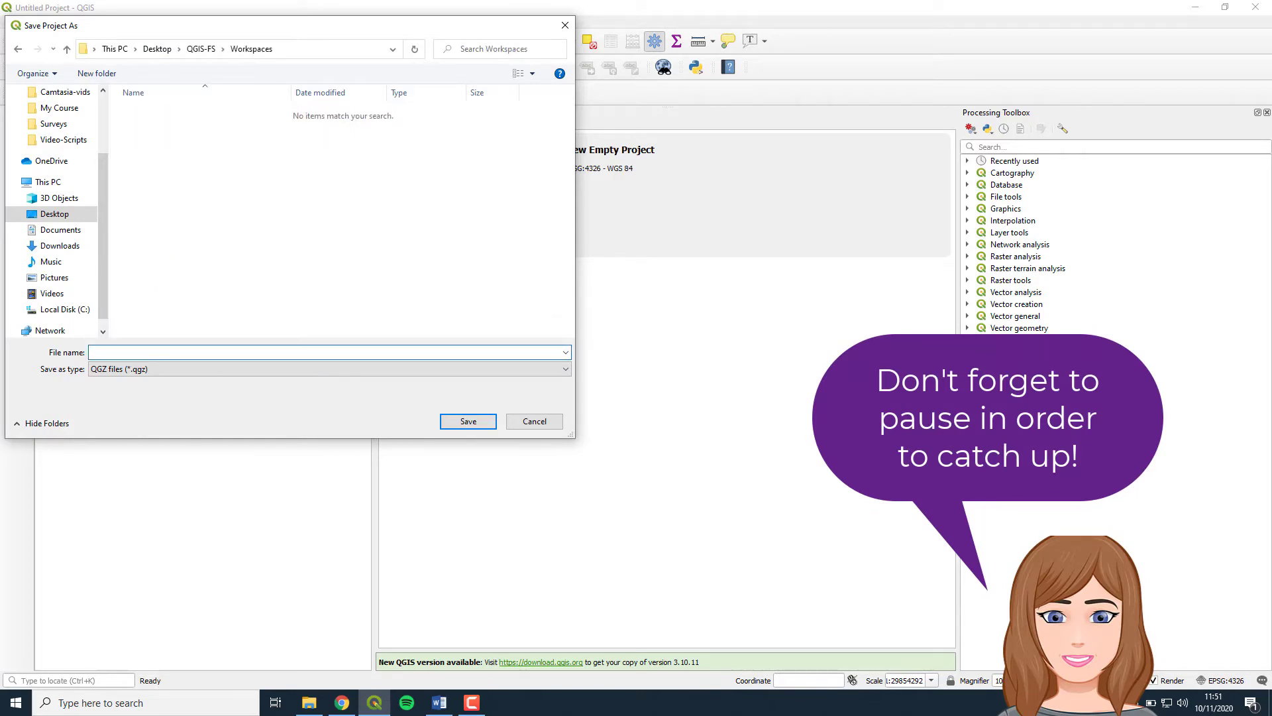
pyautogui.click(325, 351)
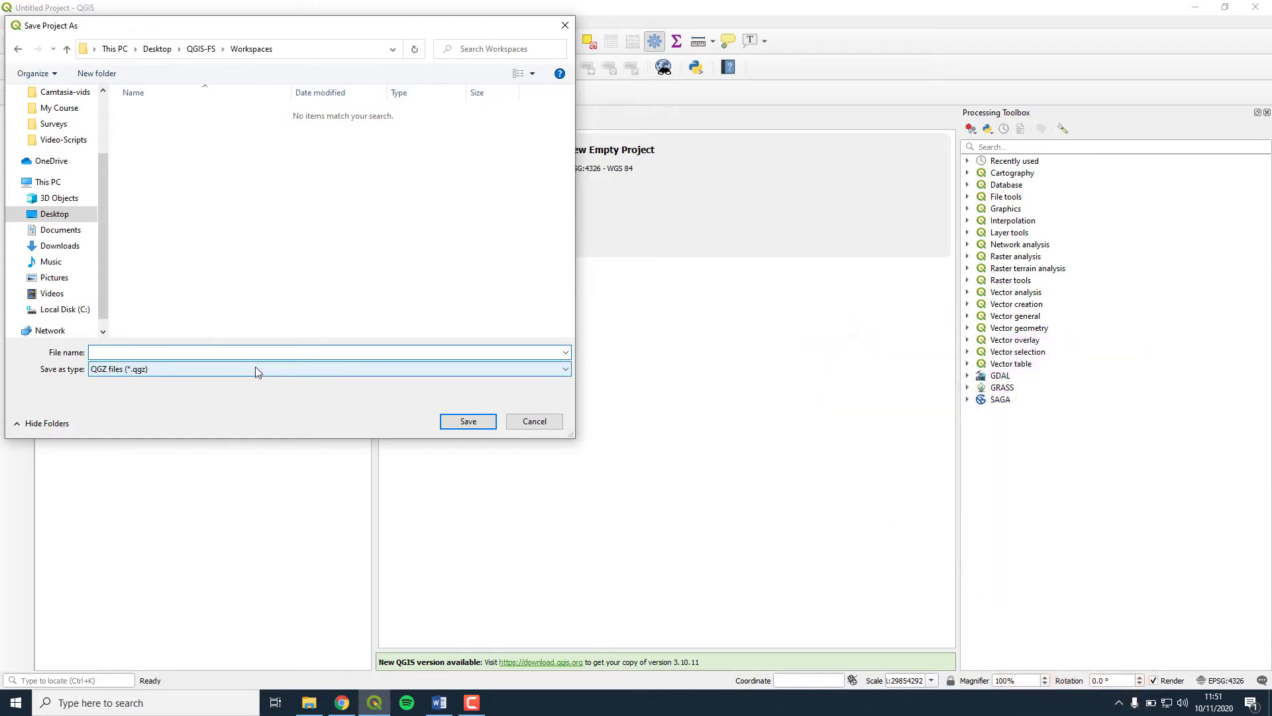
pyautogui.write('School-Location')
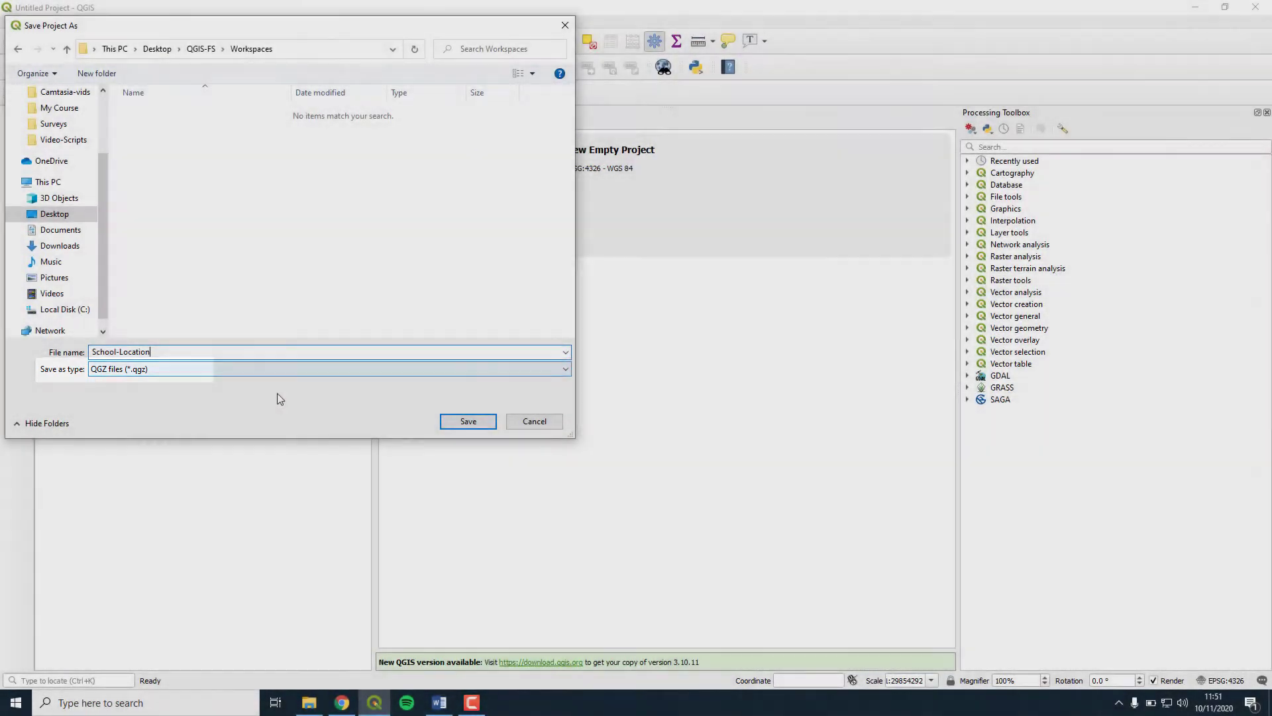
pyautogui.click(469, 422)
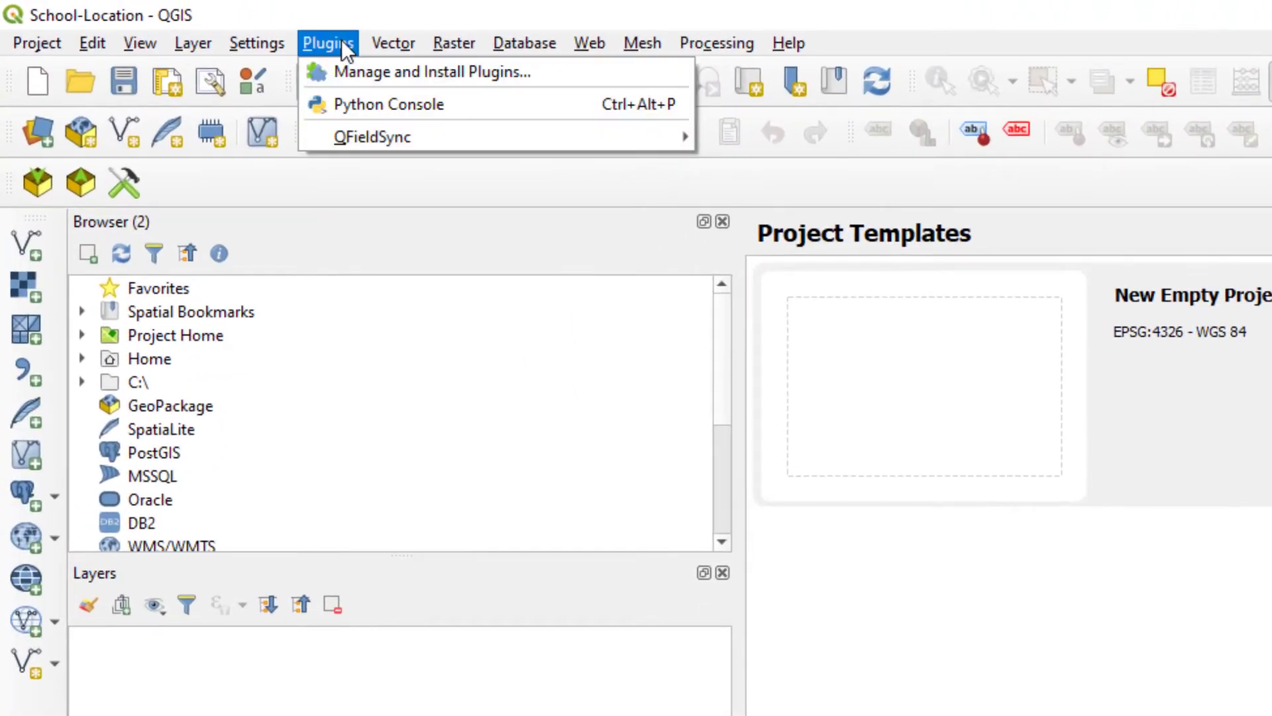
pyautogui.moveTo(430, 71)
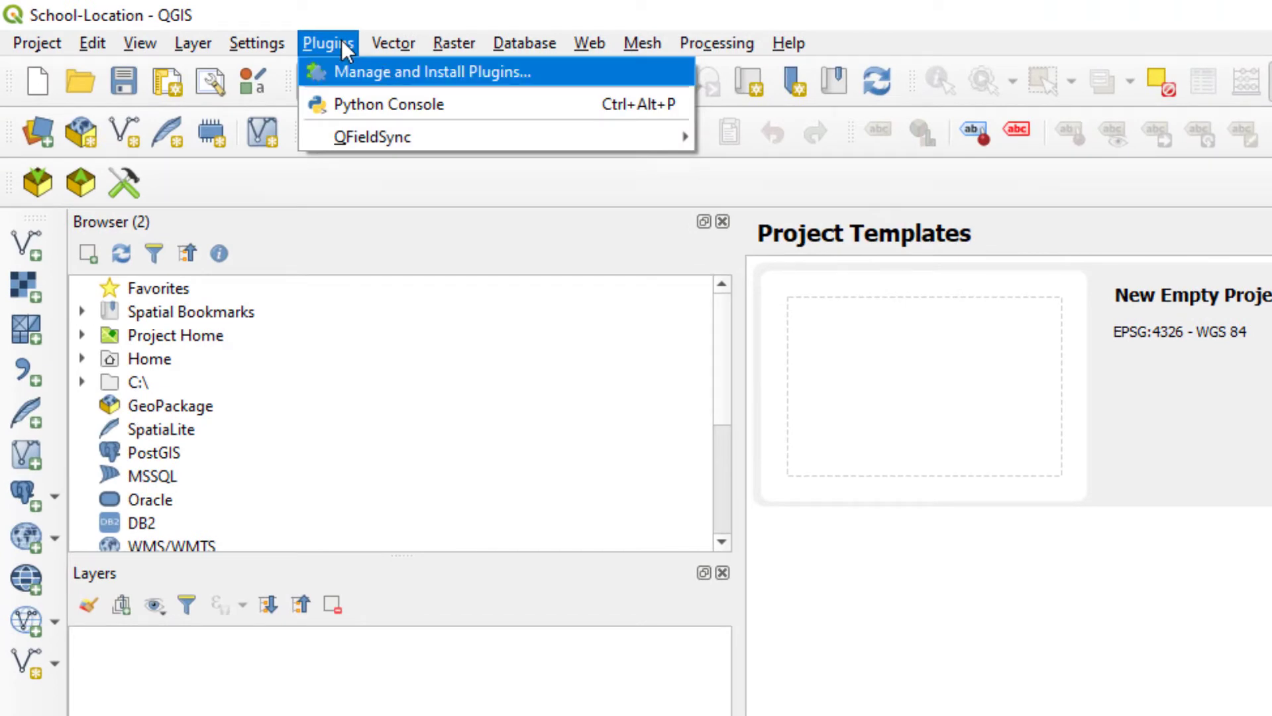
pyautogui.moveTo(558, 86)
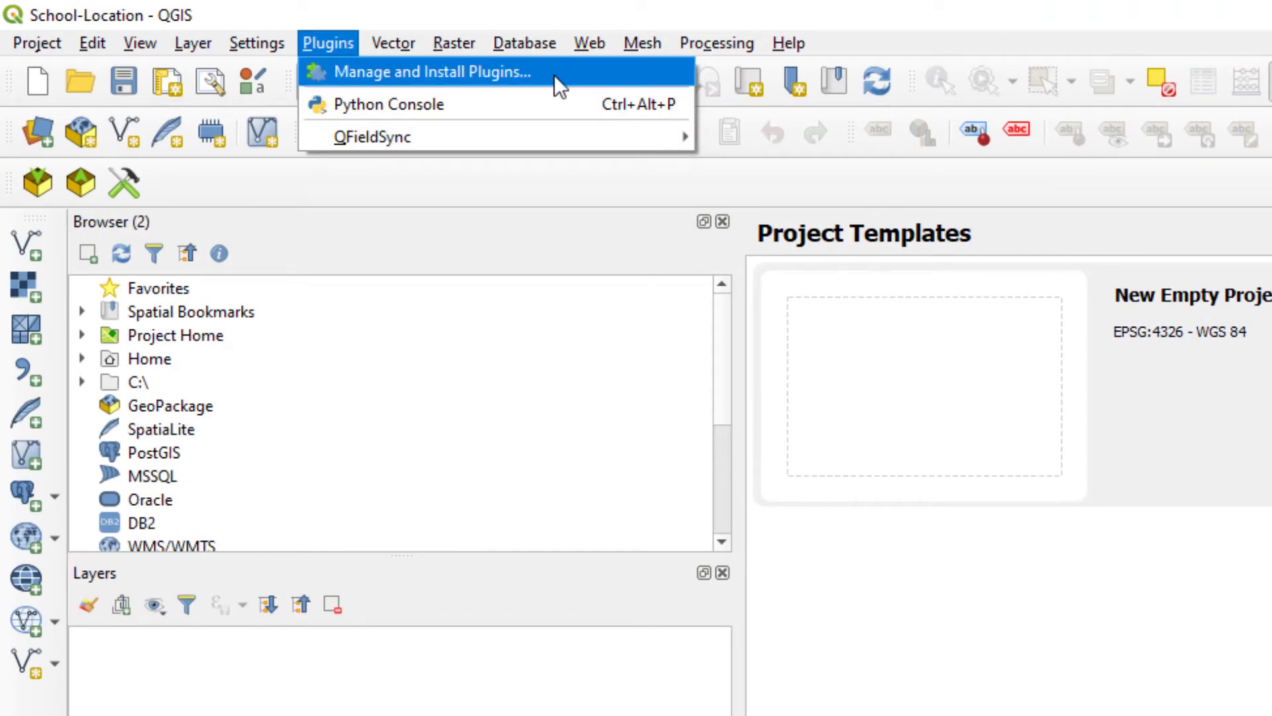
# Search 'Quickmap', install the QuickMapServices plugin, and close the plugin manager.
pyautogui.click(430, 73)
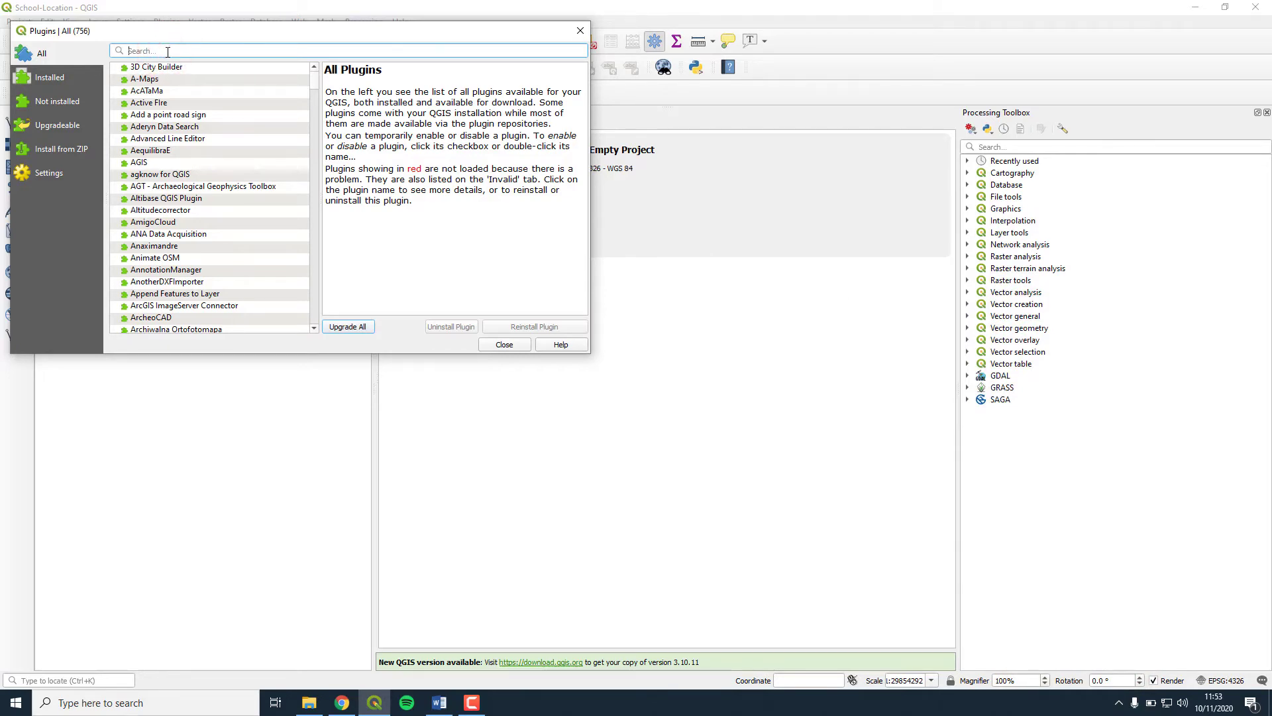
pyautogui.write('Quickma')
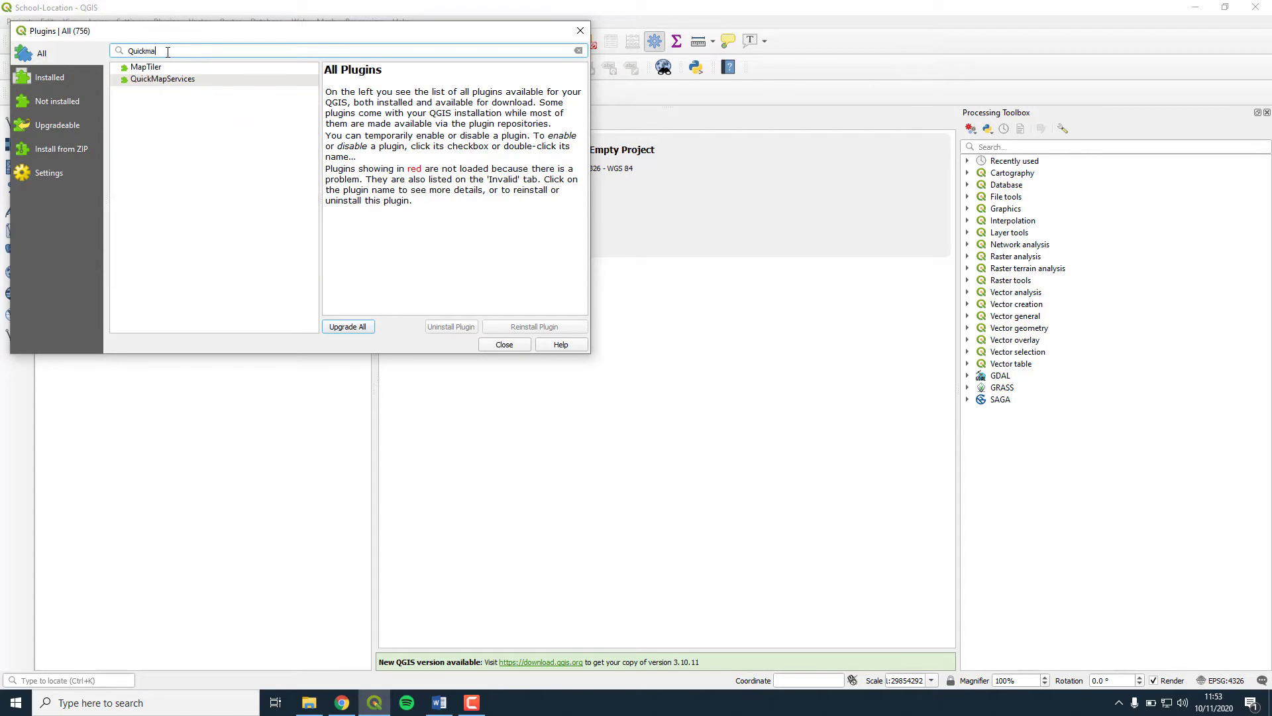
pyautogui.write('Quickmap')
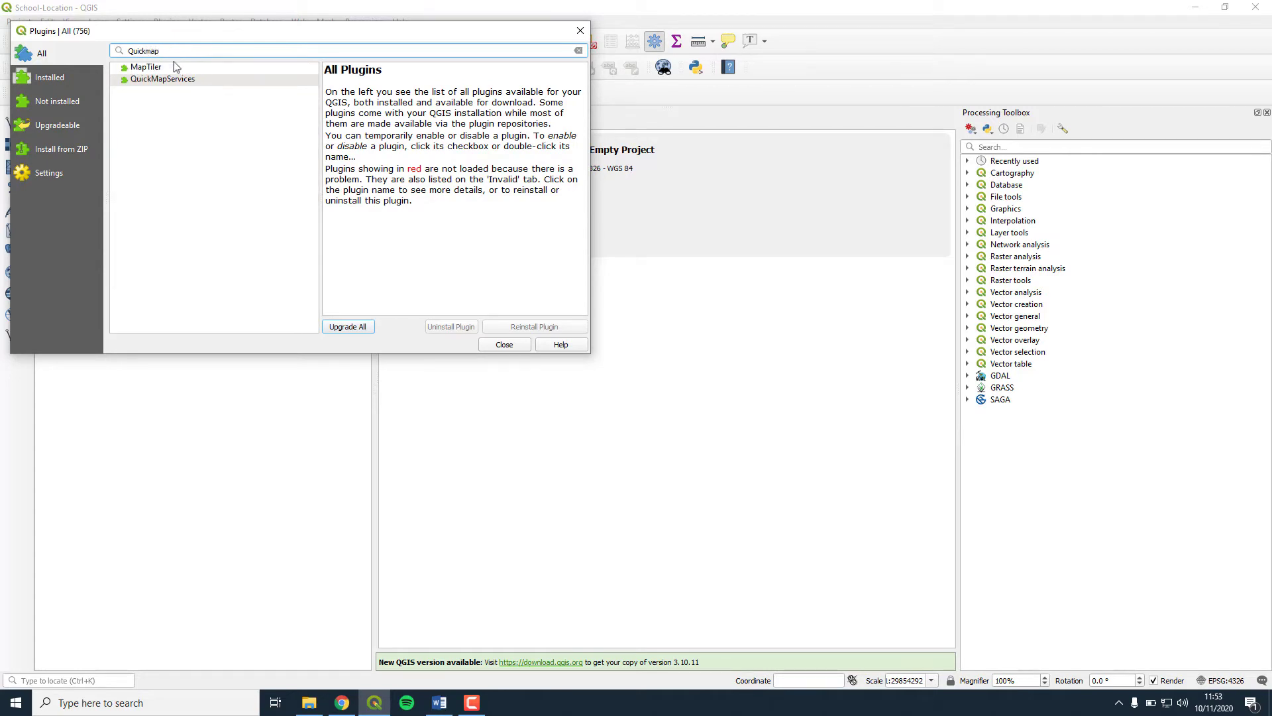
pyautogui.click(162, 79)
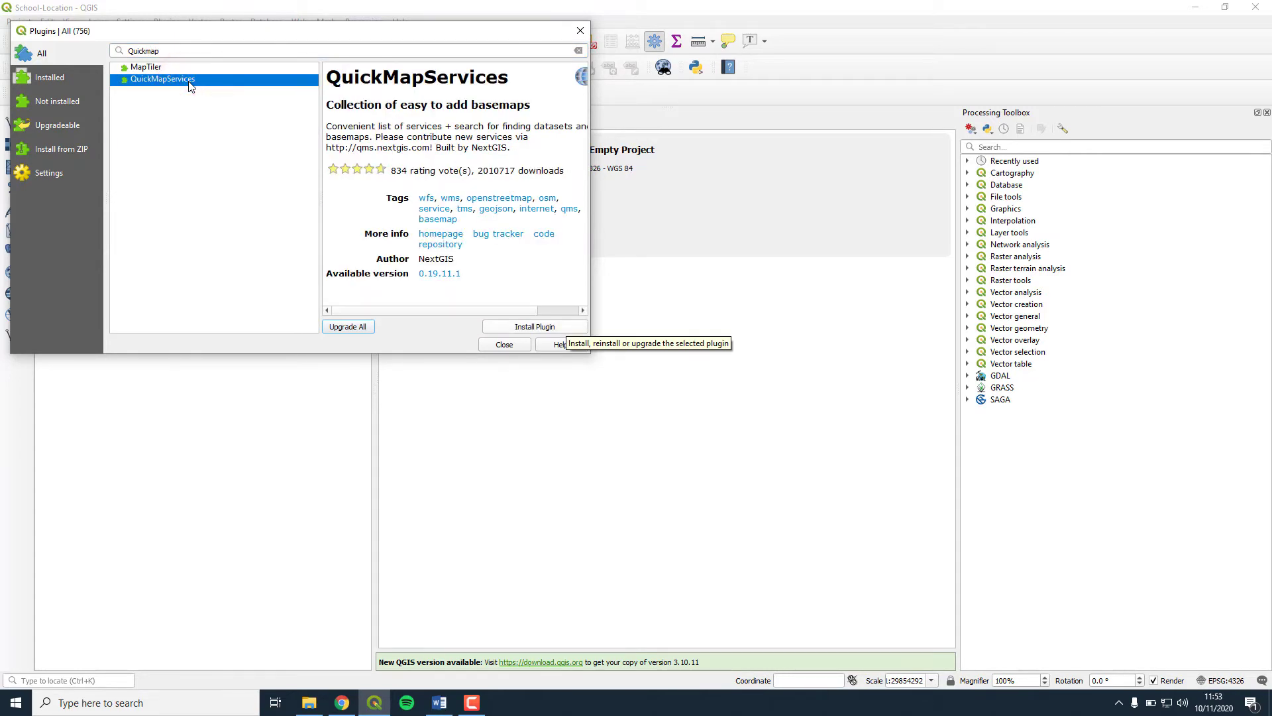
pyautogui.click(534, 326)
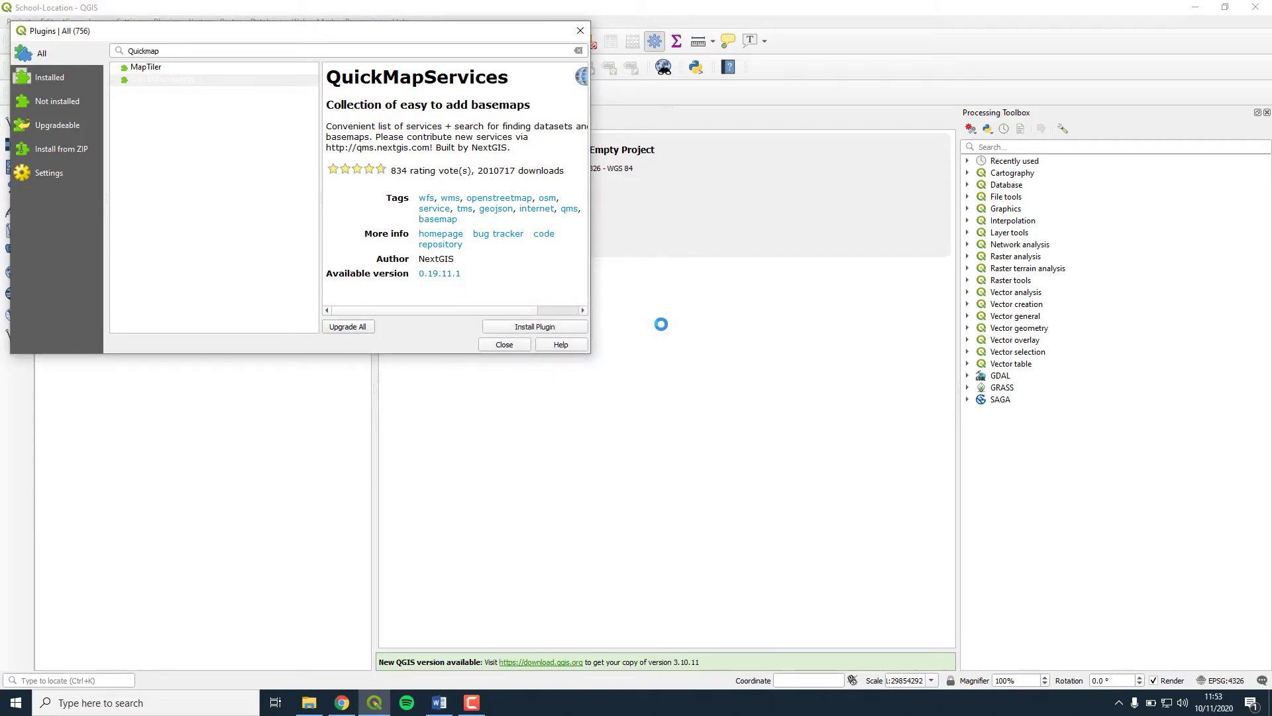
pyautogui.click(534, 326)
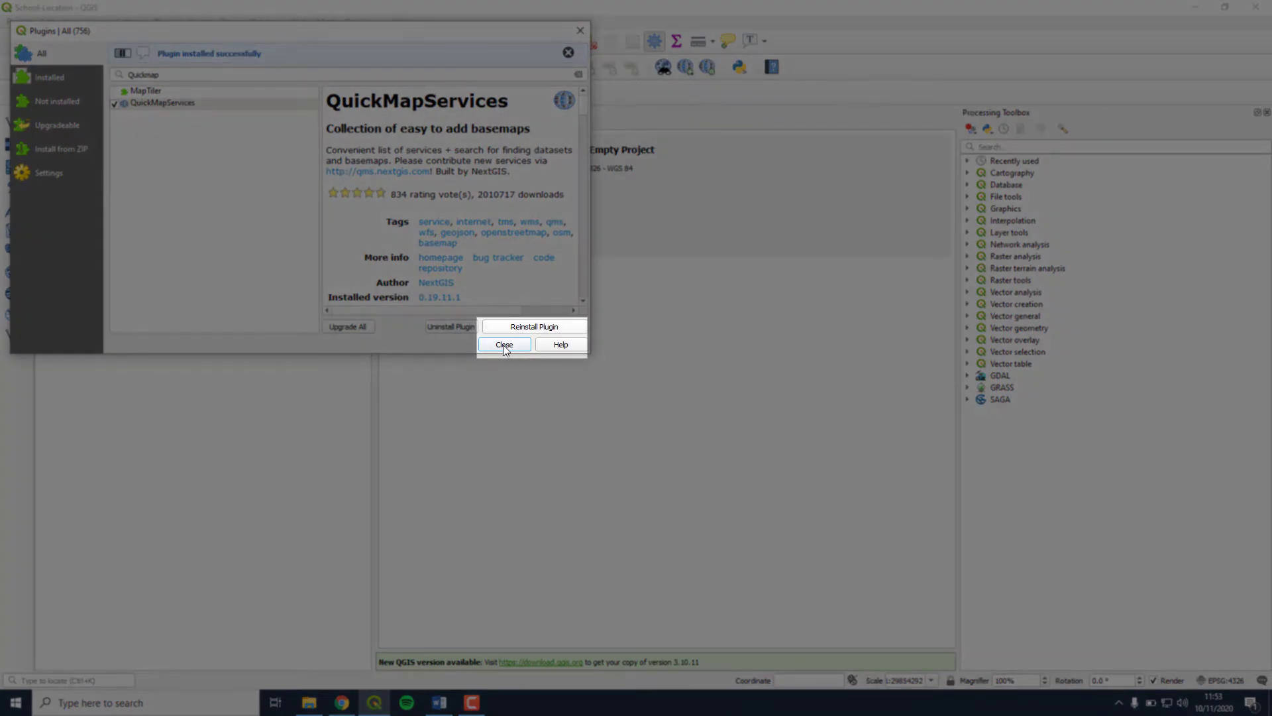
pyautogui.click(504, 344)
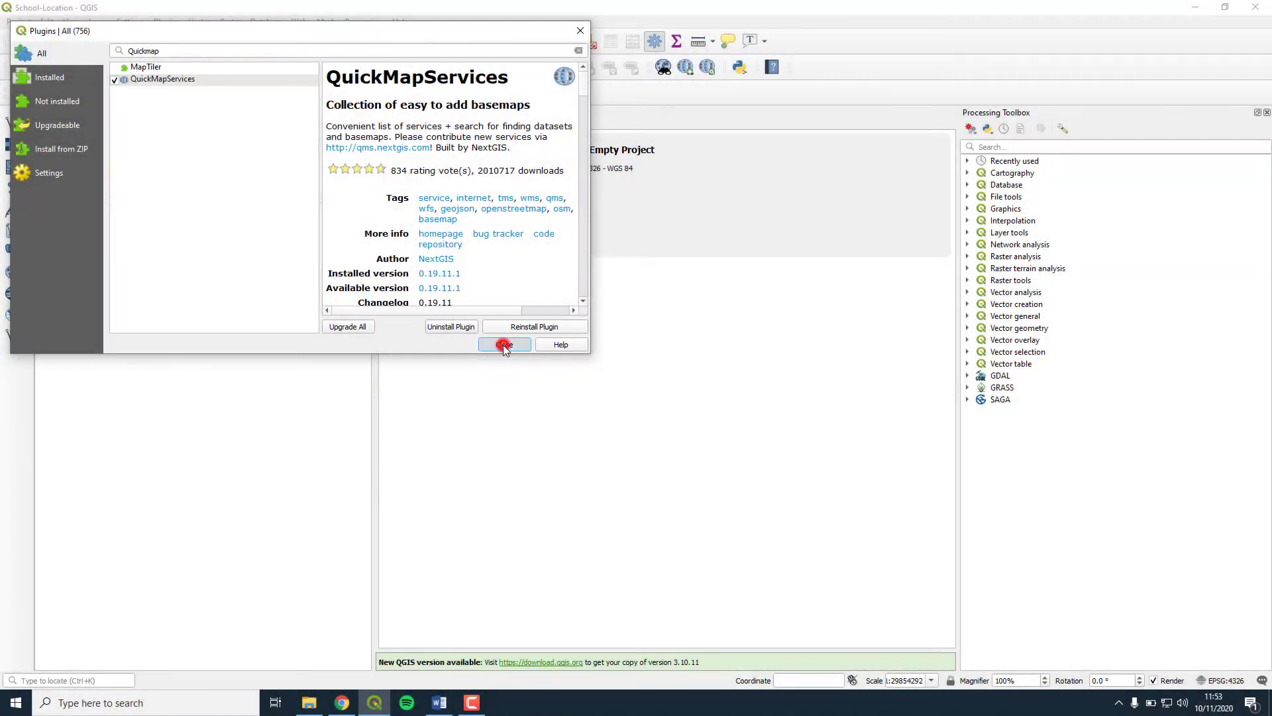
pyautogui.click(503, 344)
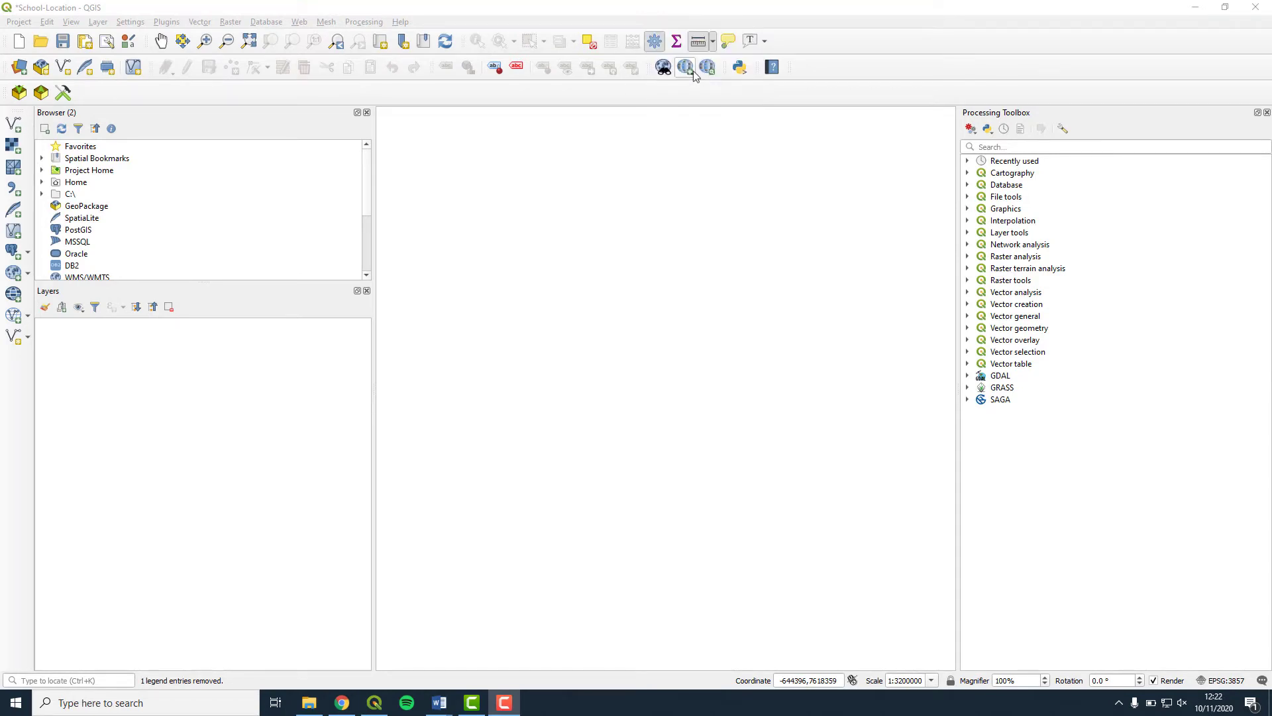
# Add the OSM > OSM Standard basemap from QuickMapServices and select its layer.
pyautogui.click(684, 67)
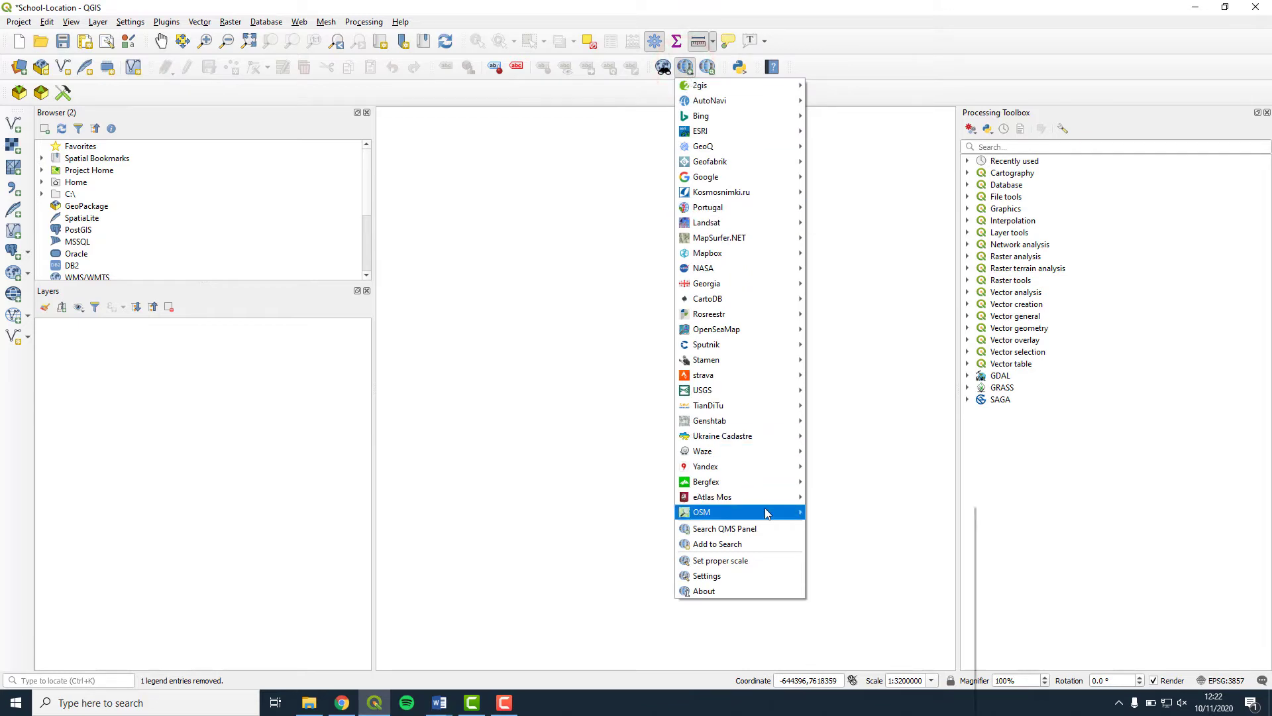
pyautogui.moveTo(701, 511)
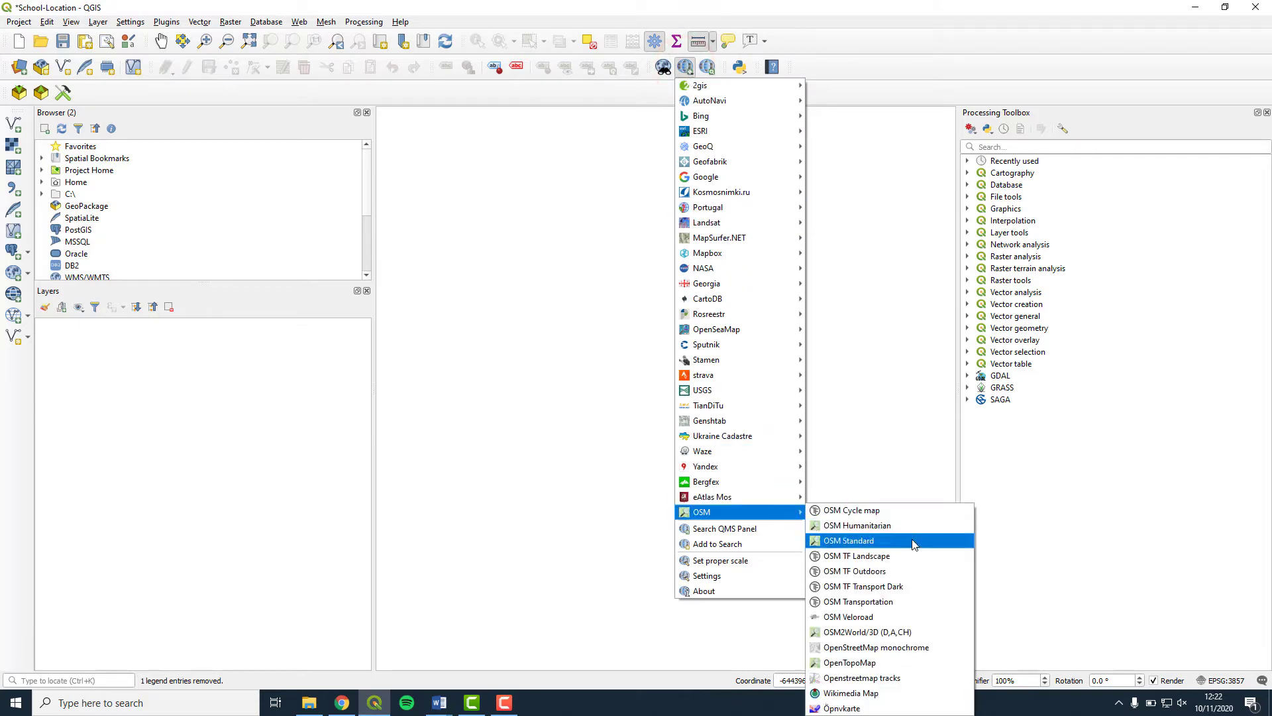
pyautogui.click(848, 541)
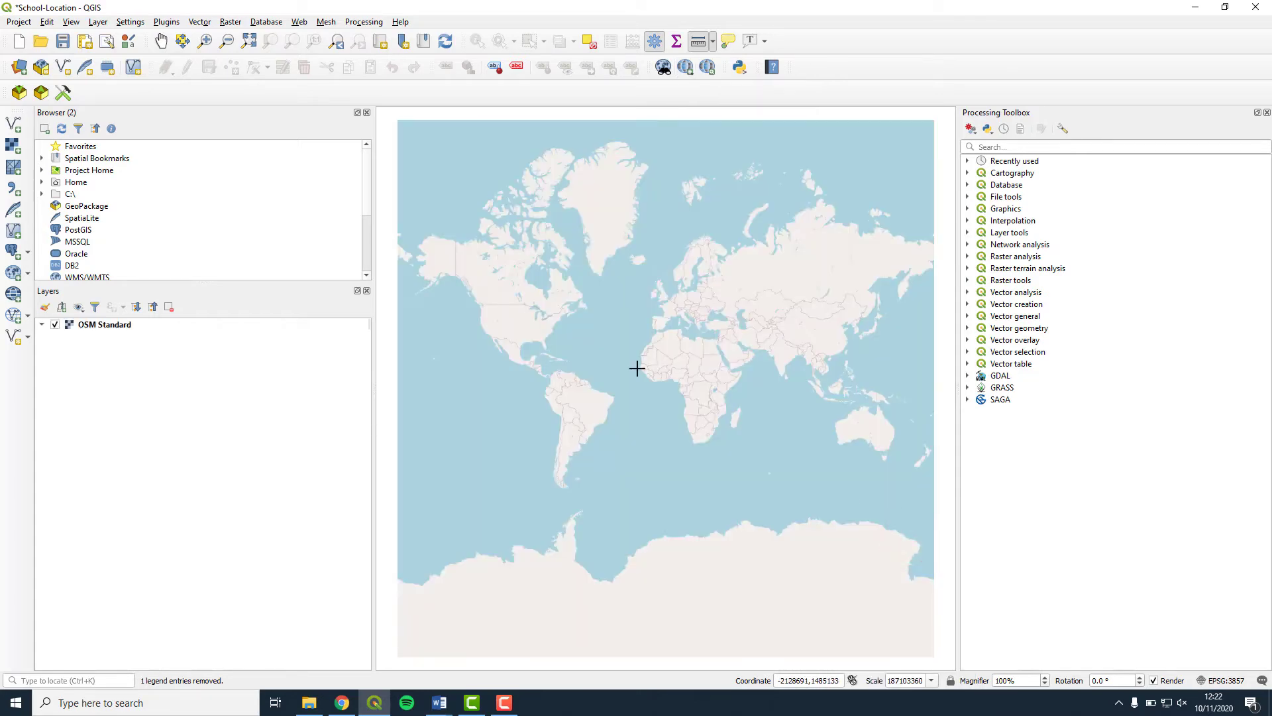
pyautogui.click(104, 325)
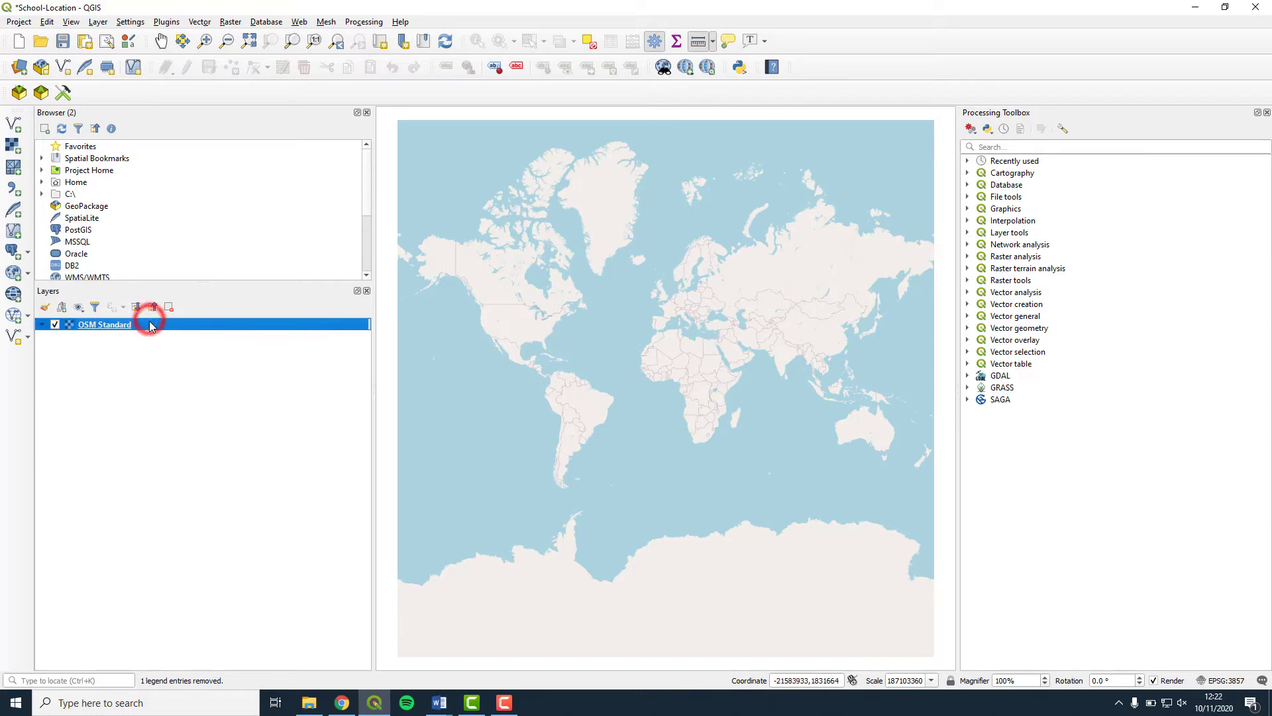
pyautogui.moveTo(142, 324)
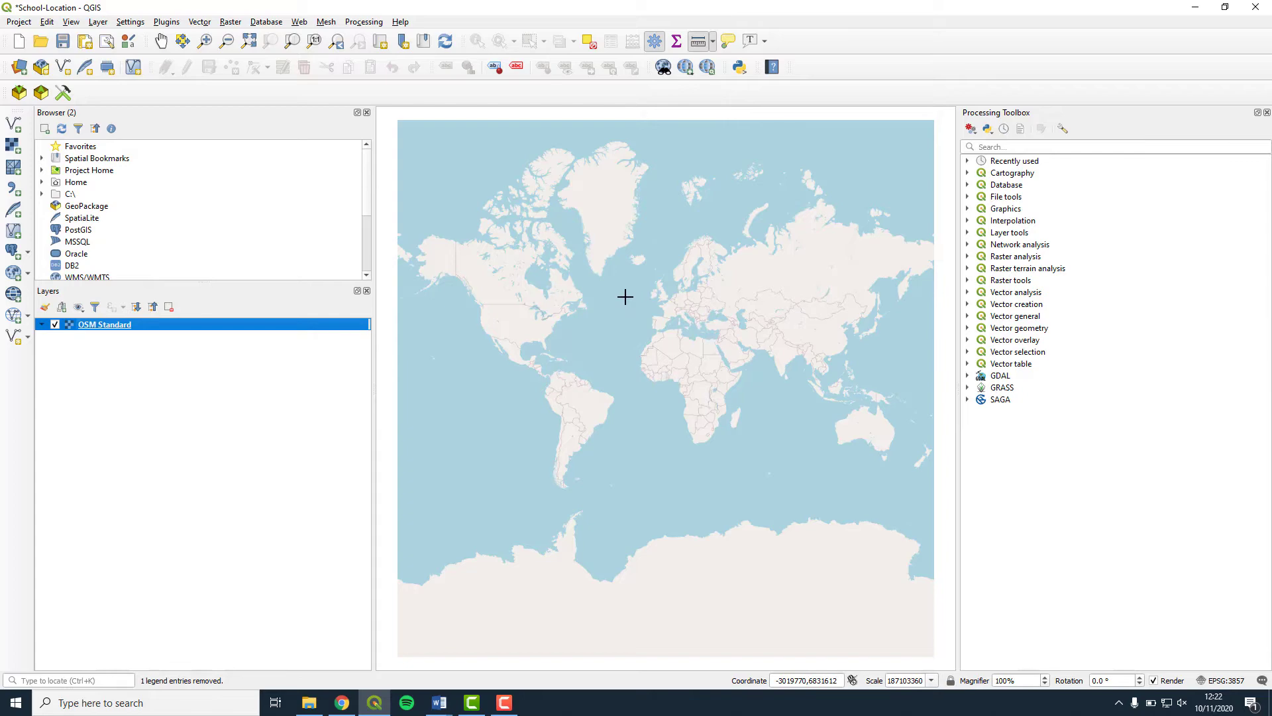
pyautogui.moveTo(624, 297)
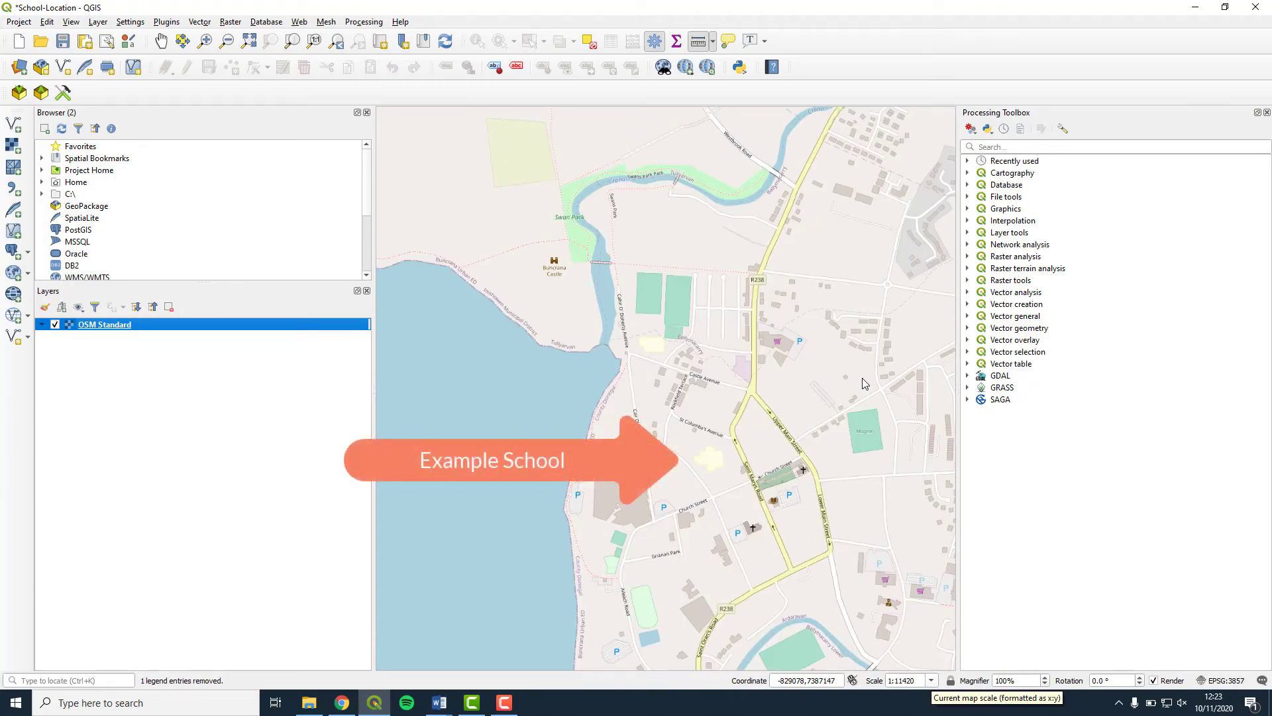
# Show the Buncrana school area at 1:10000 scale, positioning it with the Pan tool.
pyautogui.click(931, 680)
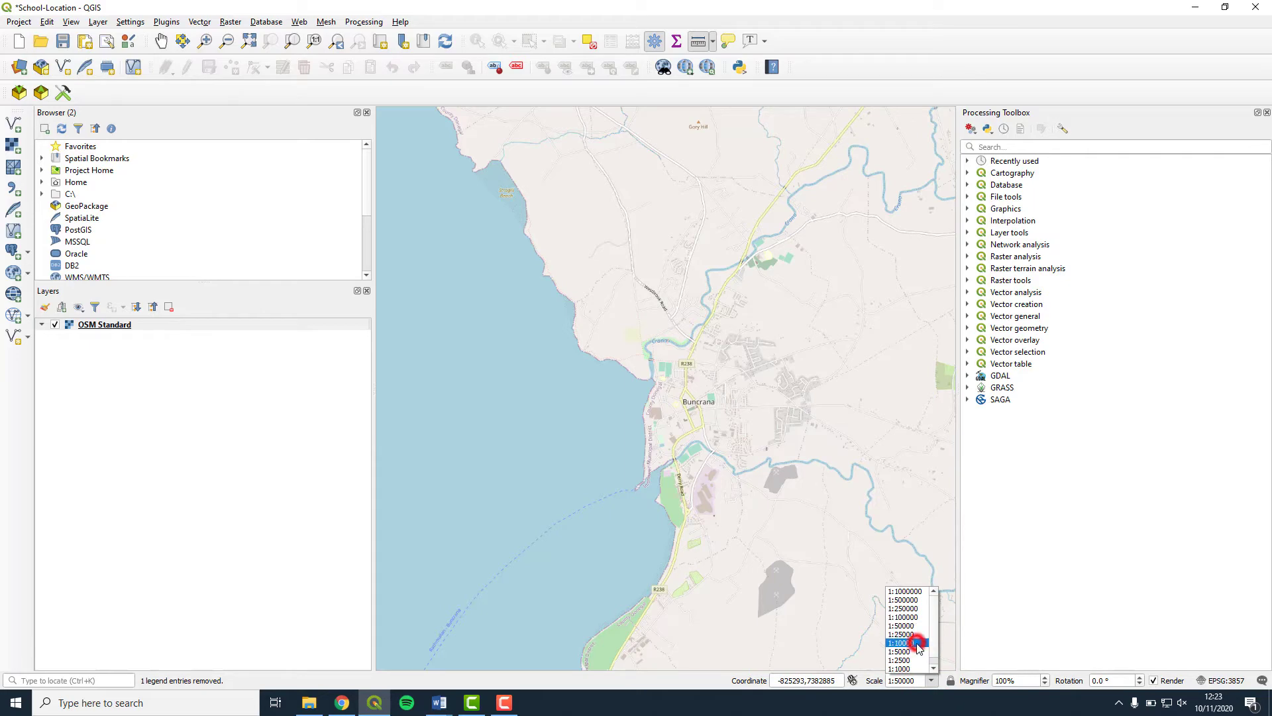
pyautogui.click(900, 643)
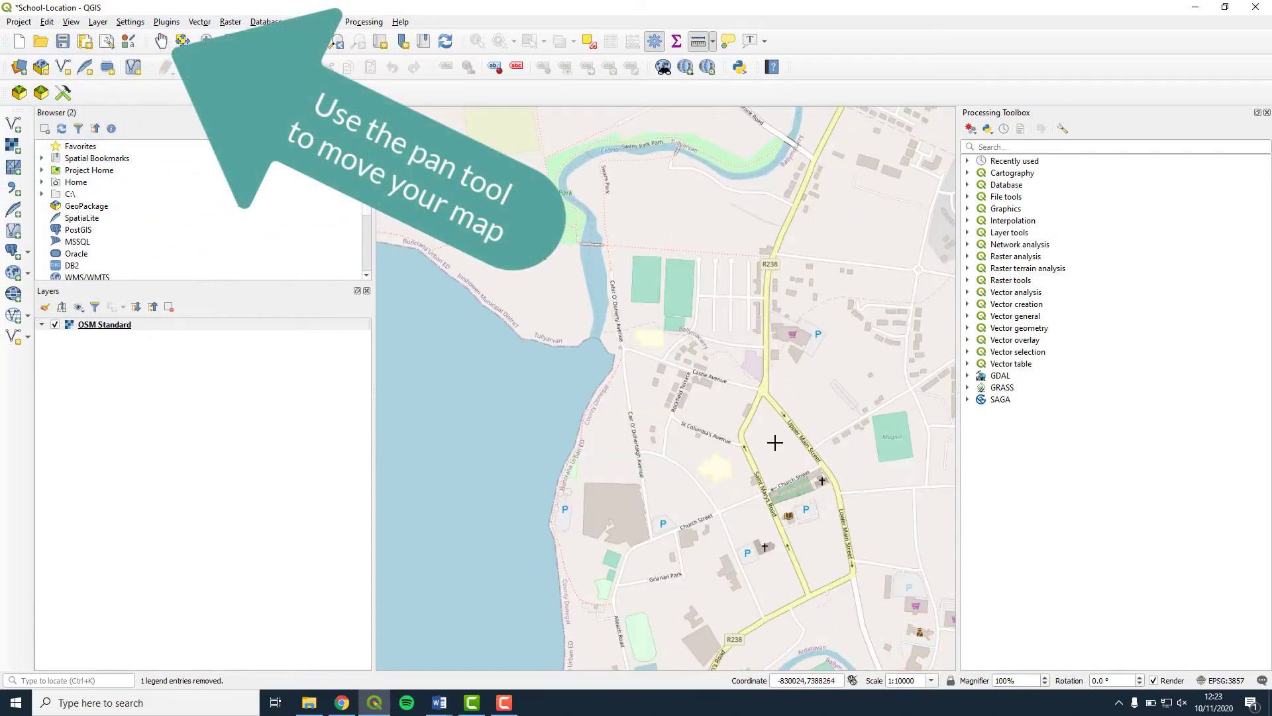
pyautogui.click(161, 40)
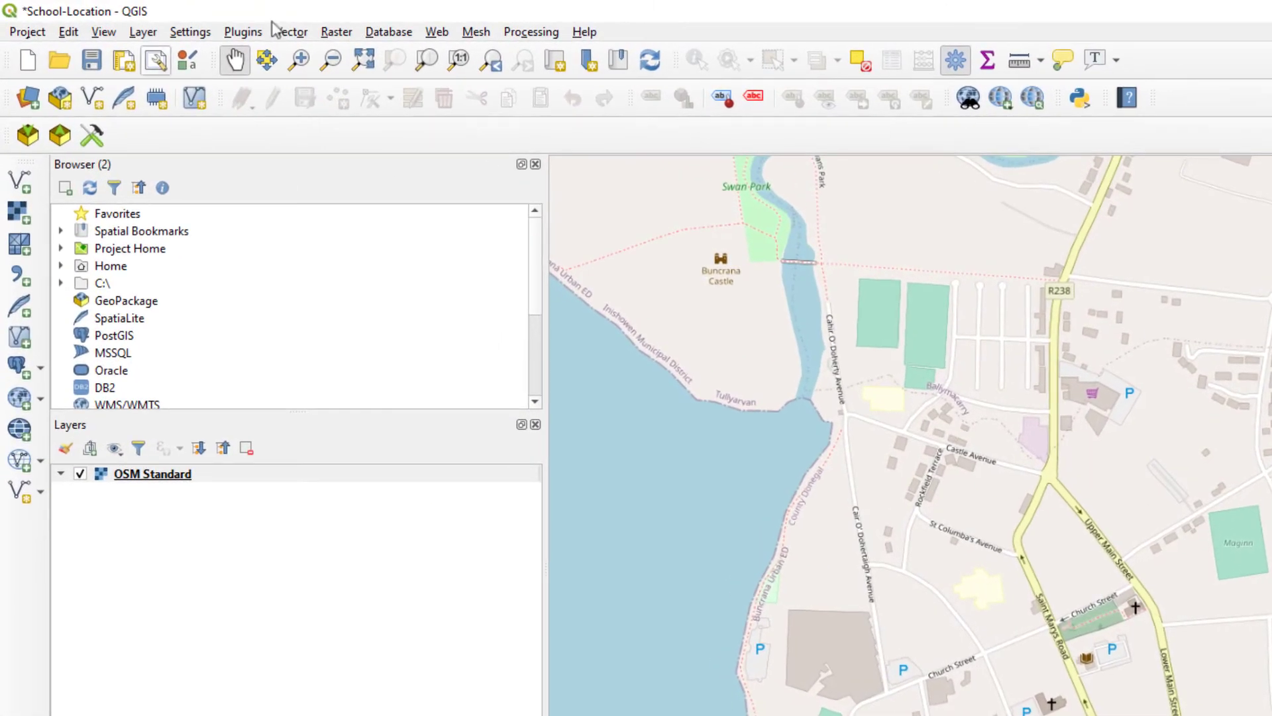
# Open the New Shapefile Layer dialog from Layer > Create Layer.
pyautogui.click(143, 32)
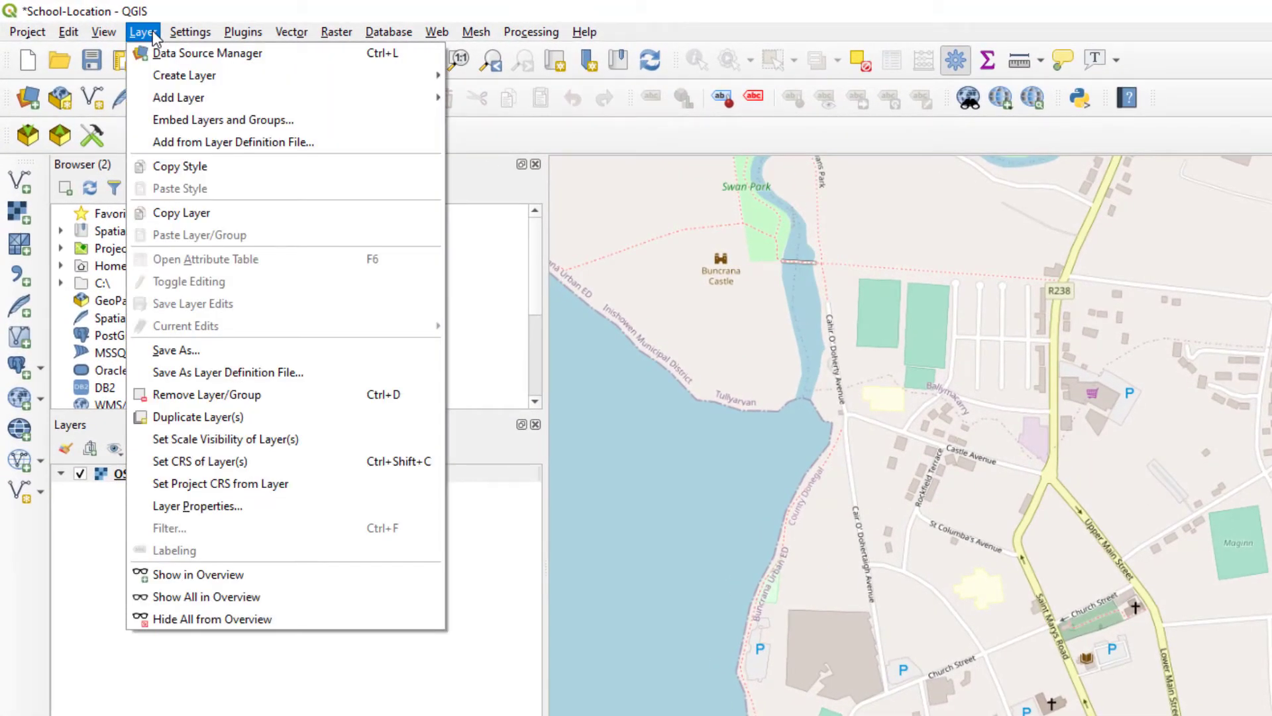
pyautogui.moveTo(184, 75)
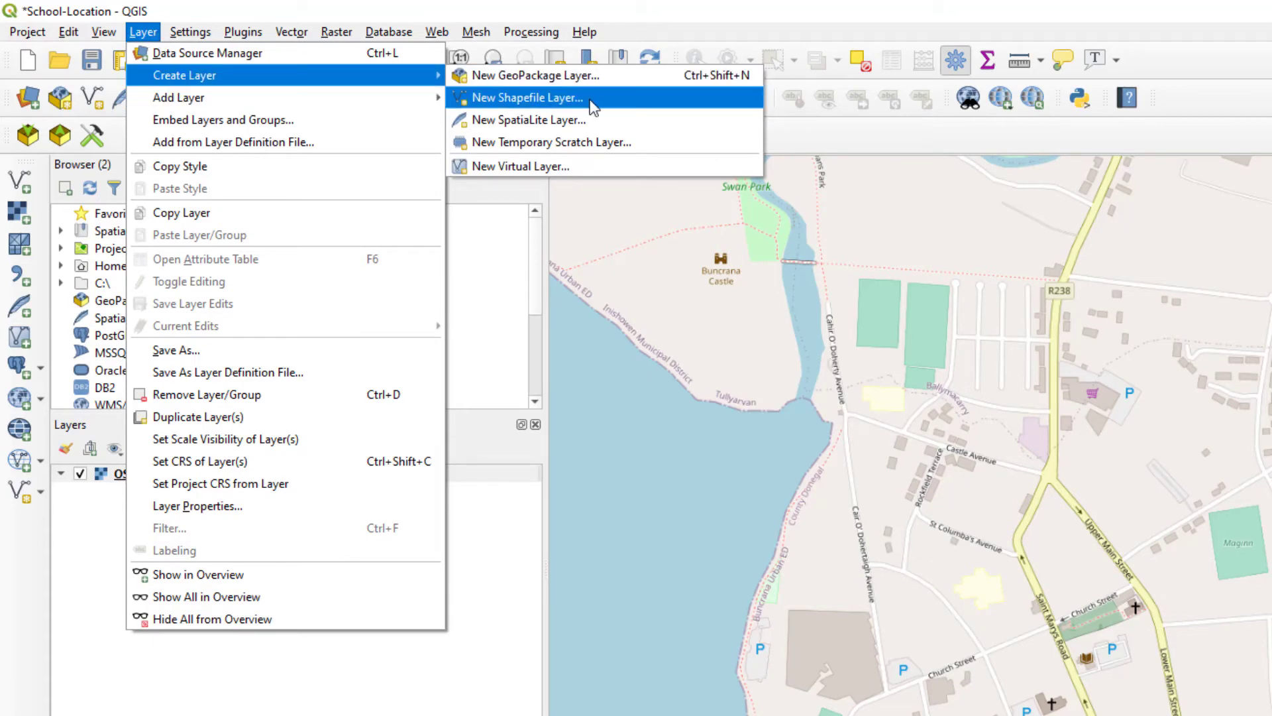
pyautogui.click(527, 97)
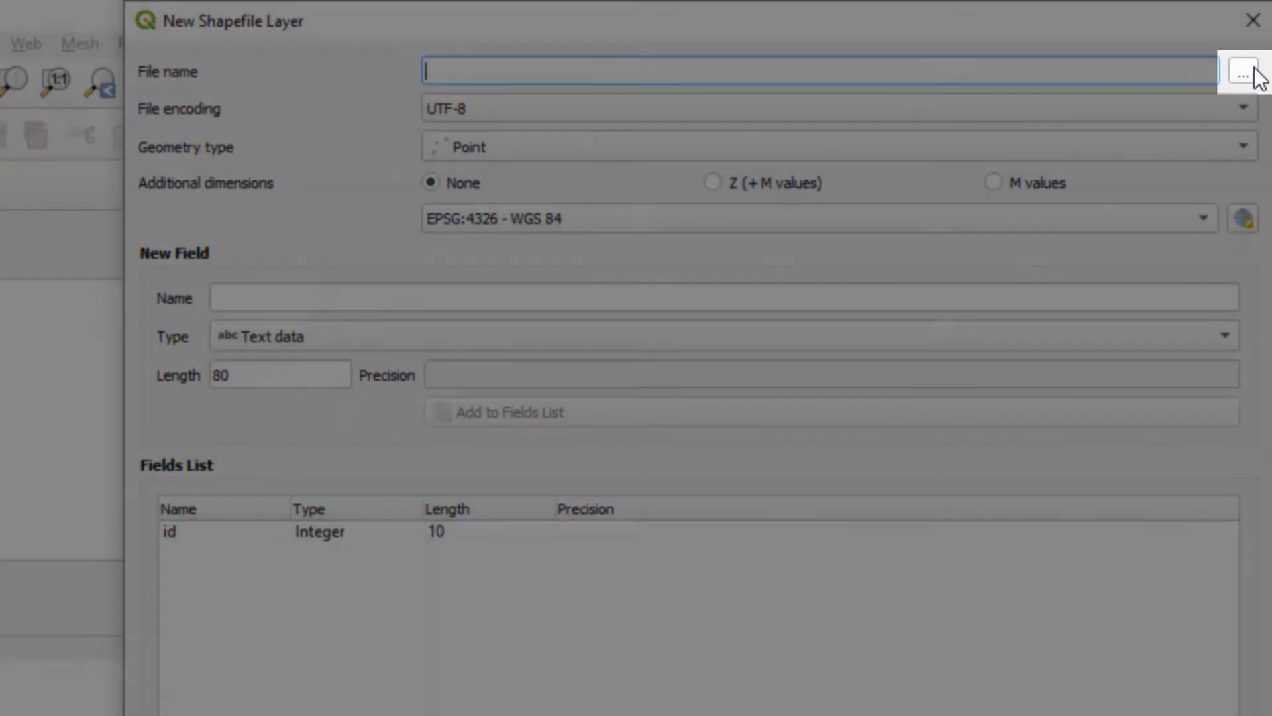
# Create a point shapefile named School in QGIS-FS > Shapefiles and add it.
pyautogui.click(1248, 72)
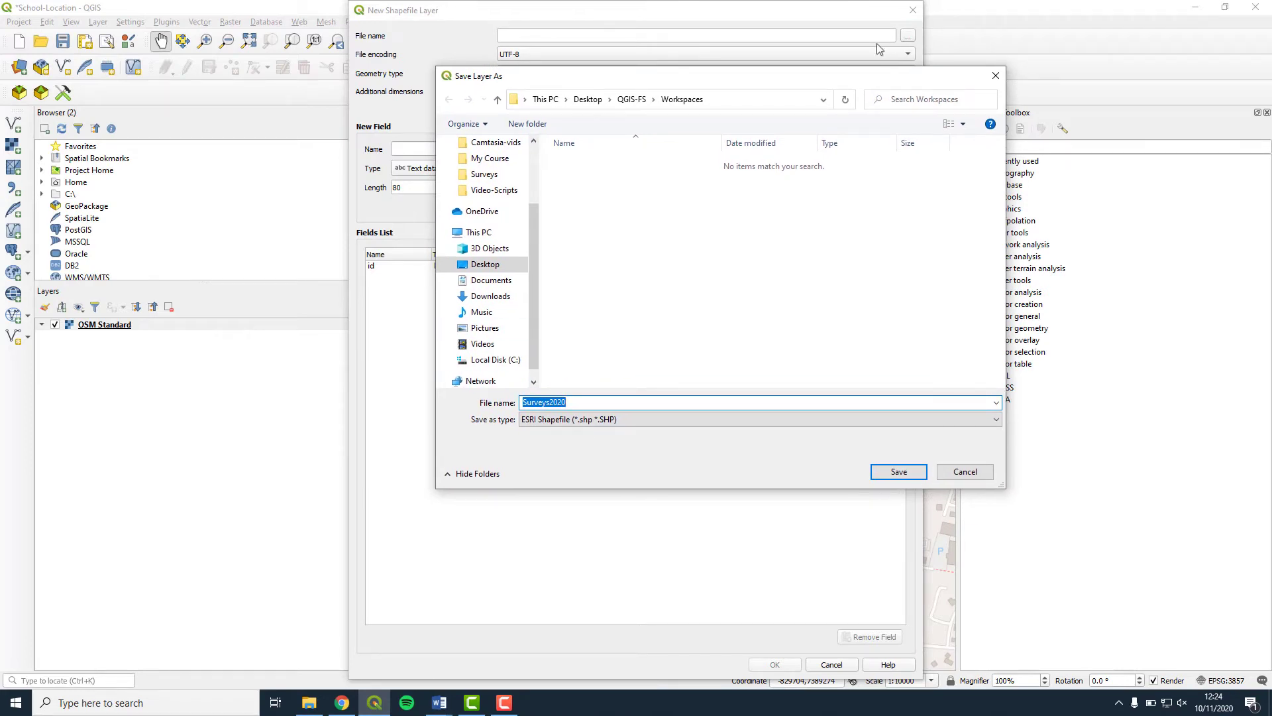
pyautogui.click(588, 99)
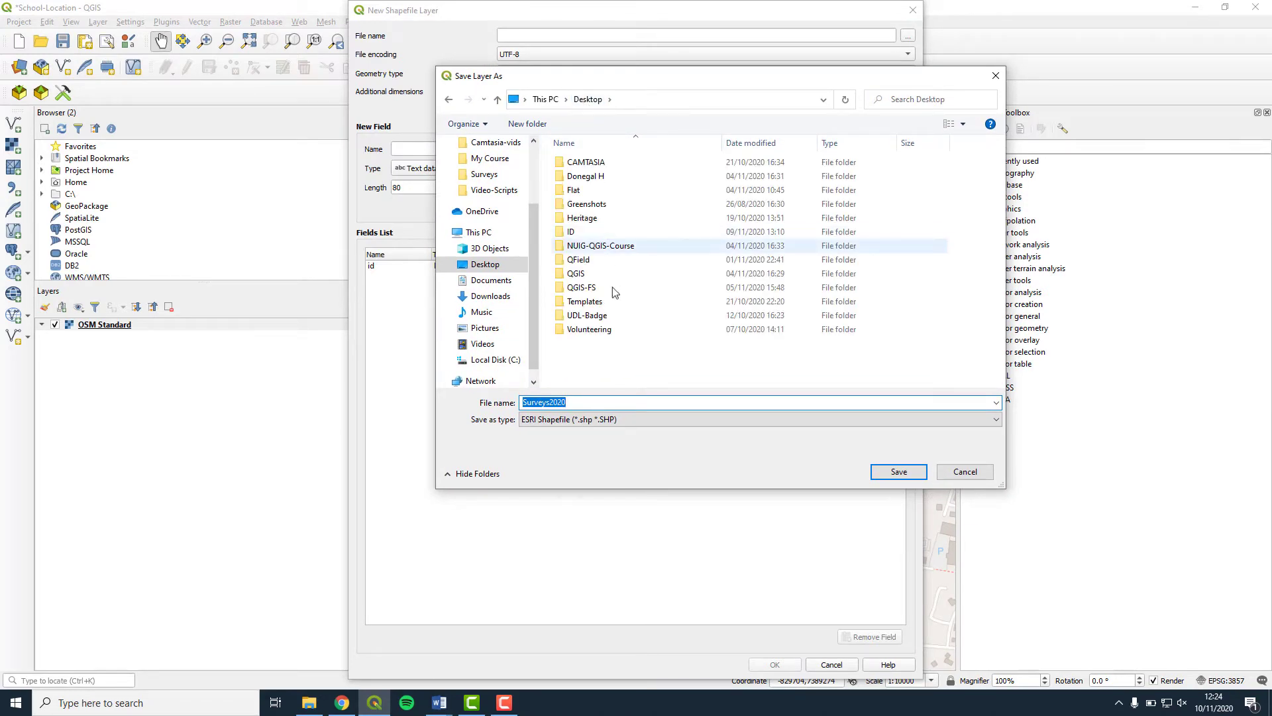
pyautogui.doubleClick(581, 287)
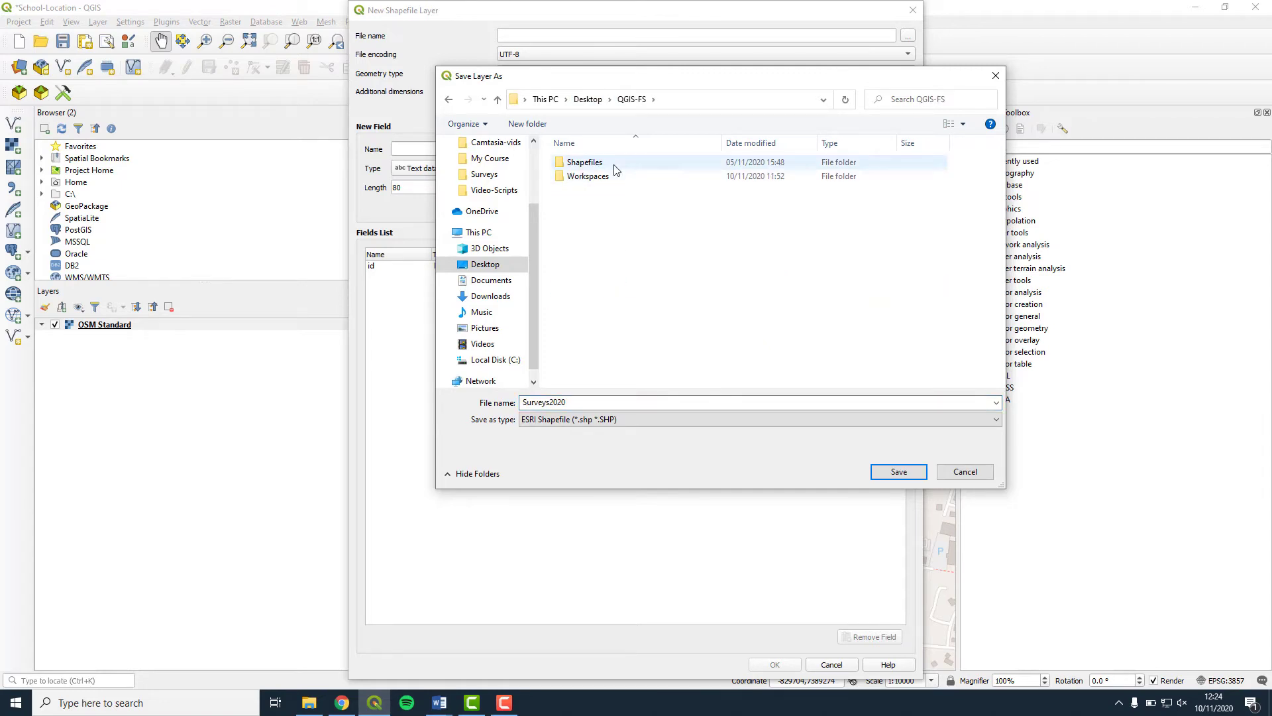
pyautogui.moveTo(614, 162)
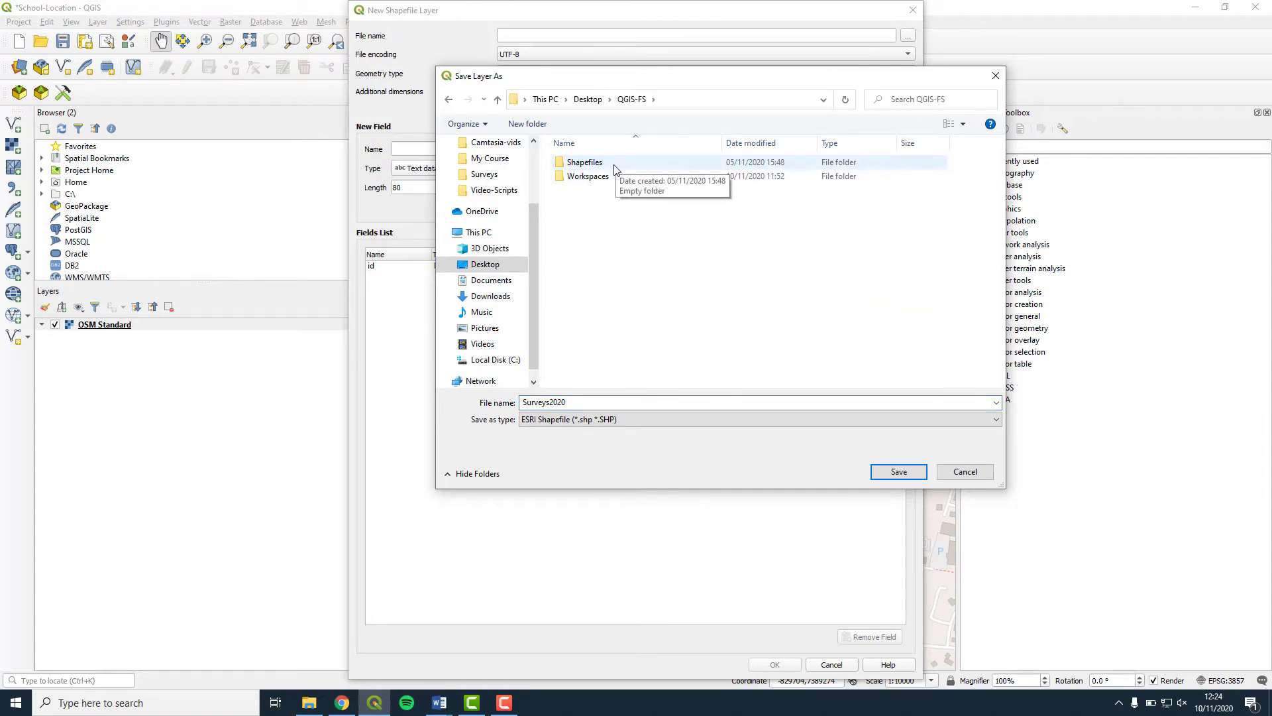
pyautogui.doubleClick(583, 161)
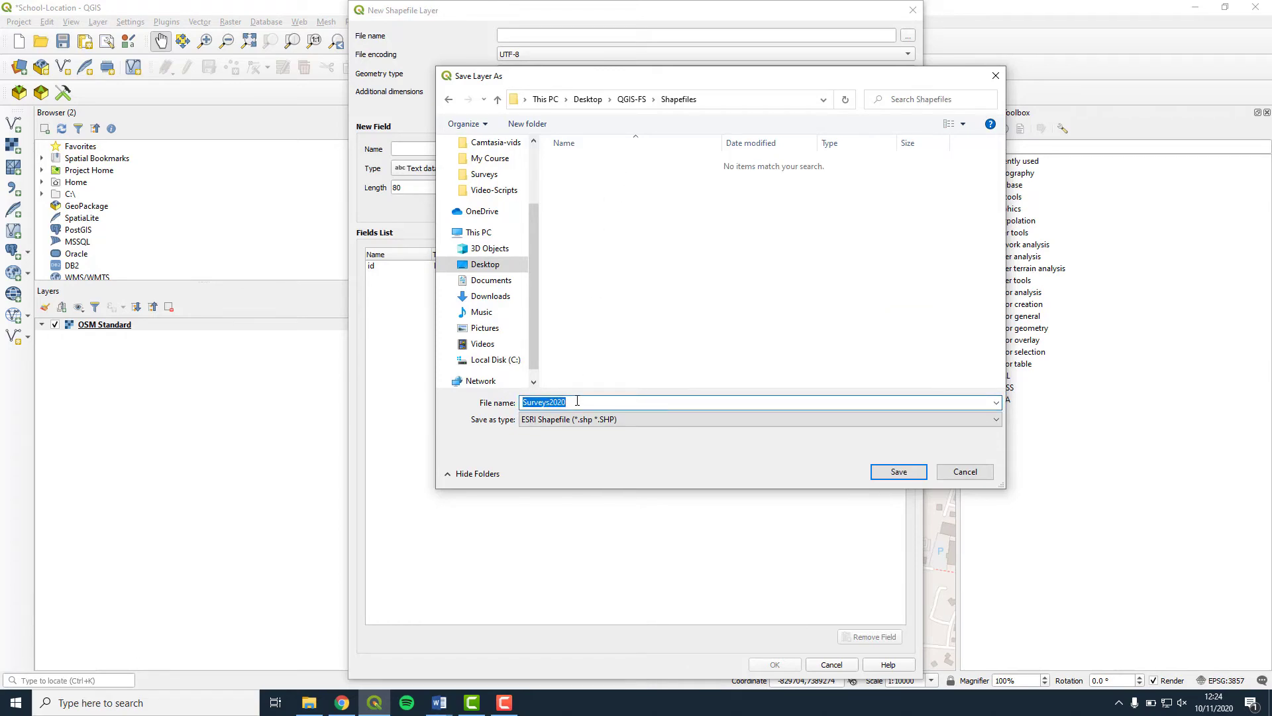
pyautogui.write('School')
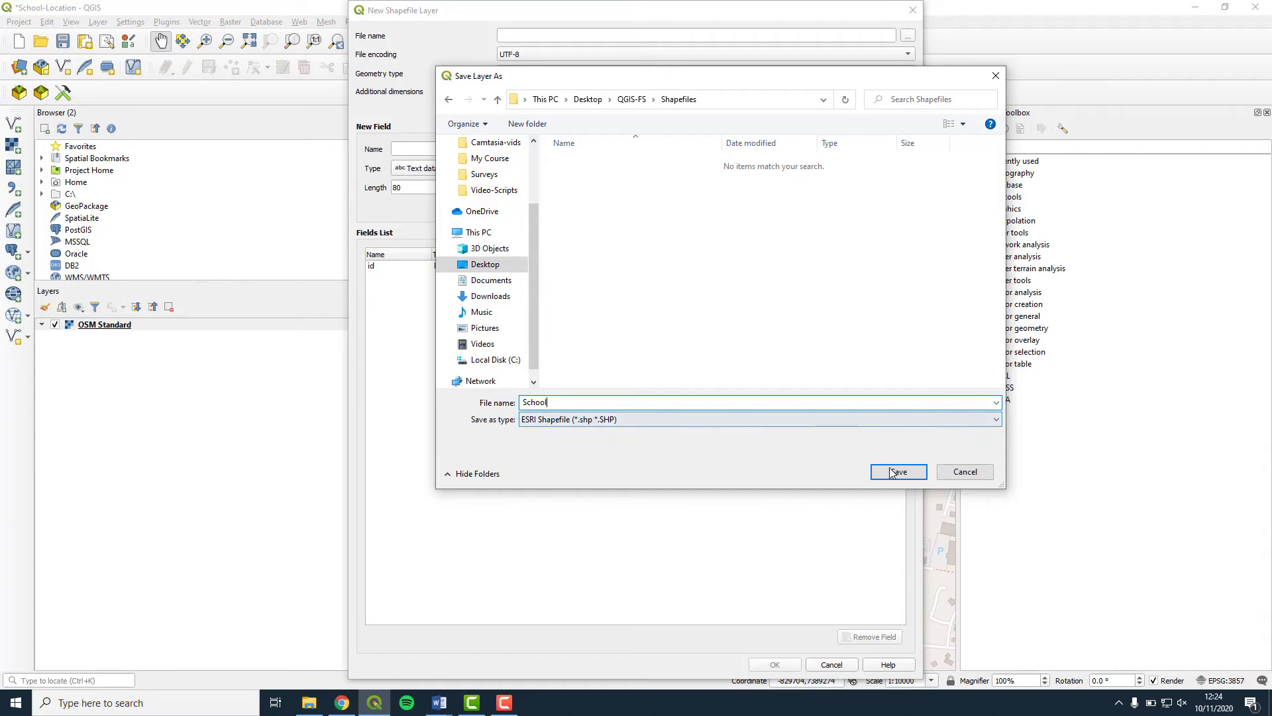
pyautogui.click(898, 471)
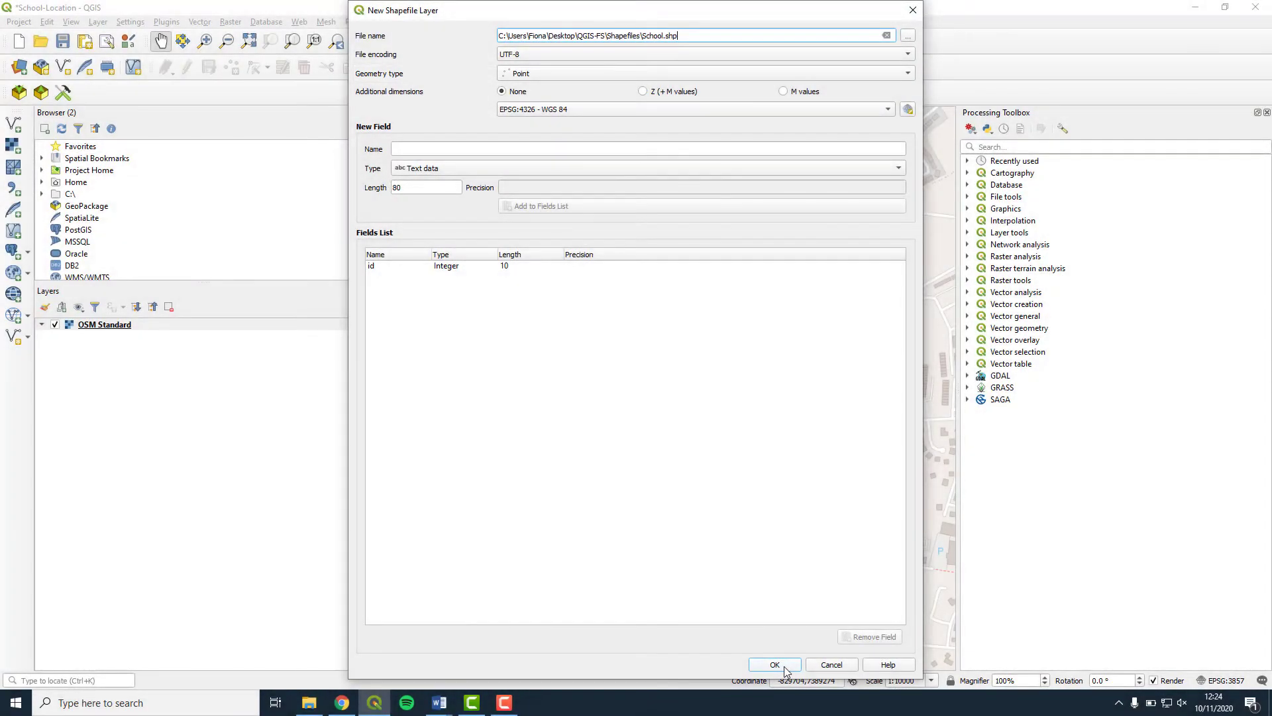
pyautogui.click(774, 664)
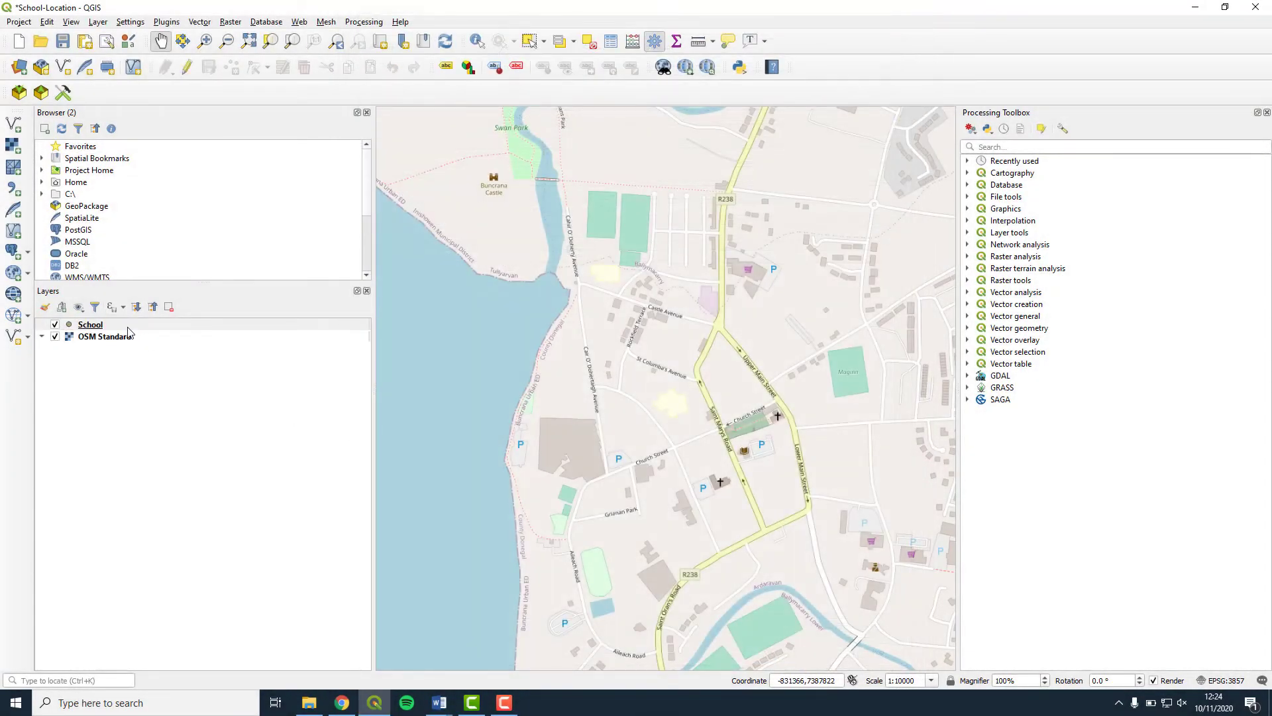
# Toggle editing on the School layer and select the Add Point Feature tool.
pyautogui.click(90, 324)
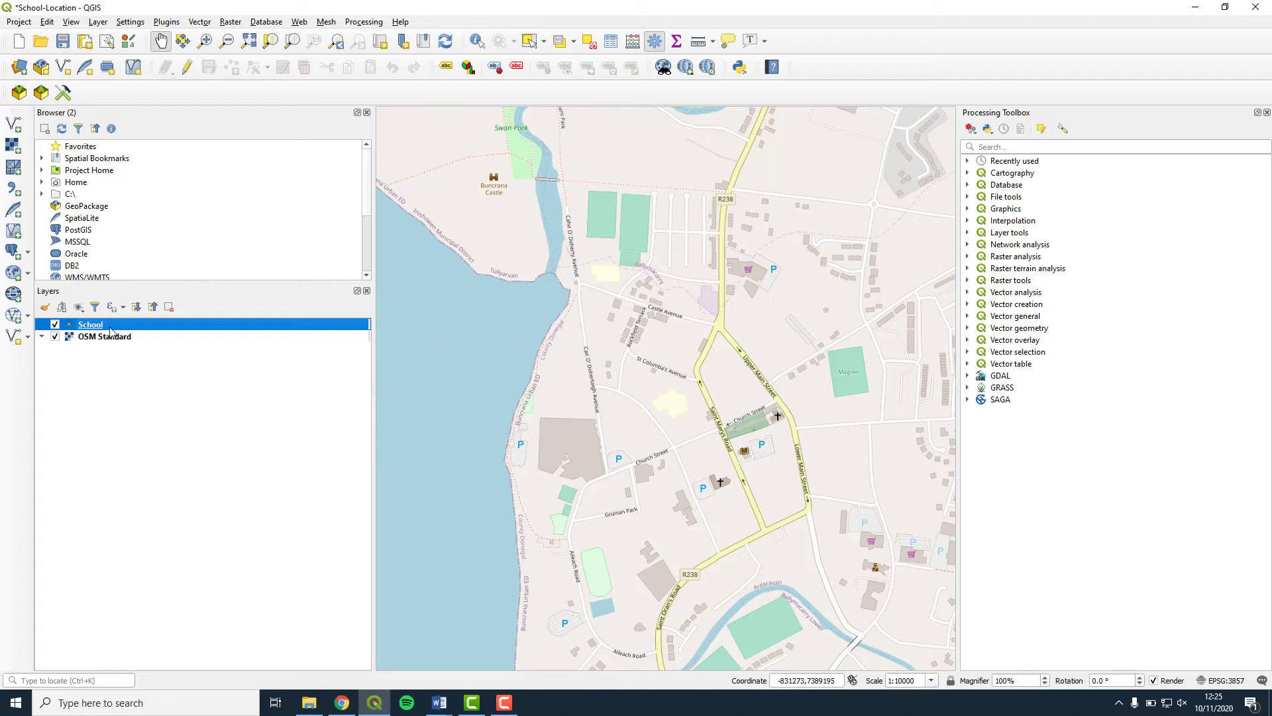
pyautogui.rightClick(90, 325)
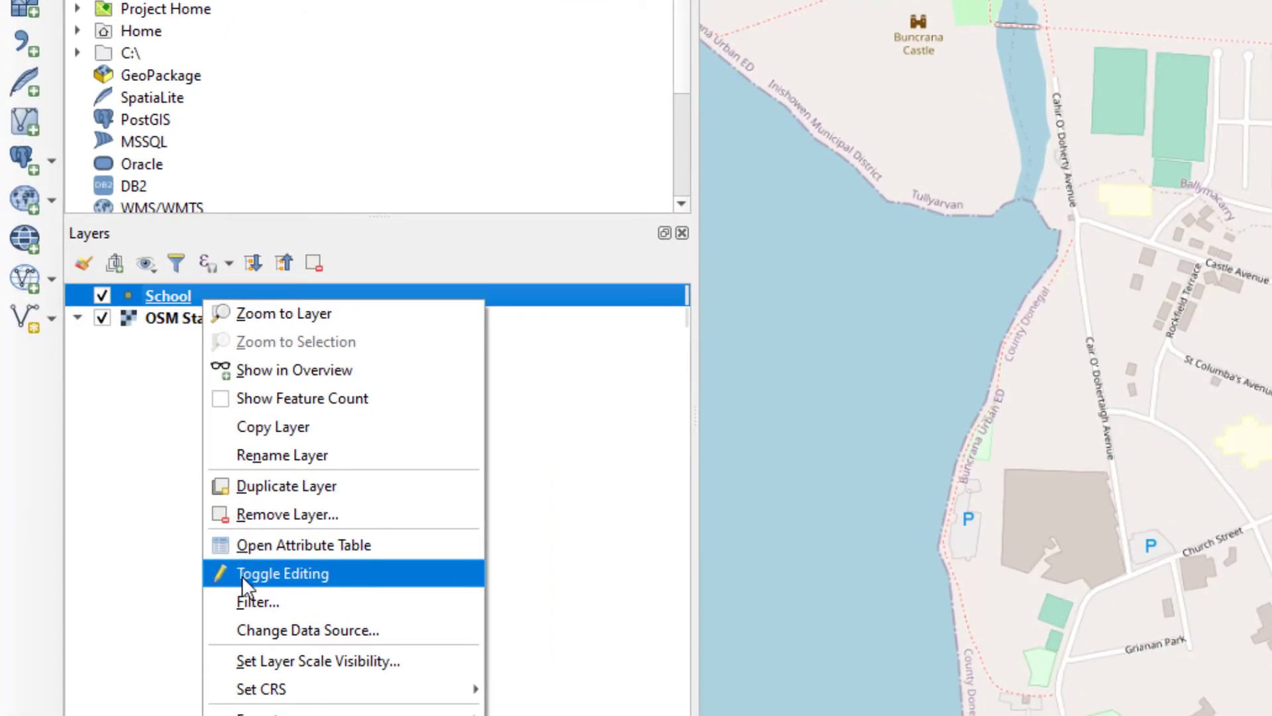
pyautogui.click(282, 573)
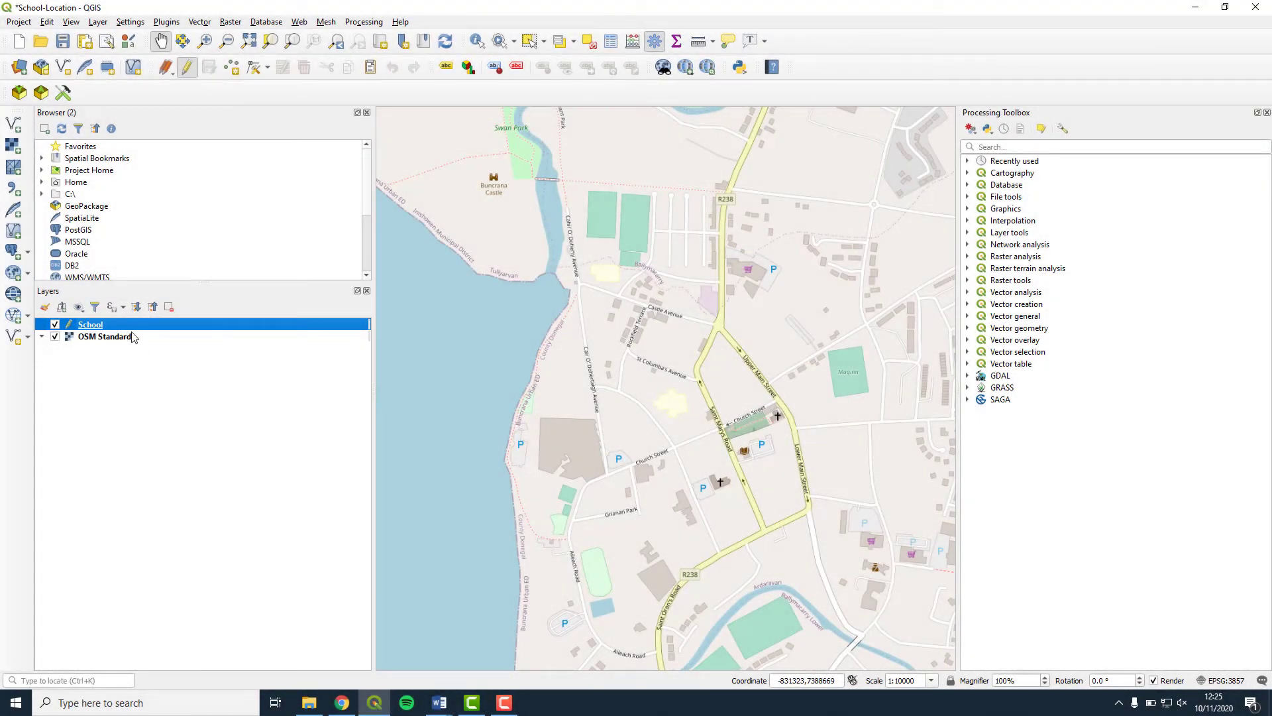
pyautogui.moveTo(105, 336)
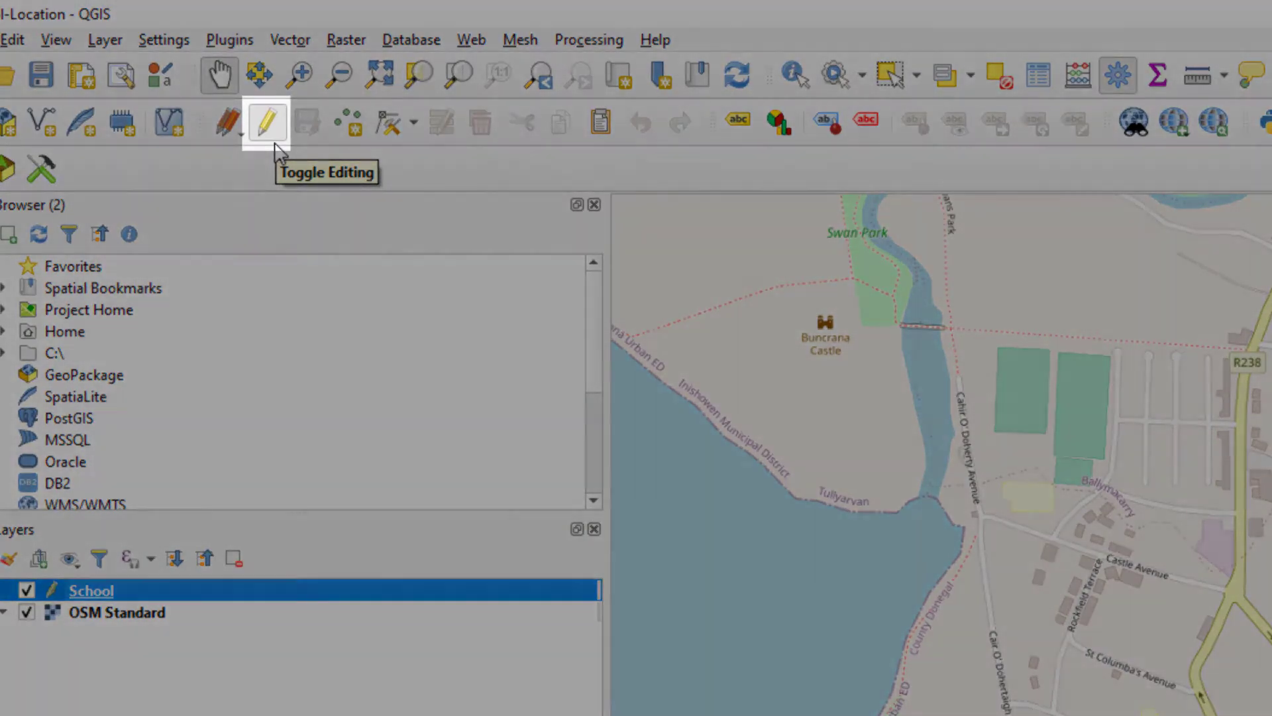
pyautogui.click(267, 123)
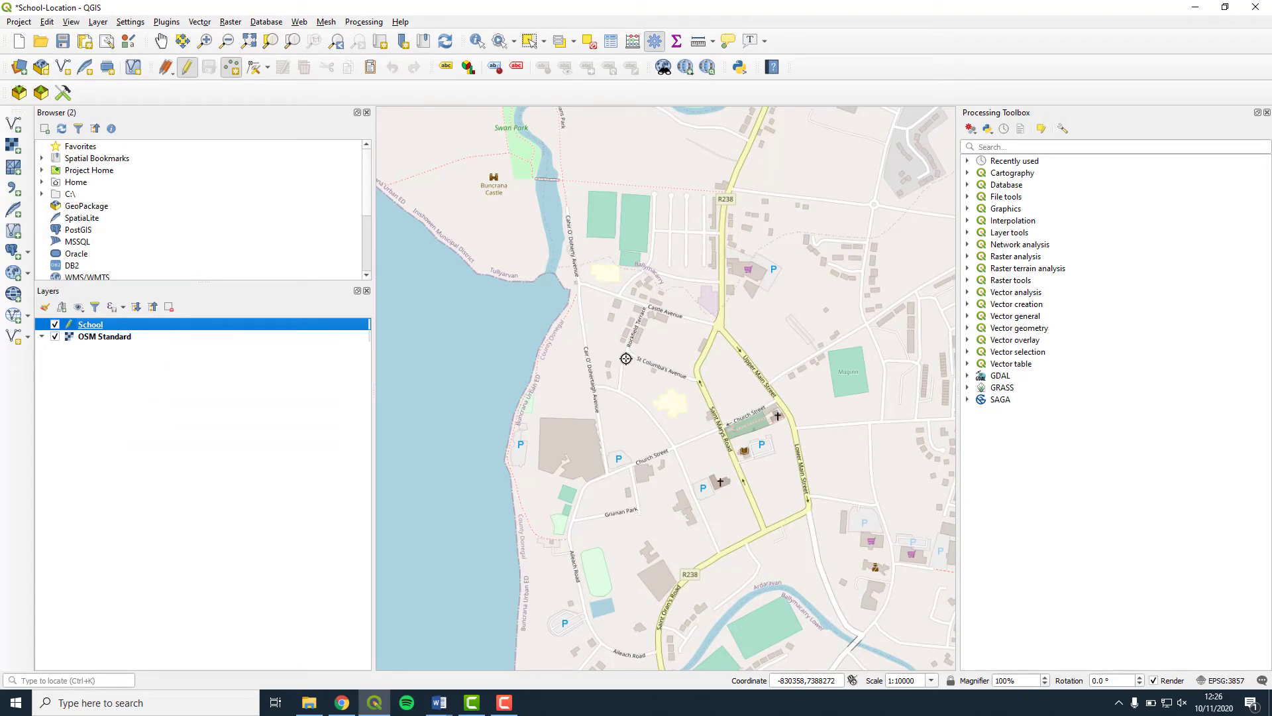
pyautogui.moveTo(670, 403)
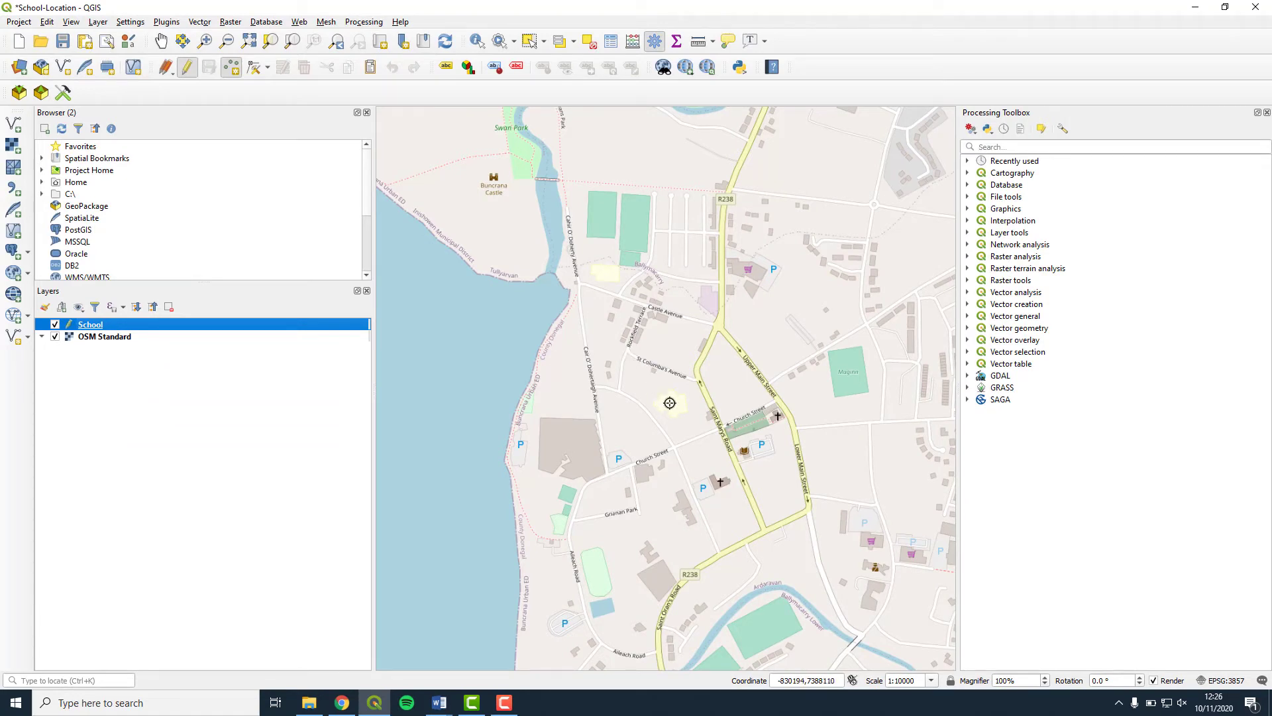
# Place a School point on the school site and give it id 1.
pyautogui.click(670, 404)
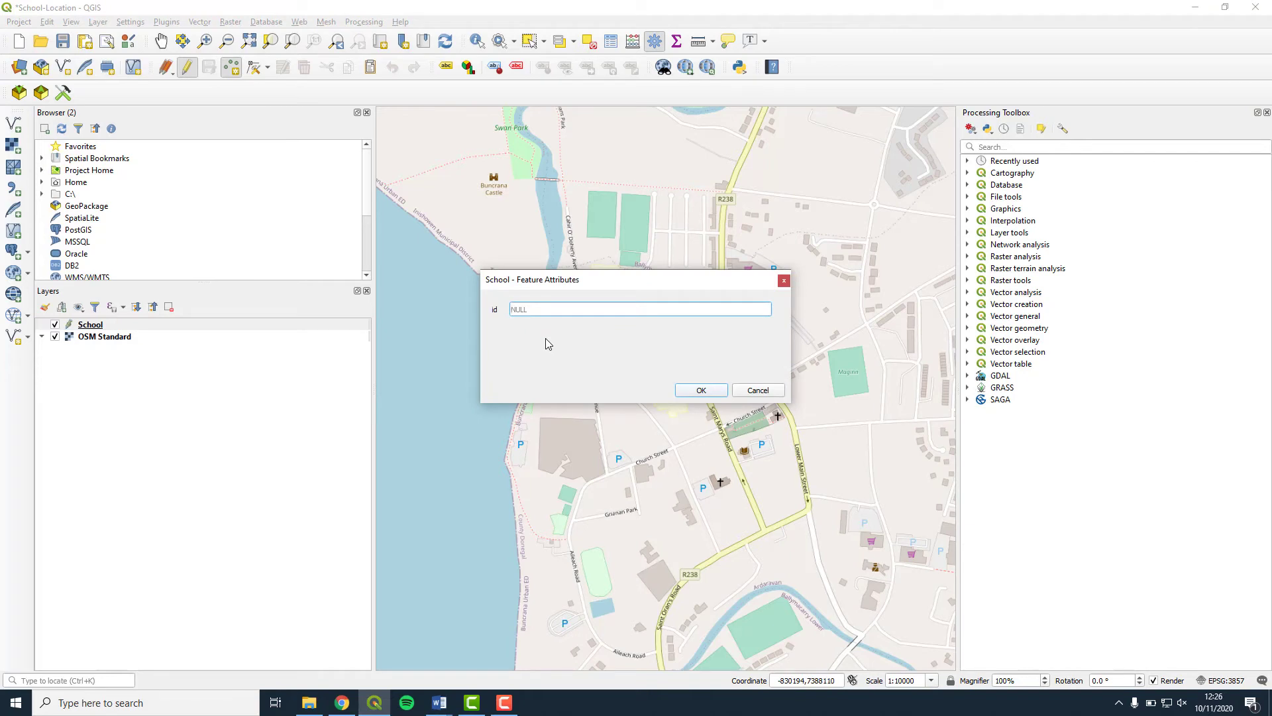
pyautogui.write('1')
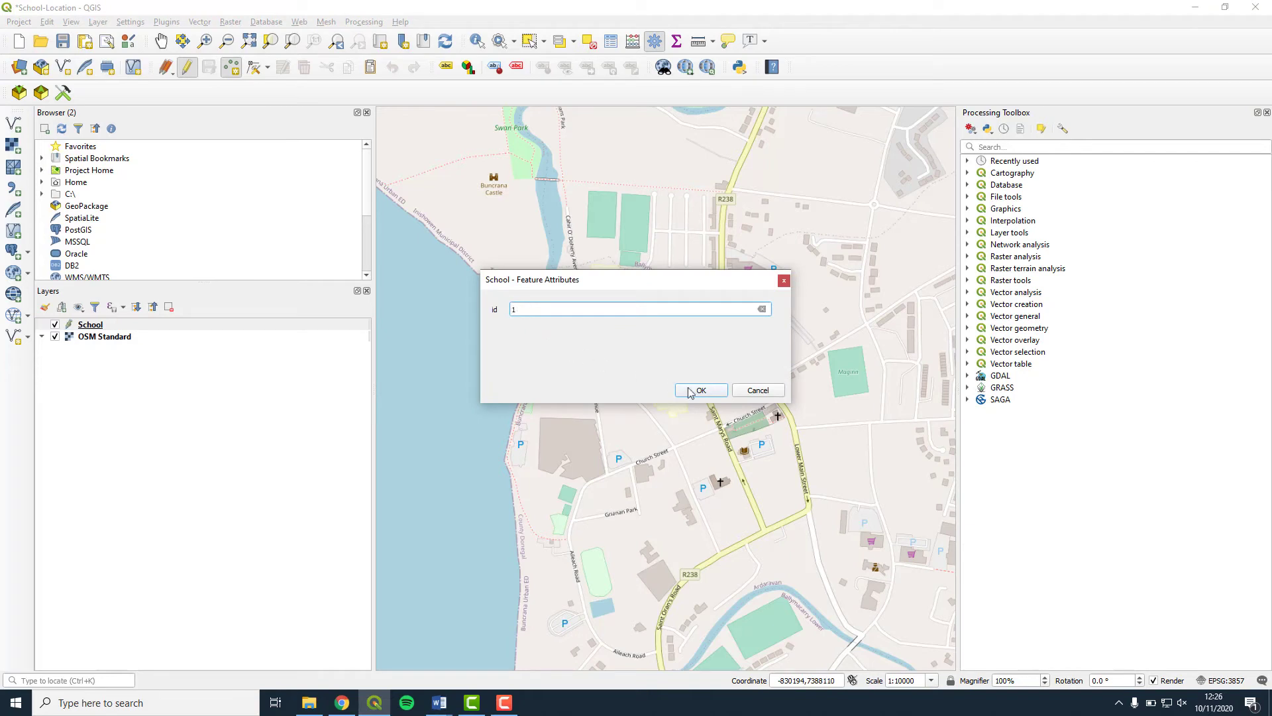
pyautogui.click(699, 390)
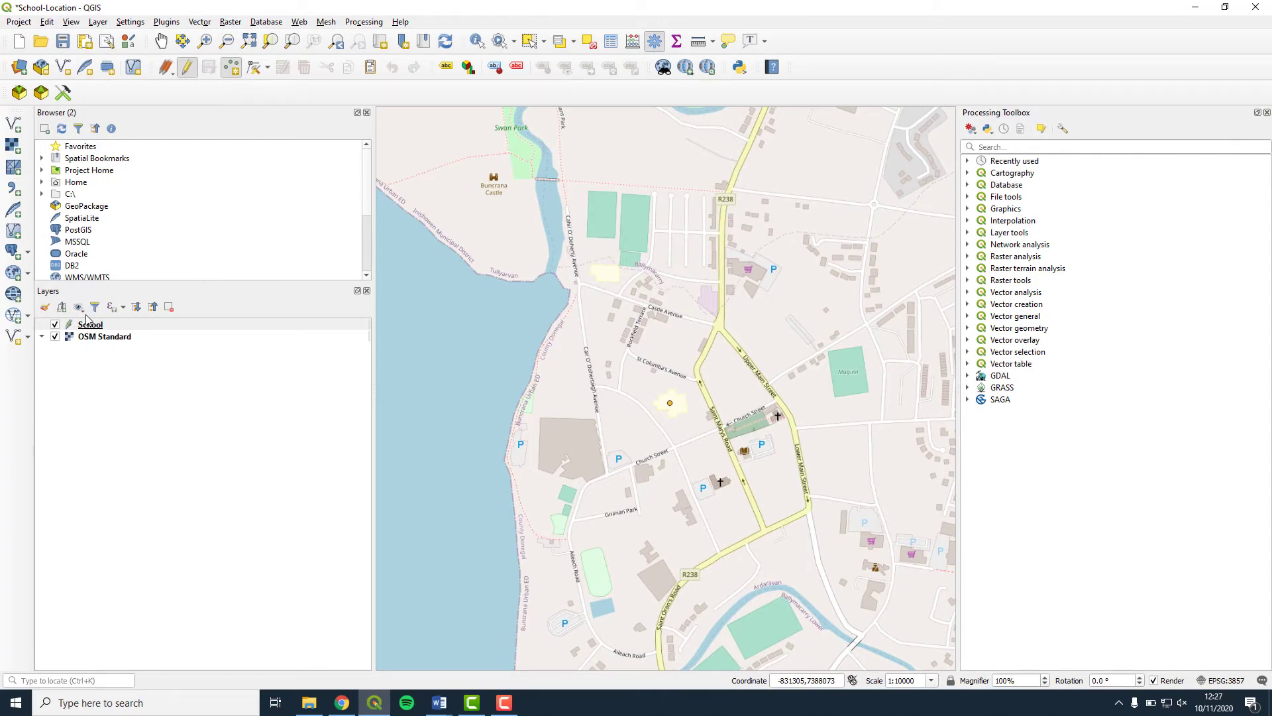
pyautogui.moveTo(94, 306)
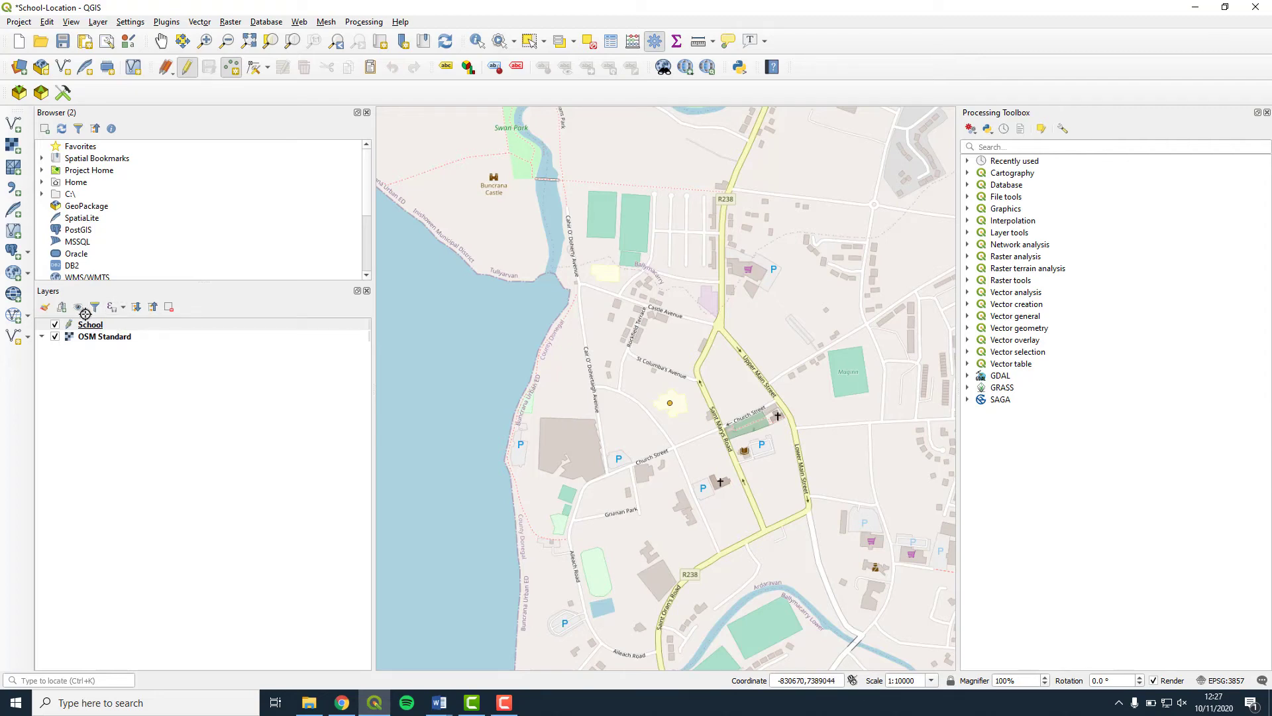
# Add a Text (string) field named 'Label' in the School layer's attribute table.
pyautogui.rightClick(91, 324)
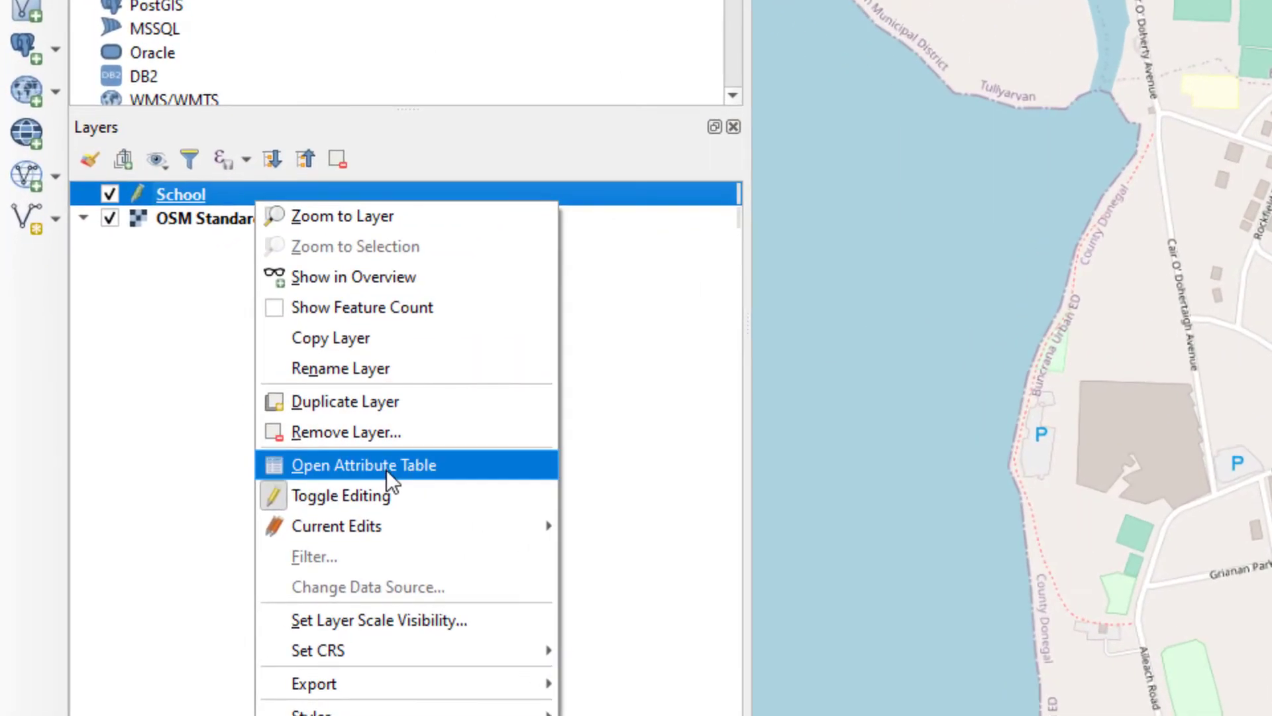
pyautogui.click(362, 464)
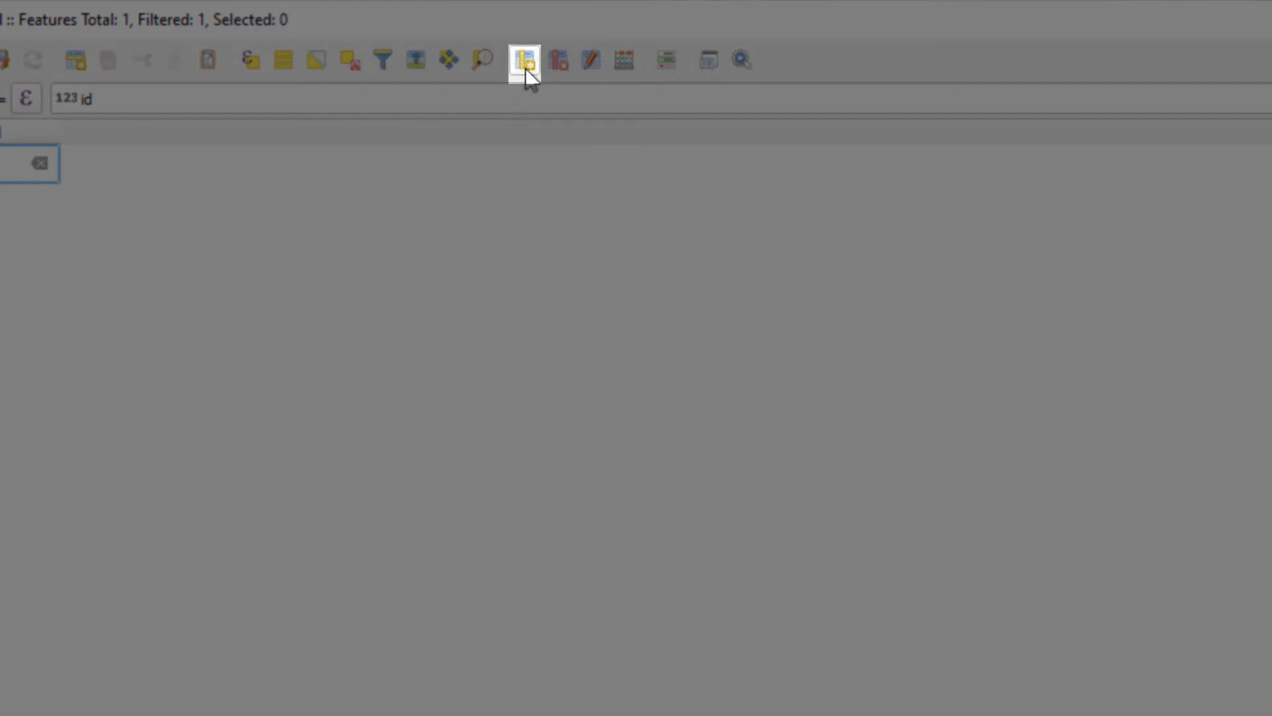
pyautogui.click(524, 60)
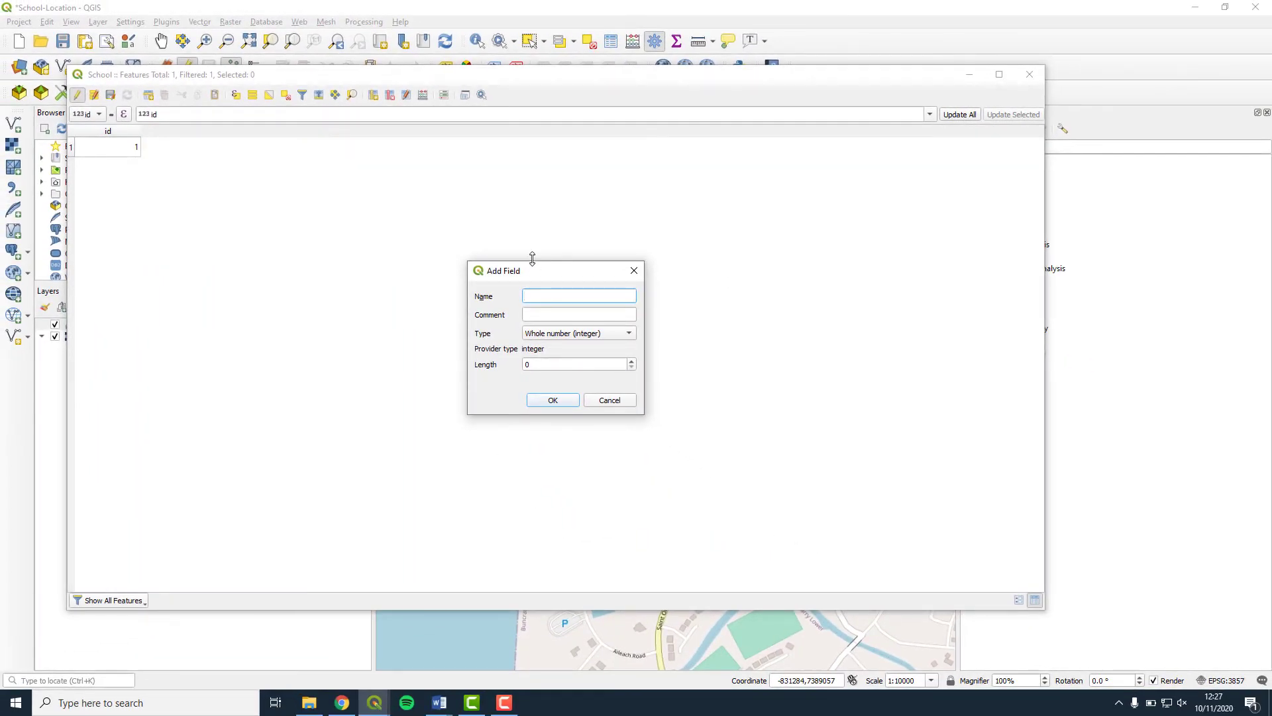
pyautogui.click(579, 295)
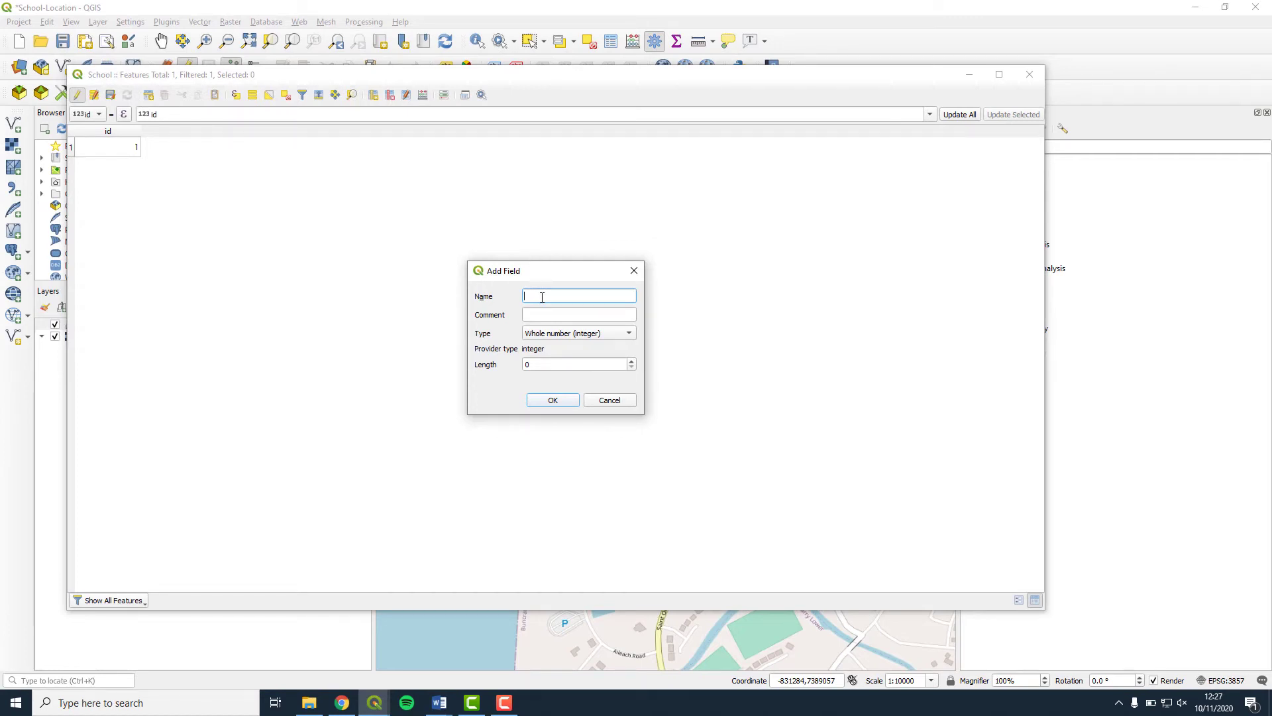
pyautogui.write('Label')
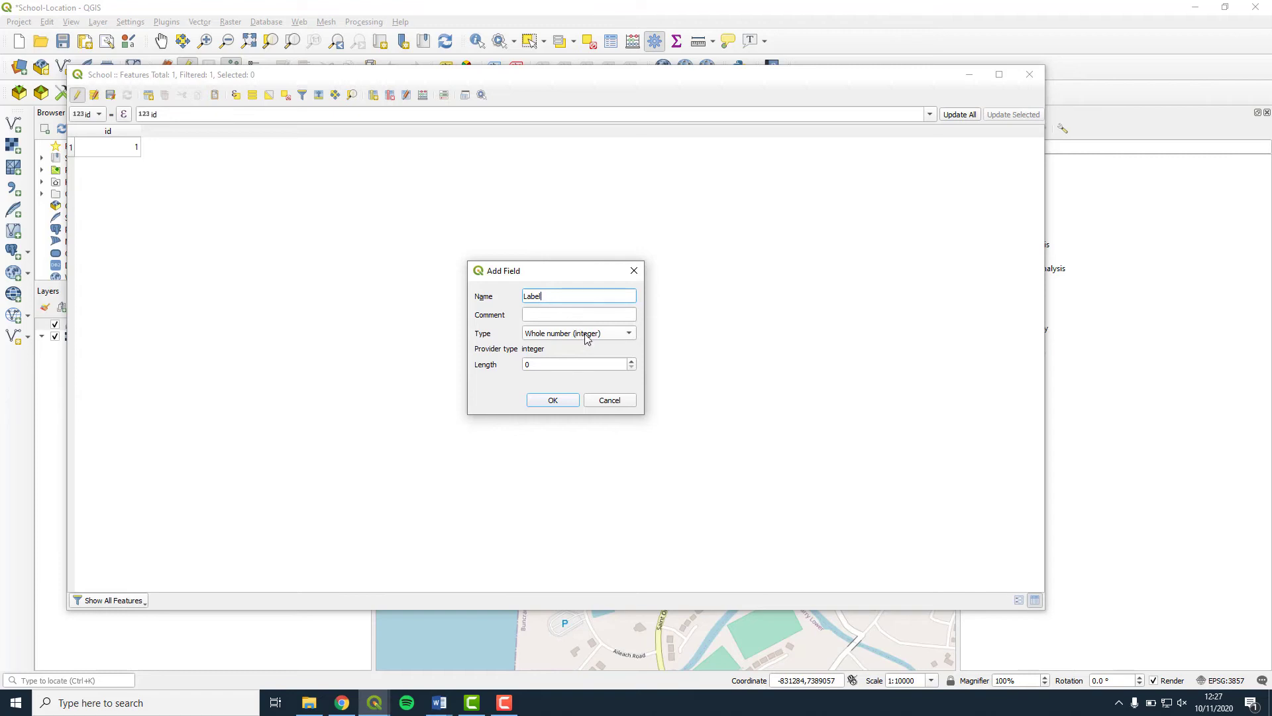
pyautogui.click(578, 333)
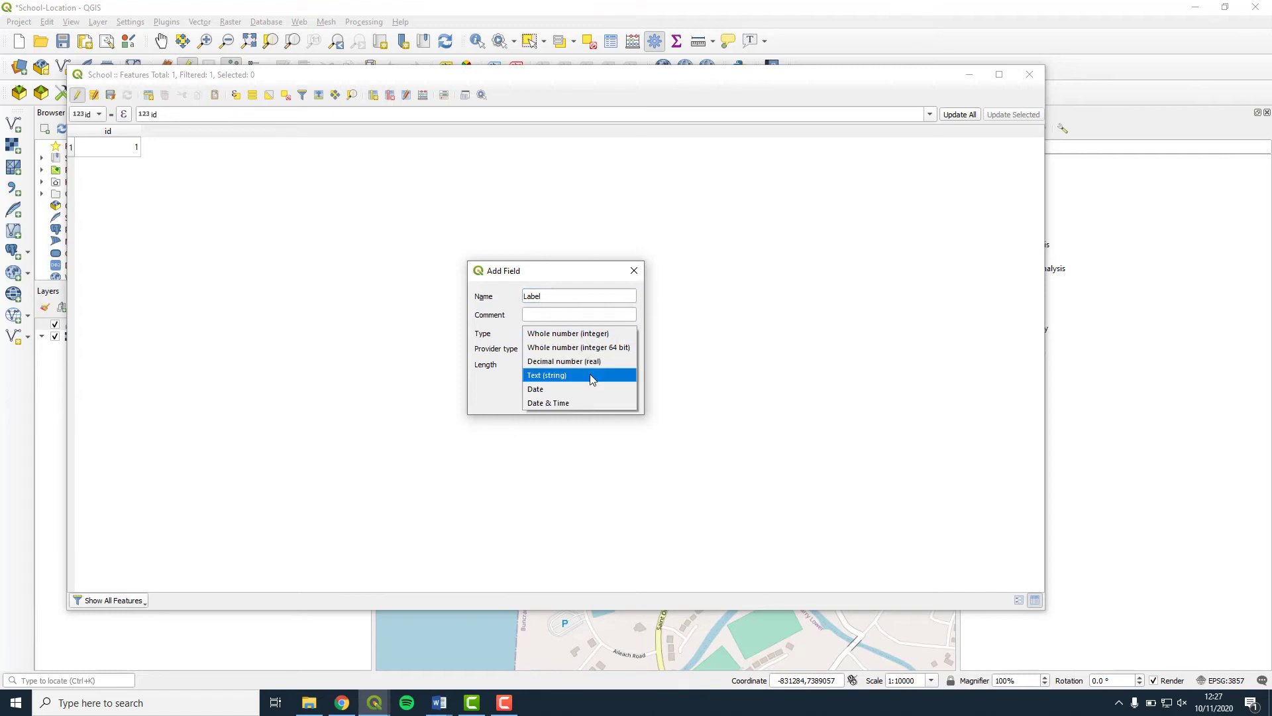
pyautogui.click(546, 375)
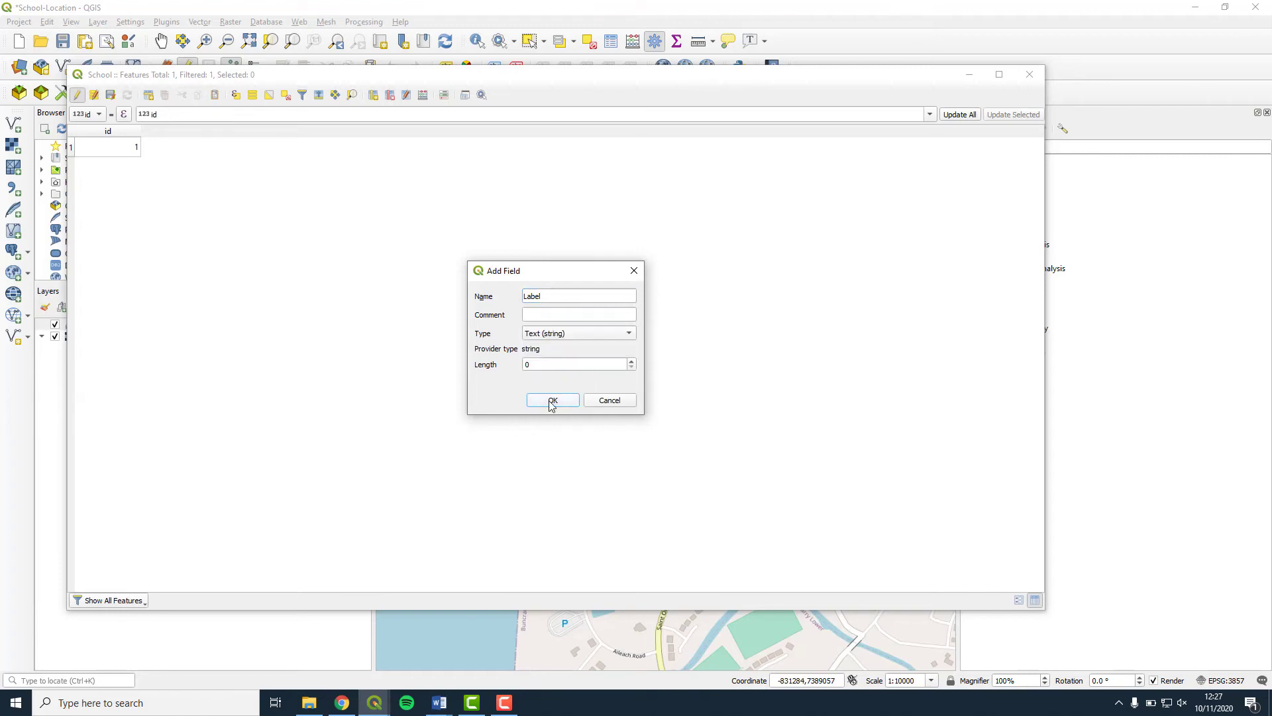
pyautogui.click(552, 401)
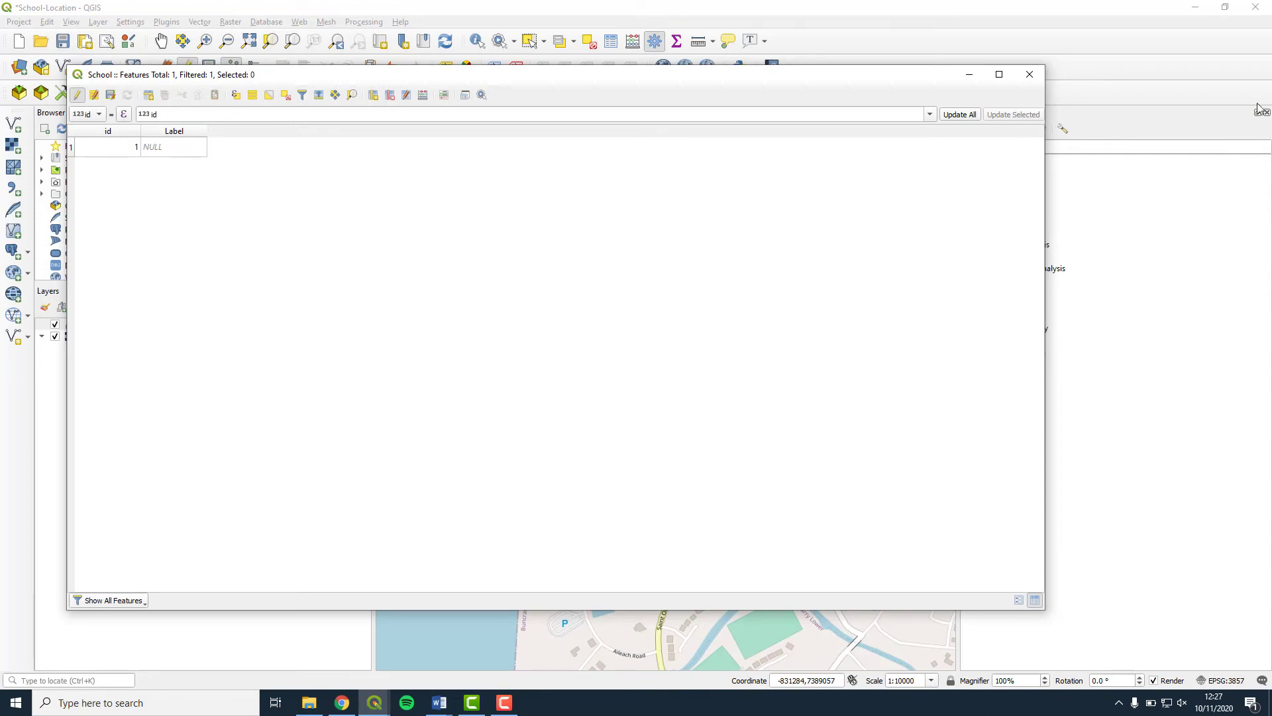
# Enter 'Crana College' as the school's Label, save edits, and close the table.
pyautogui.doubleClick(152, 147)
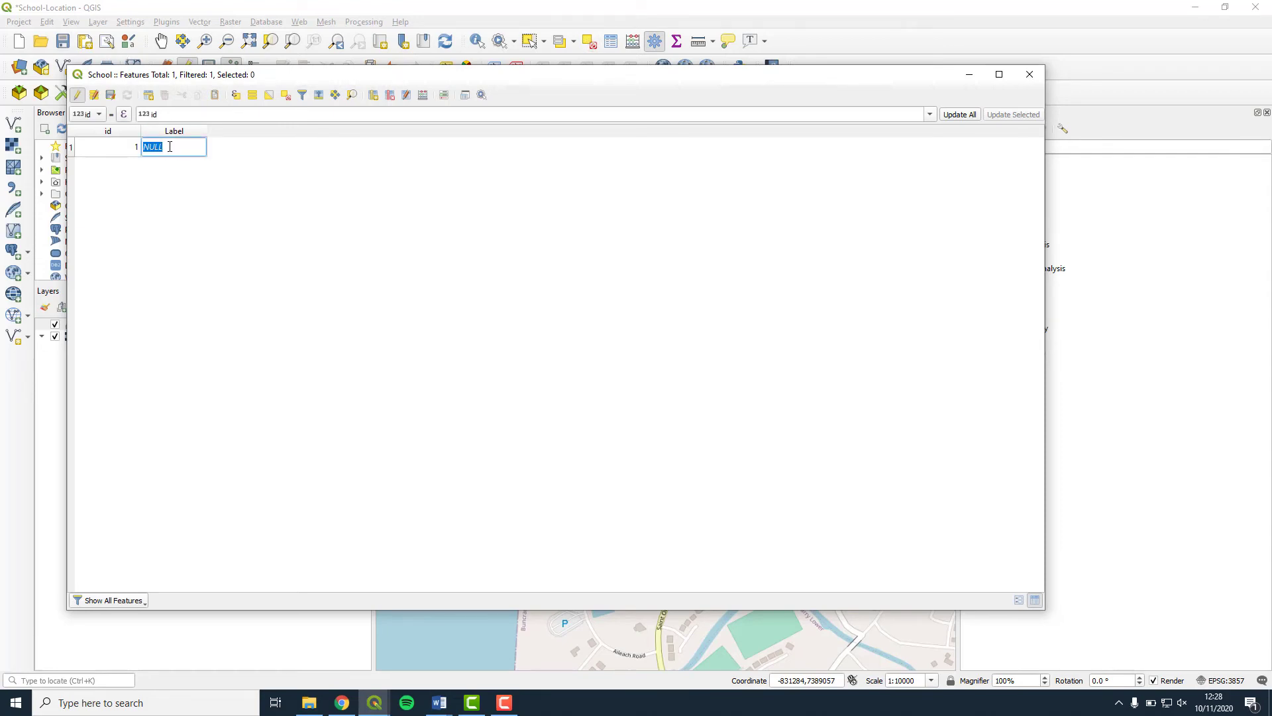
pyautogui.write('Crana College')
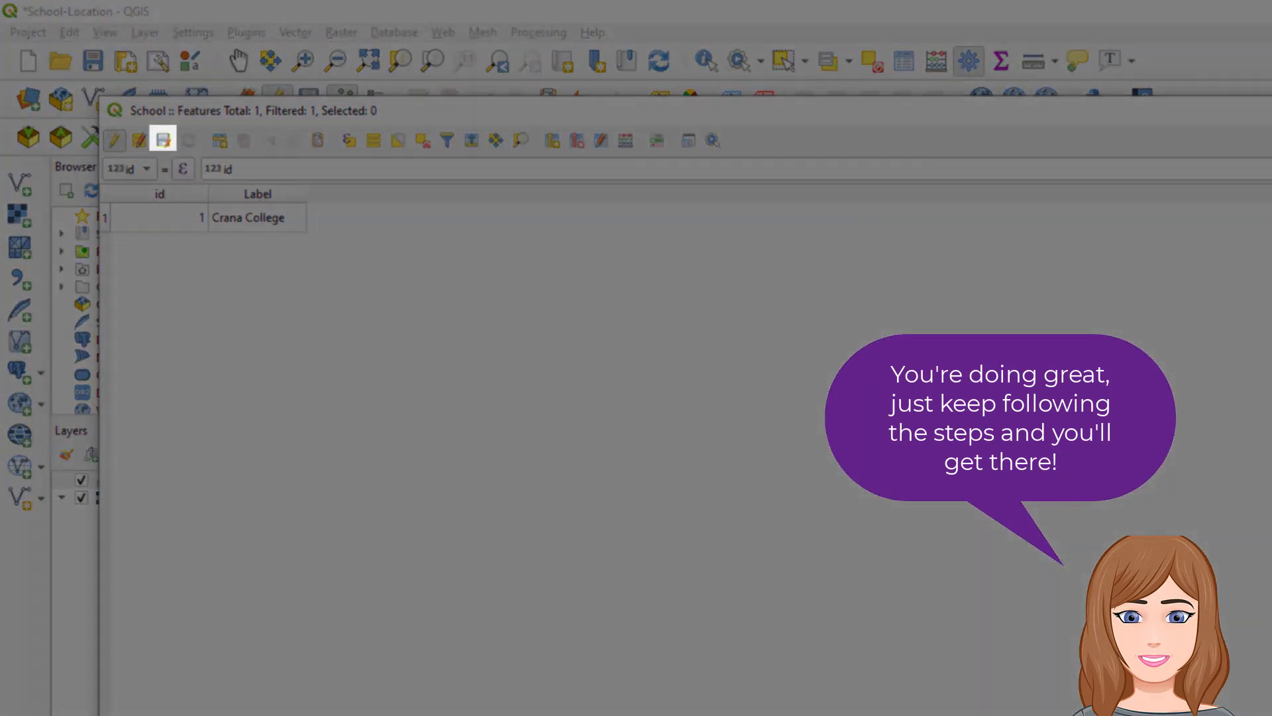
pyautogui.click(157, 135)
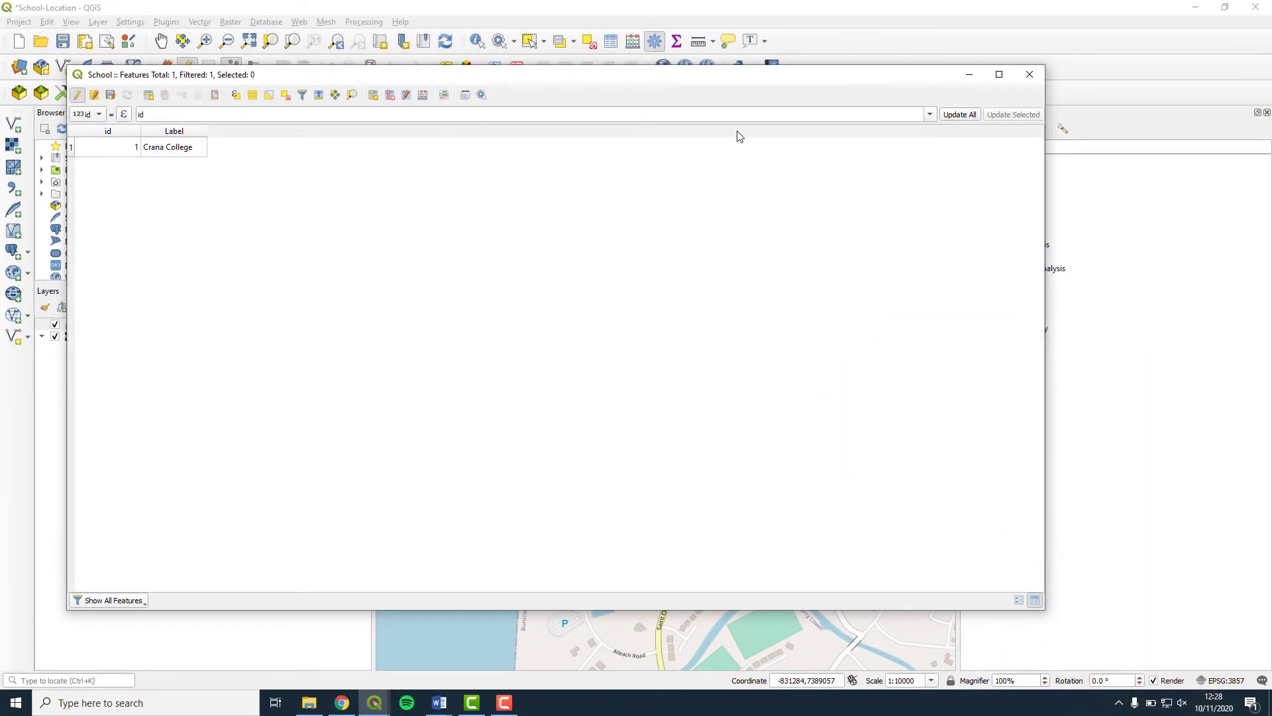
pyautogui.moveTo(1030, 73)
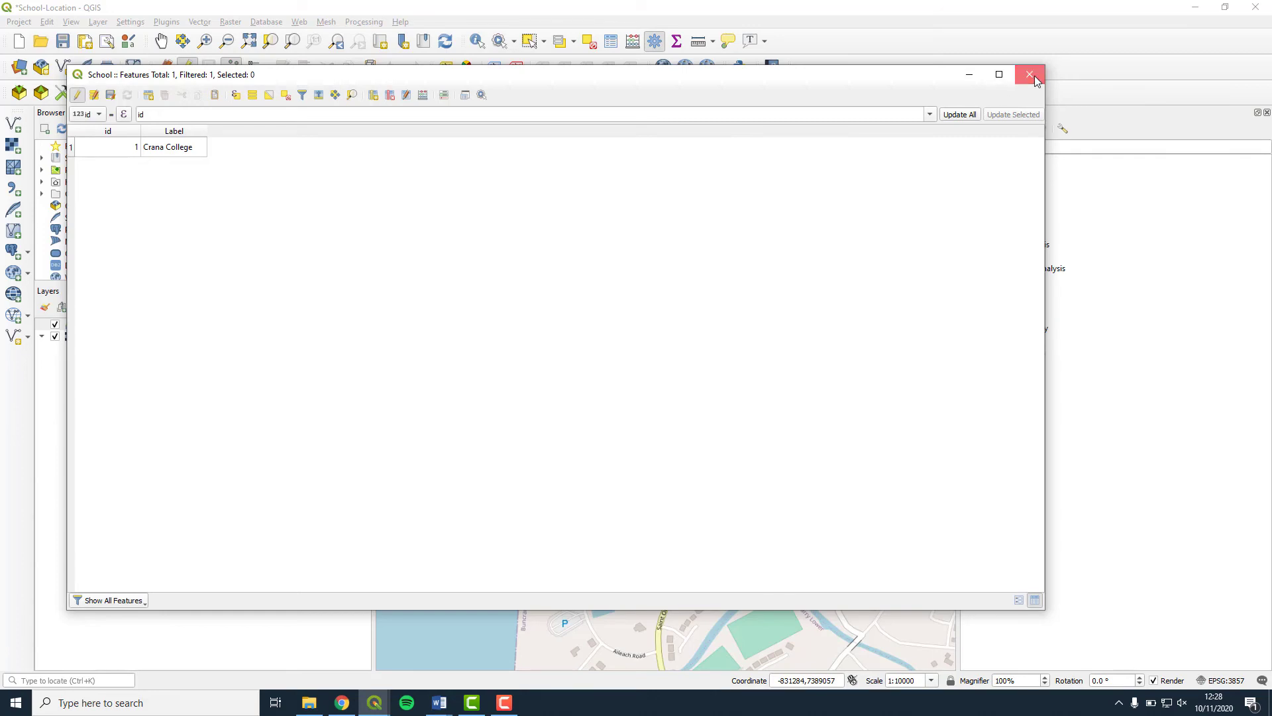
pyautogui.click(1031, 74)
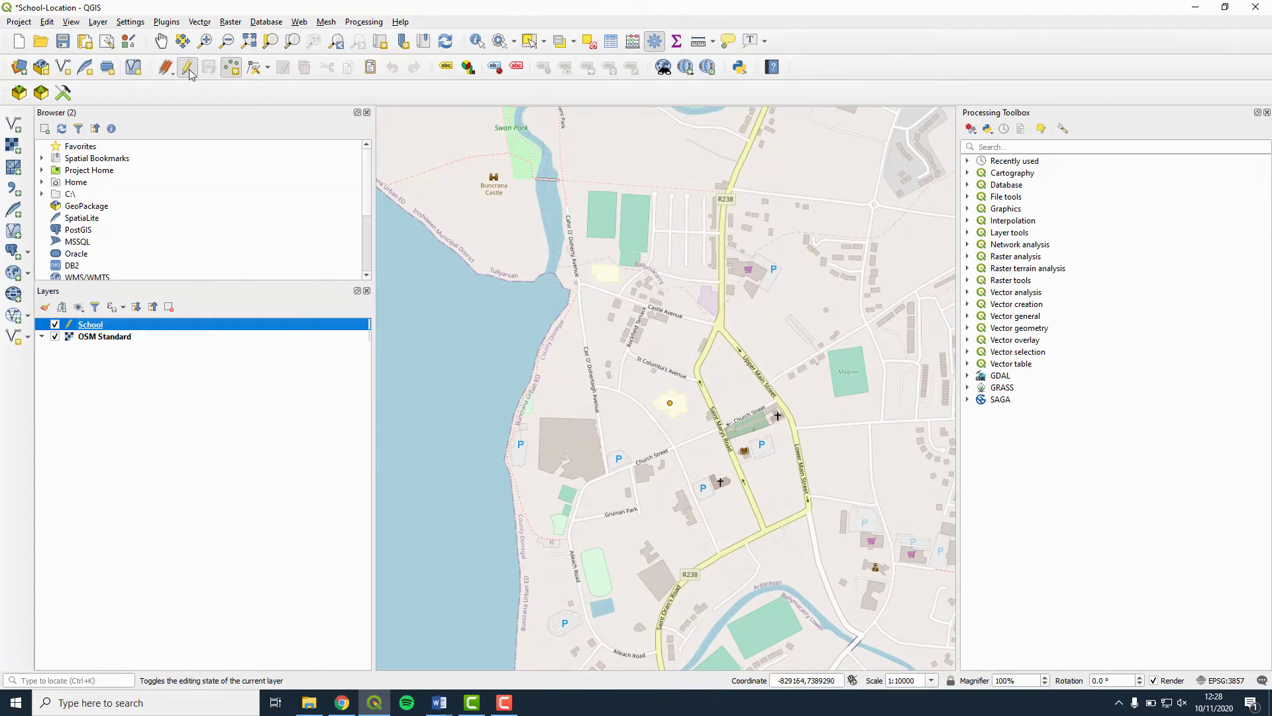
# End editing on the School layer and bring up its Properties.
pyautogui.click(187, 67)
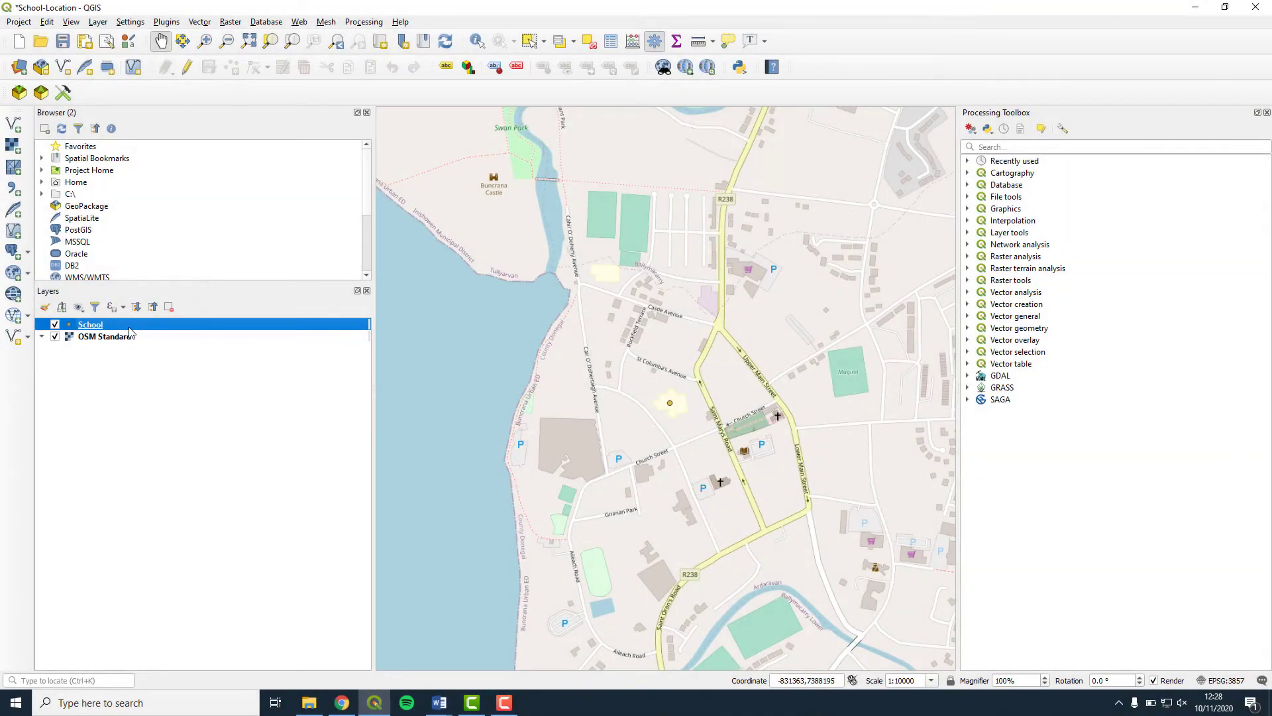
pyautogui.rightClick(90, 325)
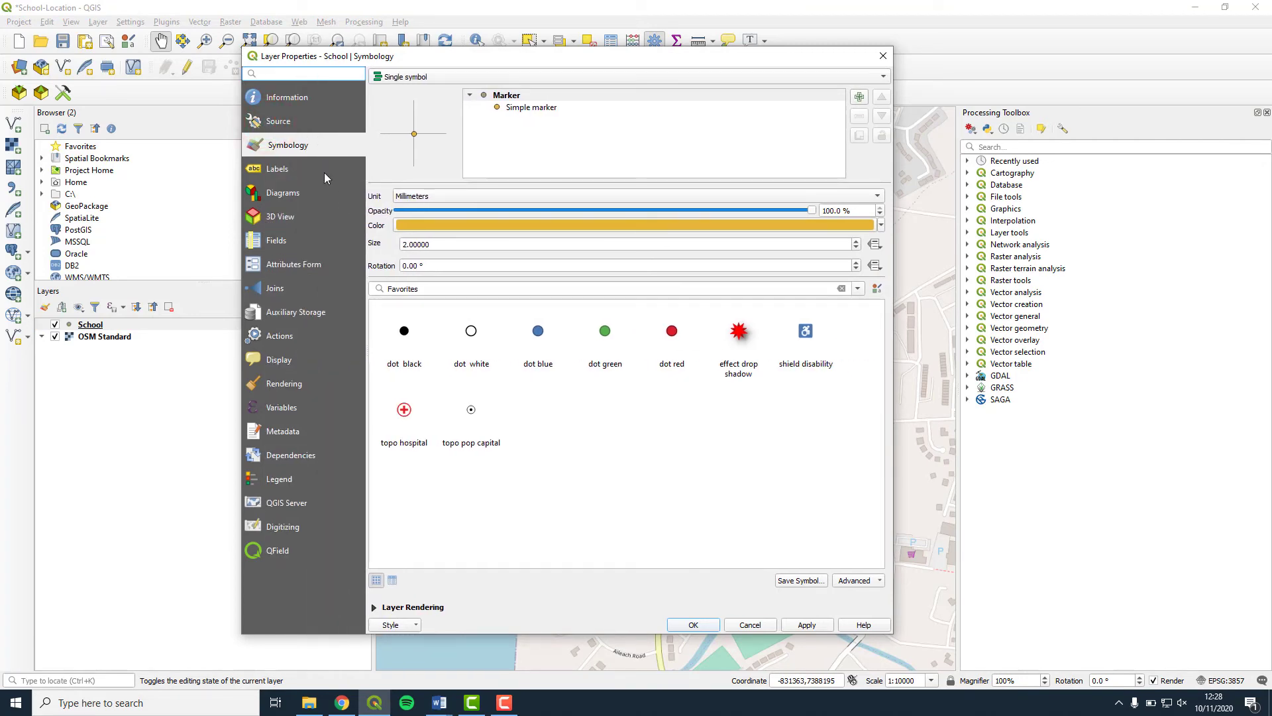
# Enable single labels on the School layer using the Label field.
pyautogui.click(278, 168)
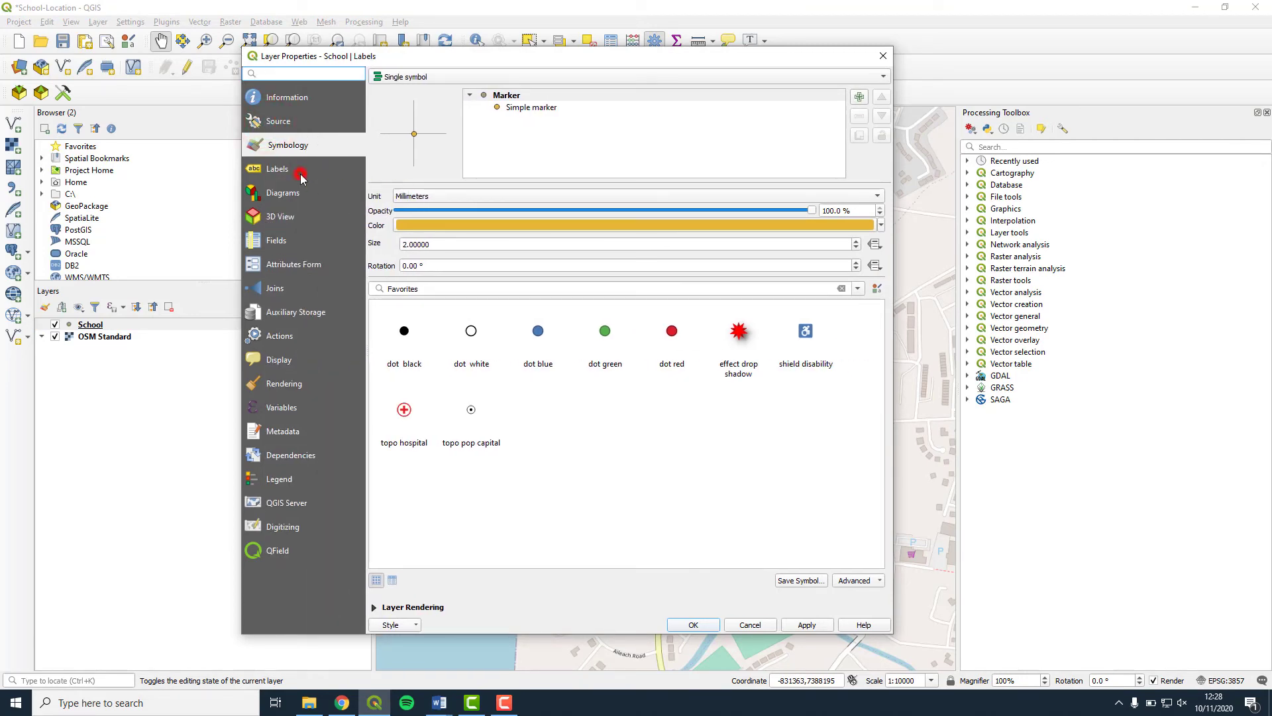
pyautogui.click(857, 75)
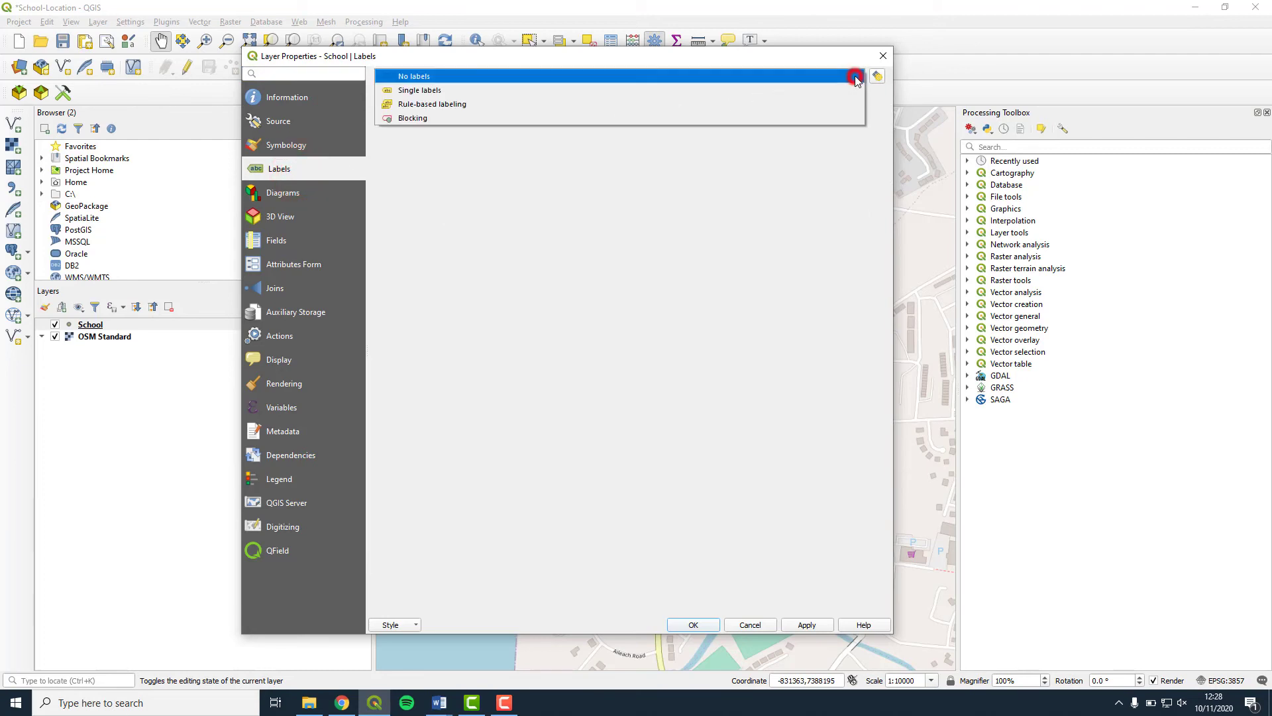
pyautogui.click(420, 90)
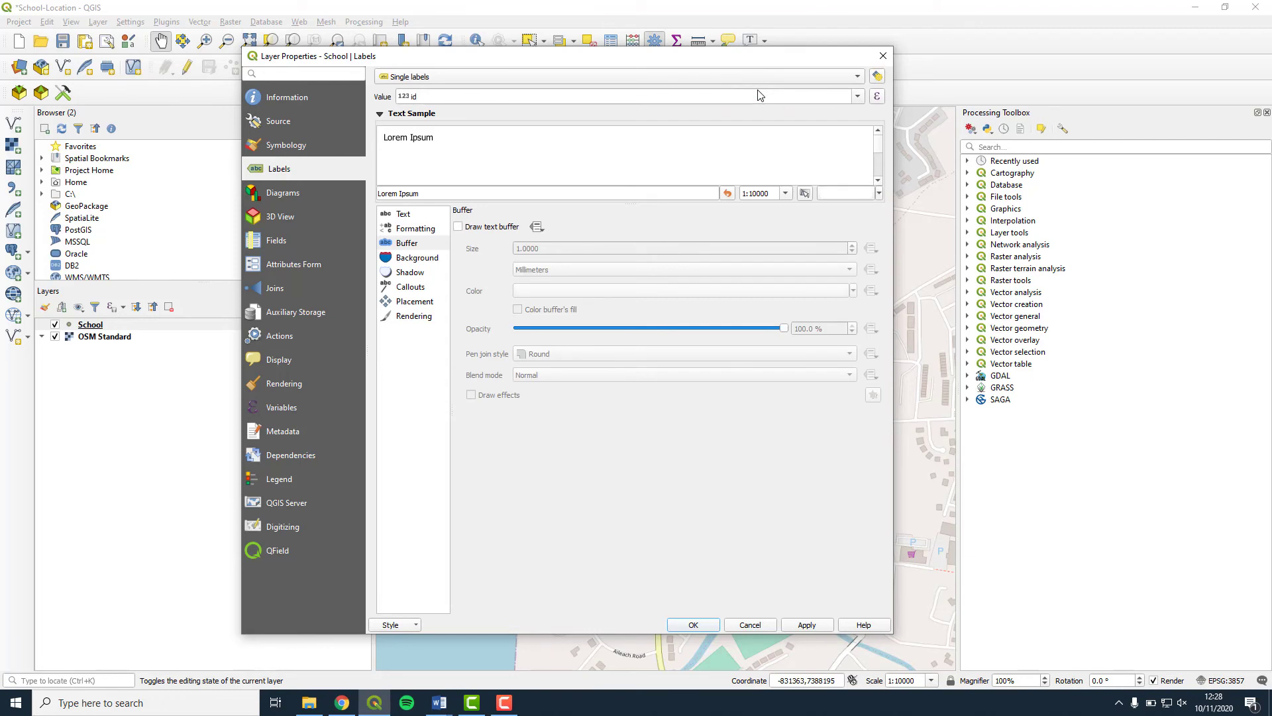
pyautogui.click(857, 96)
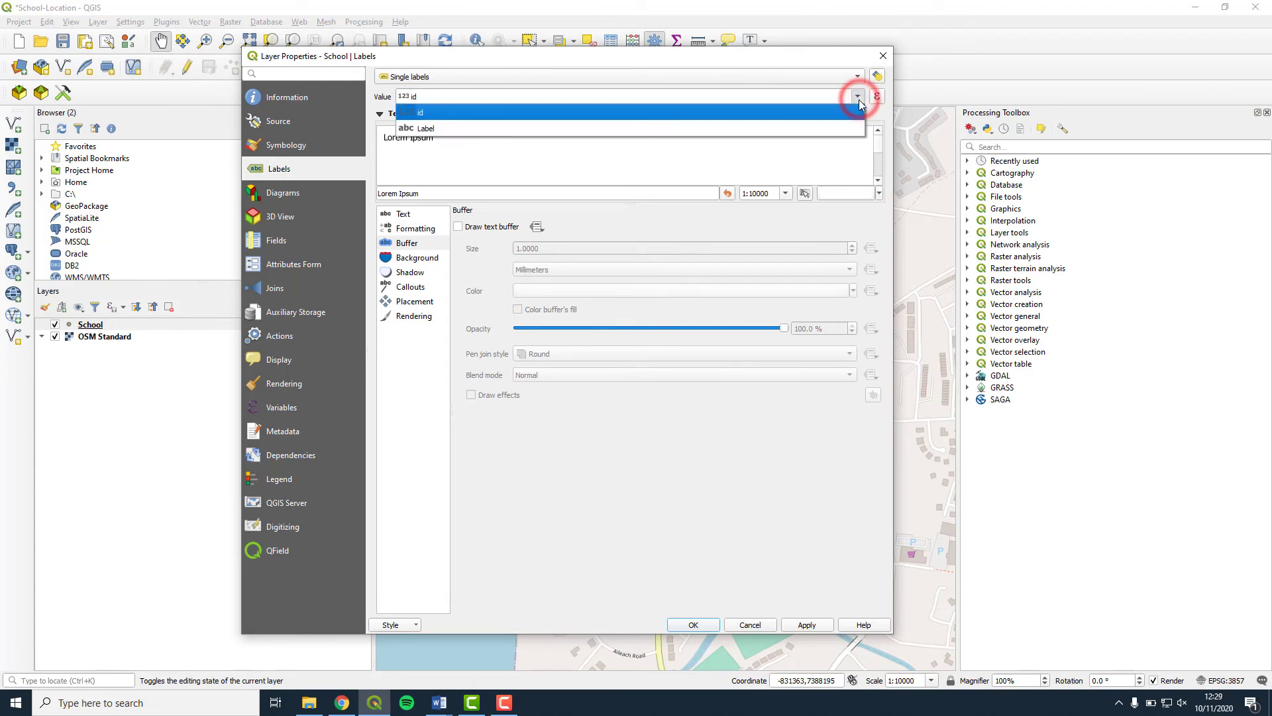
pyautogui.click(426, 127)
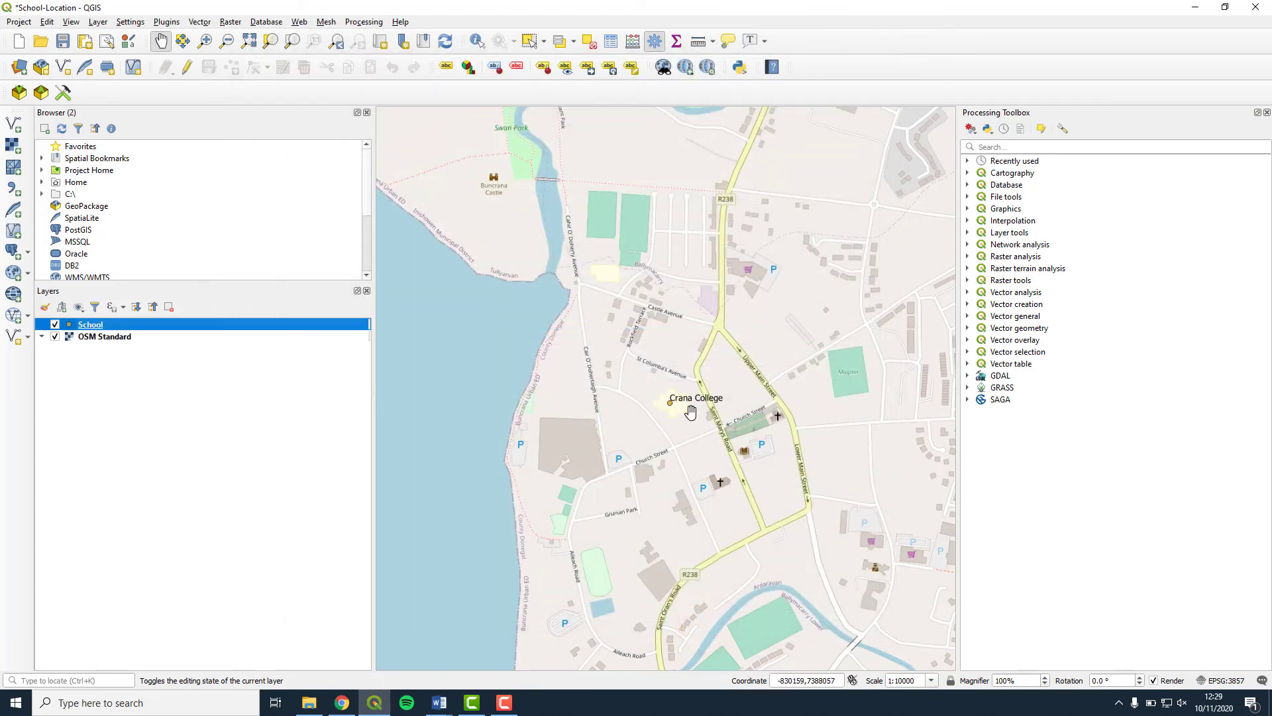
pyautogui.moveTo(690, 395)
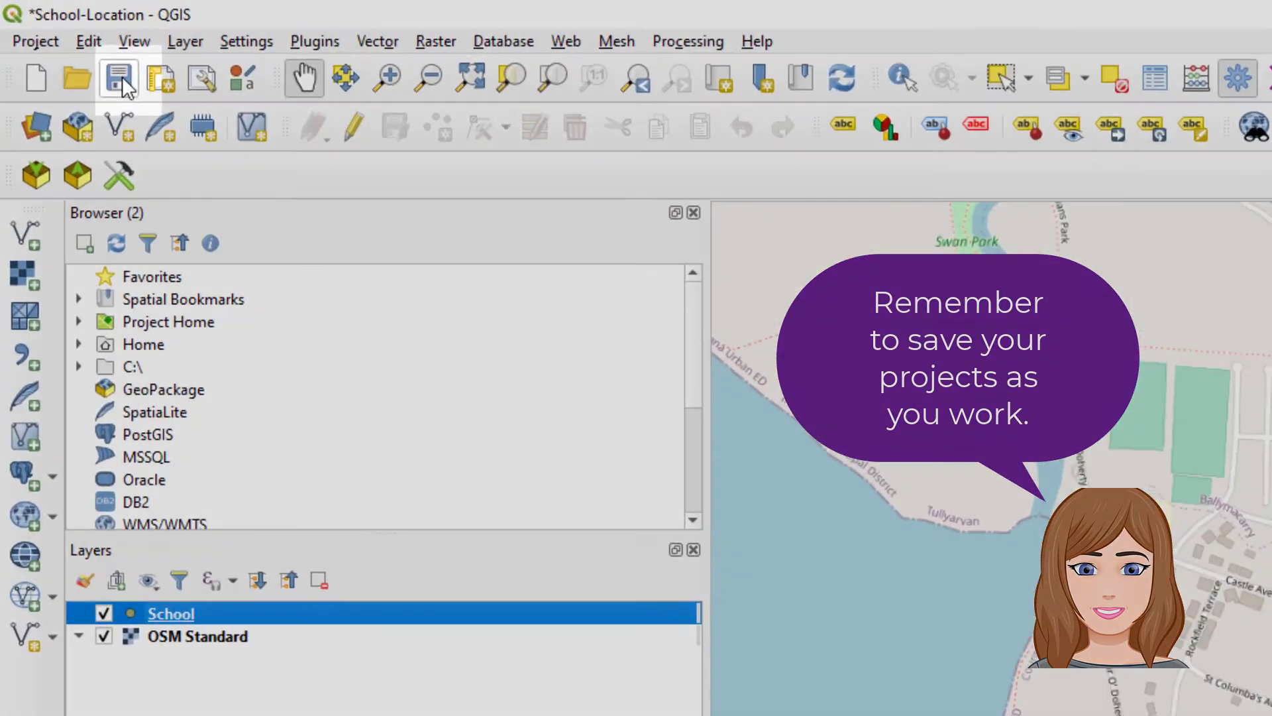
# Save the School-Location project and nudge the map view slightly.
pyautogui.click(118, 77)
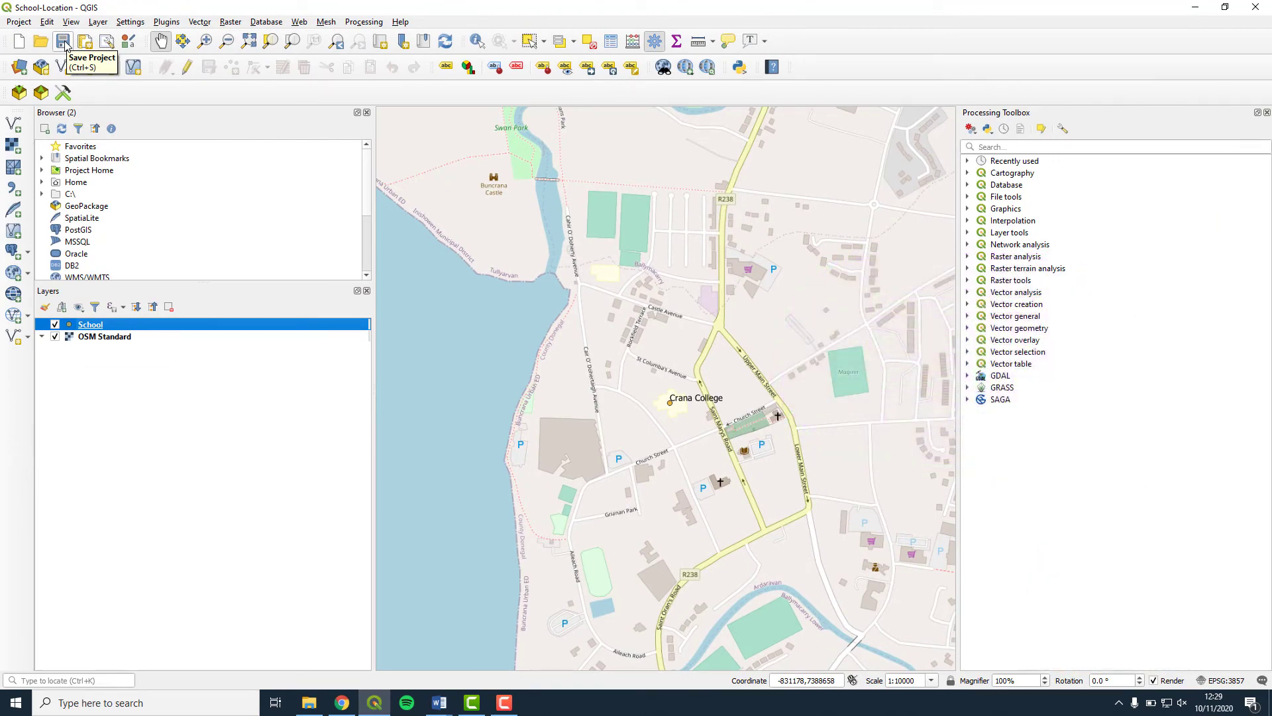
pyautogui.moveTo(688, 292)
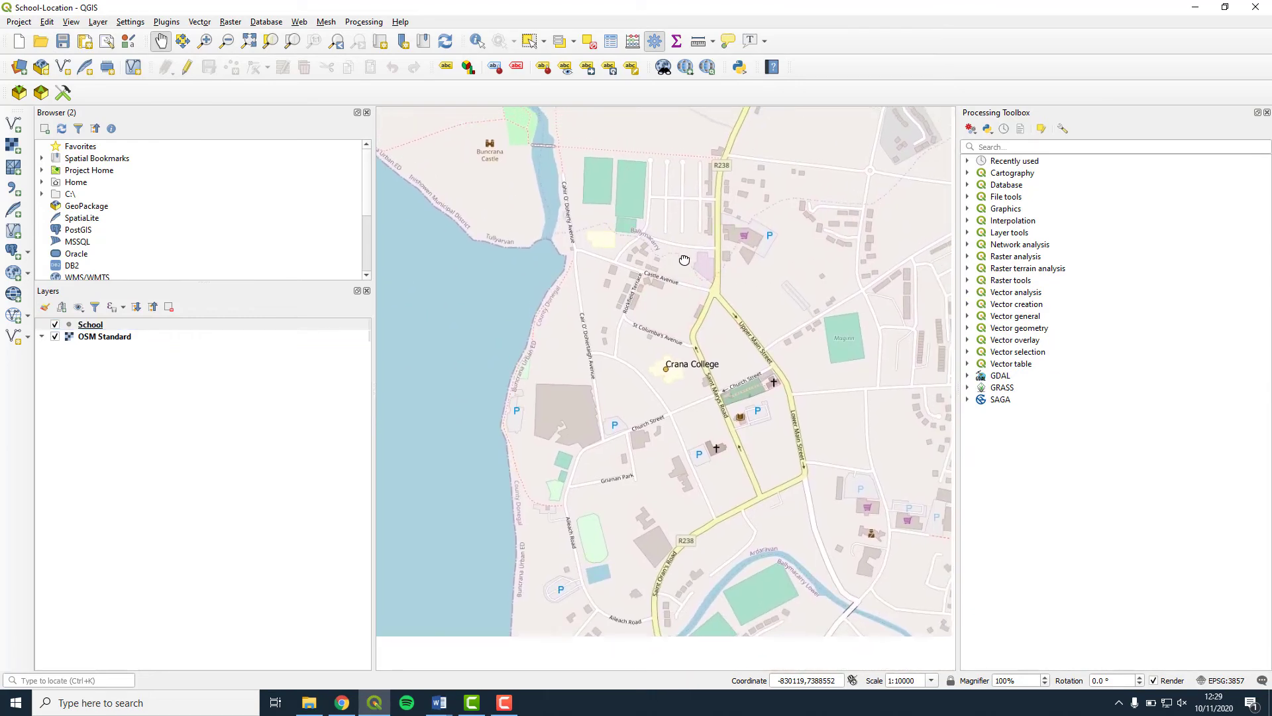
pyautogui.moveTo(684, 261); pyautogui.dragTo(684, 276)
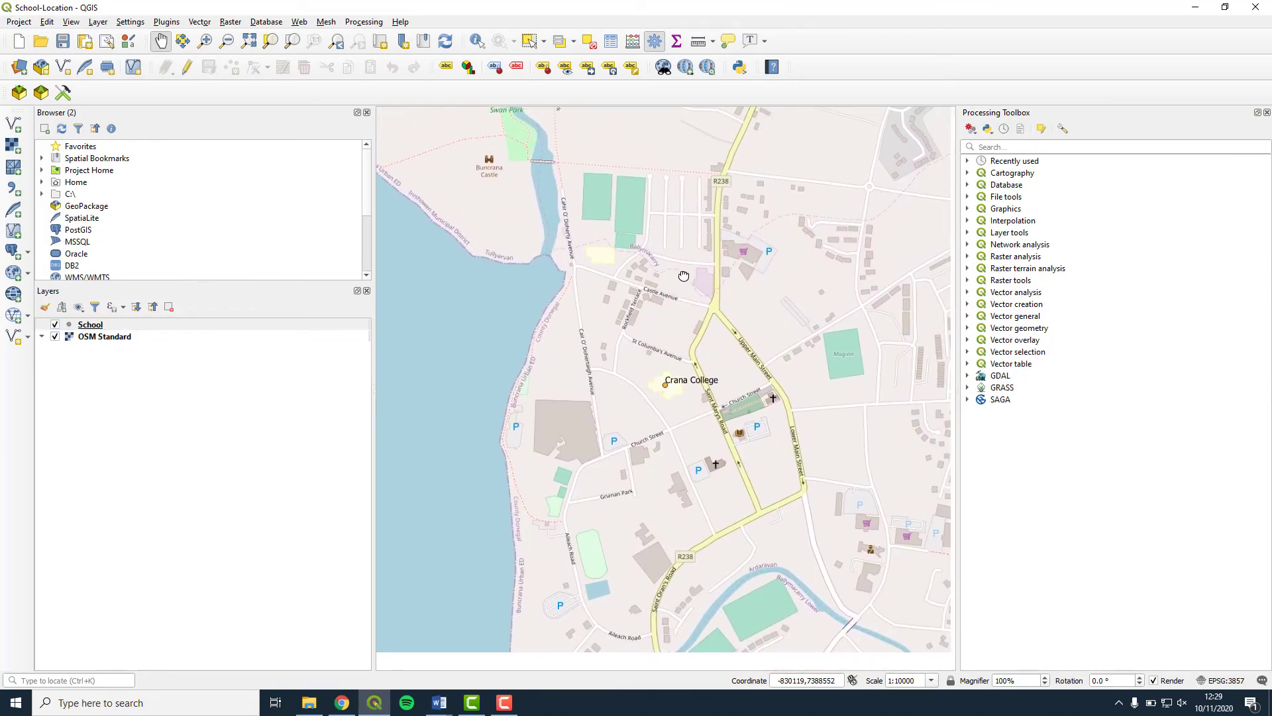
pyautogui.moveTo(684, 275); pyautogui.dragTo(680, 247)
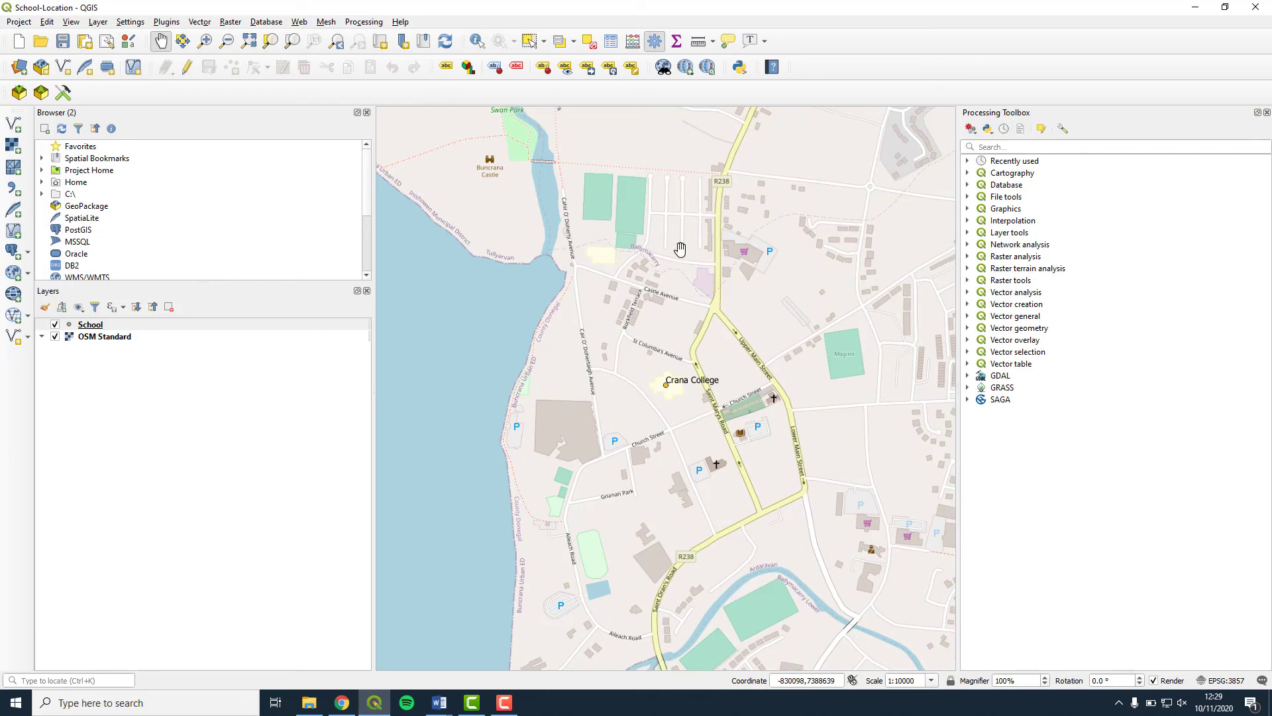
pyautogui.moveTo(680, 249)
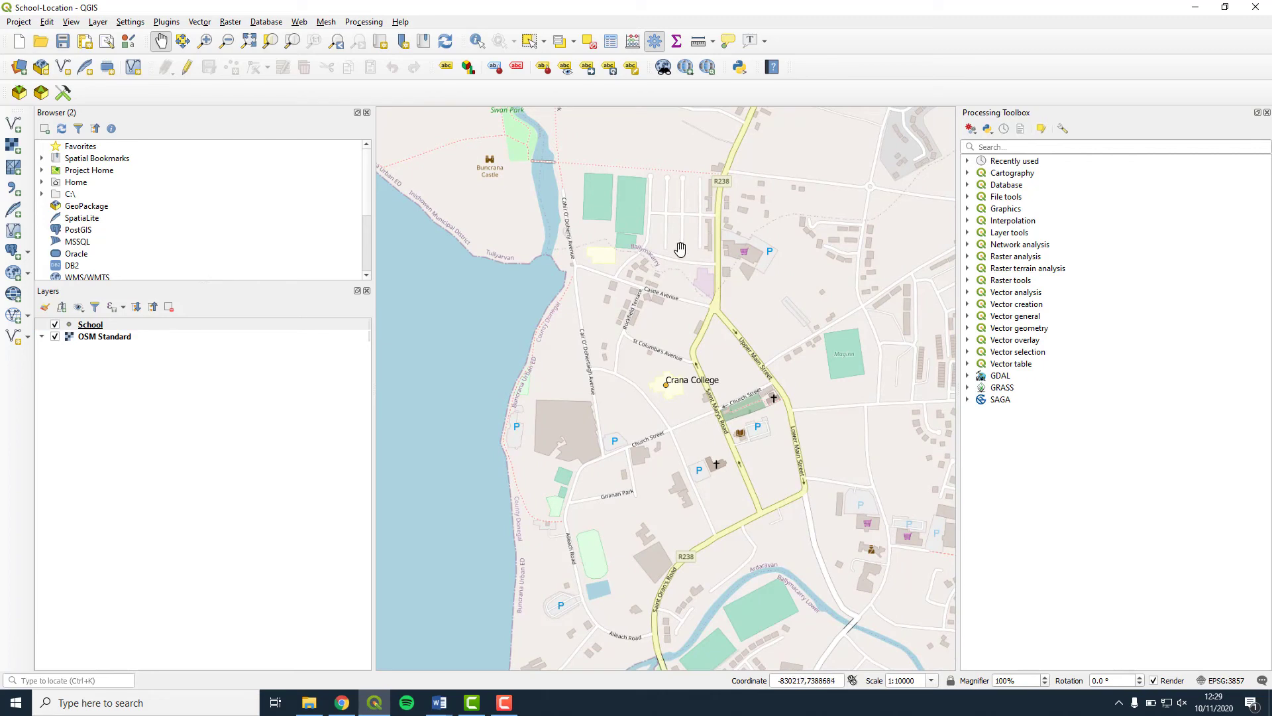
# Start Export Map to Image, accepting the current extent and 1:10000 scale.
pyautogui.click(18, 21)
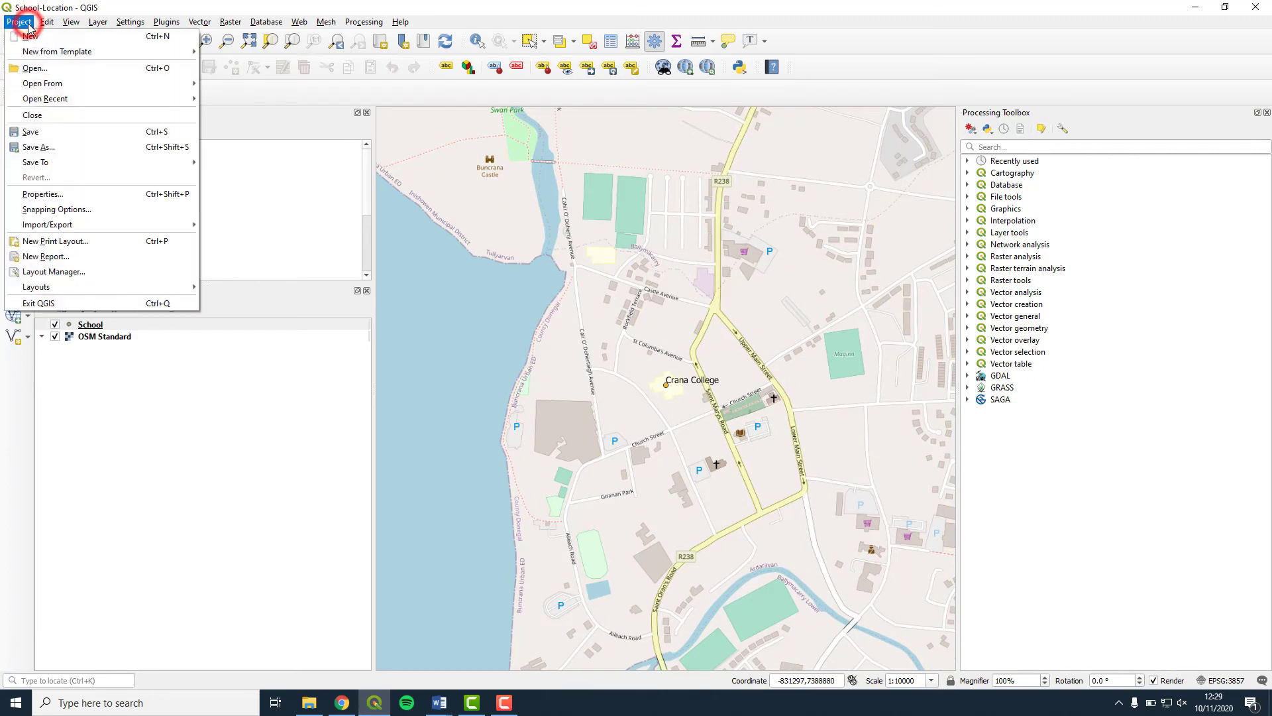
pyautogui.moveTo(47, 224)
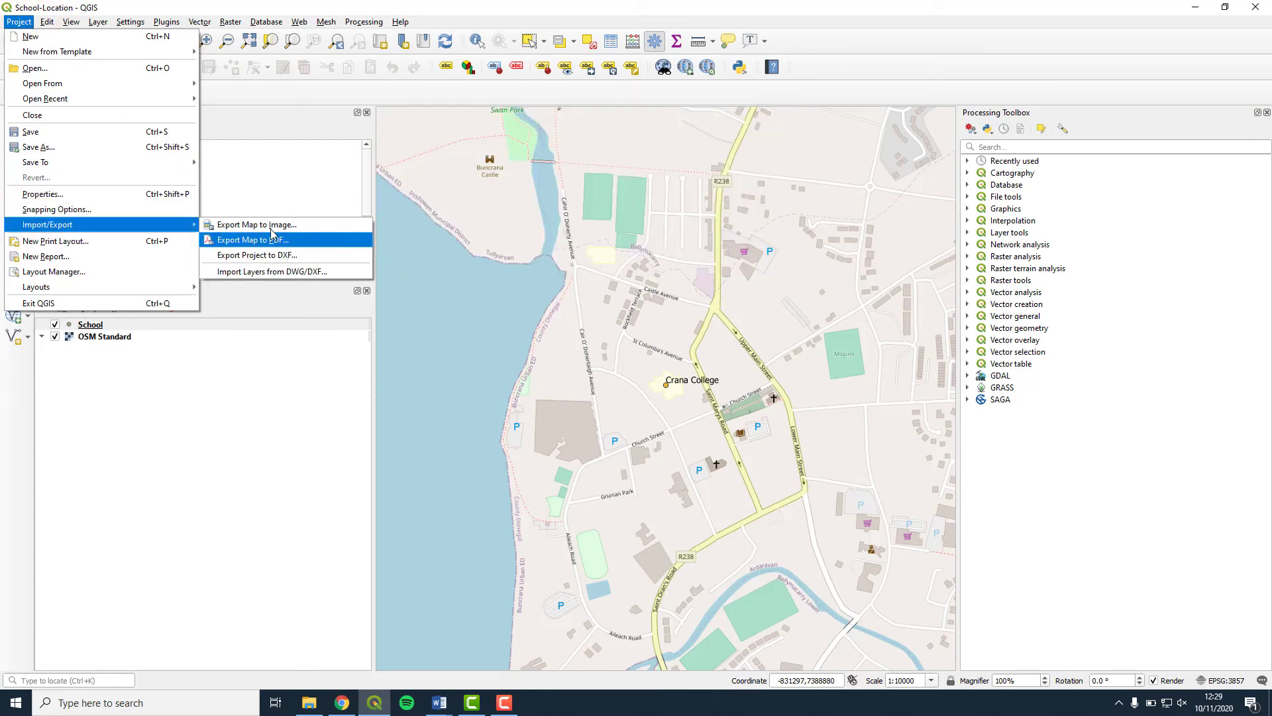
pyautogui.moveTo(257, 225)
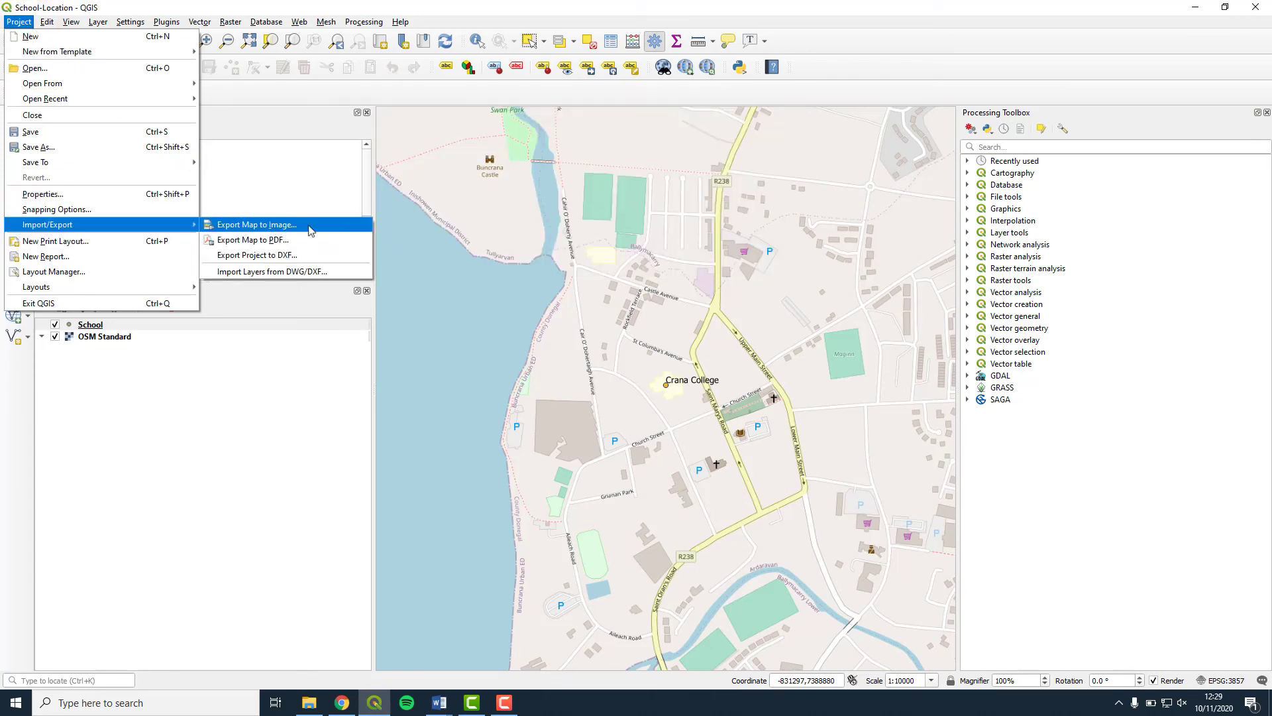
pyautogui.click(256, 225)
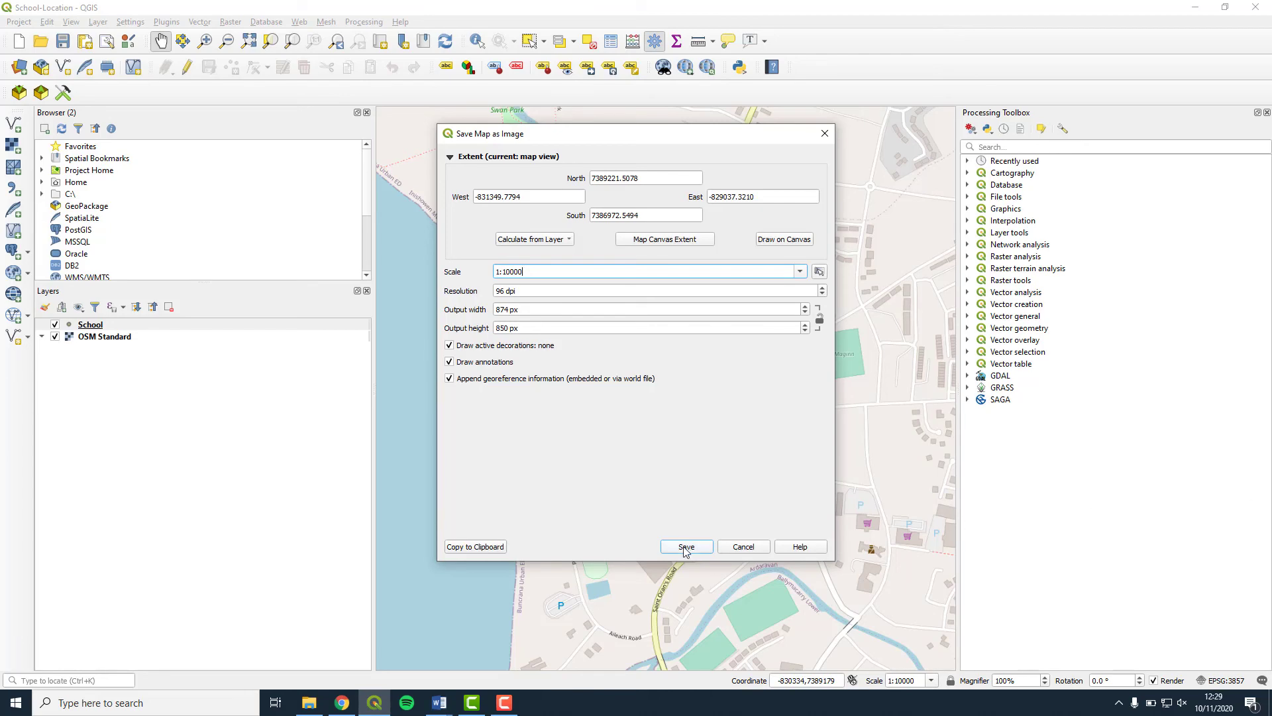
pyautogui.click(685, 546)
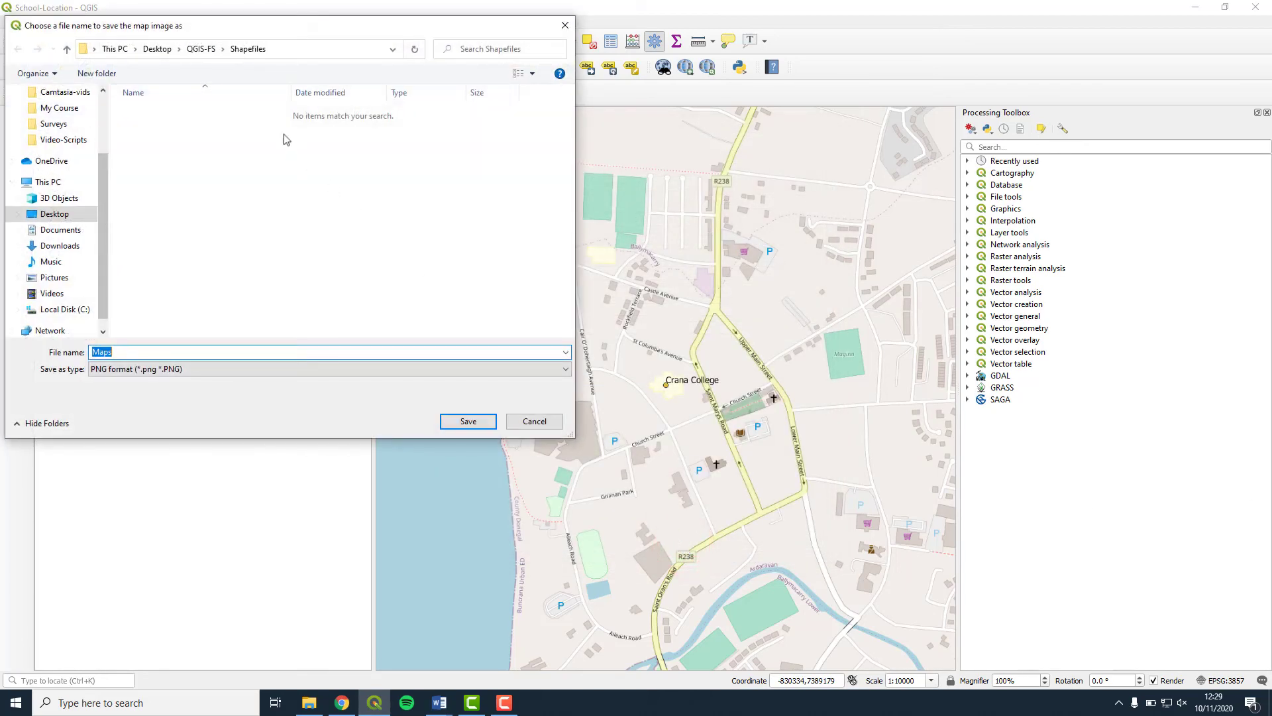
# Create a new ExportedMaps folder inside QGIS-FS.
pyautogui.click(200, 48)
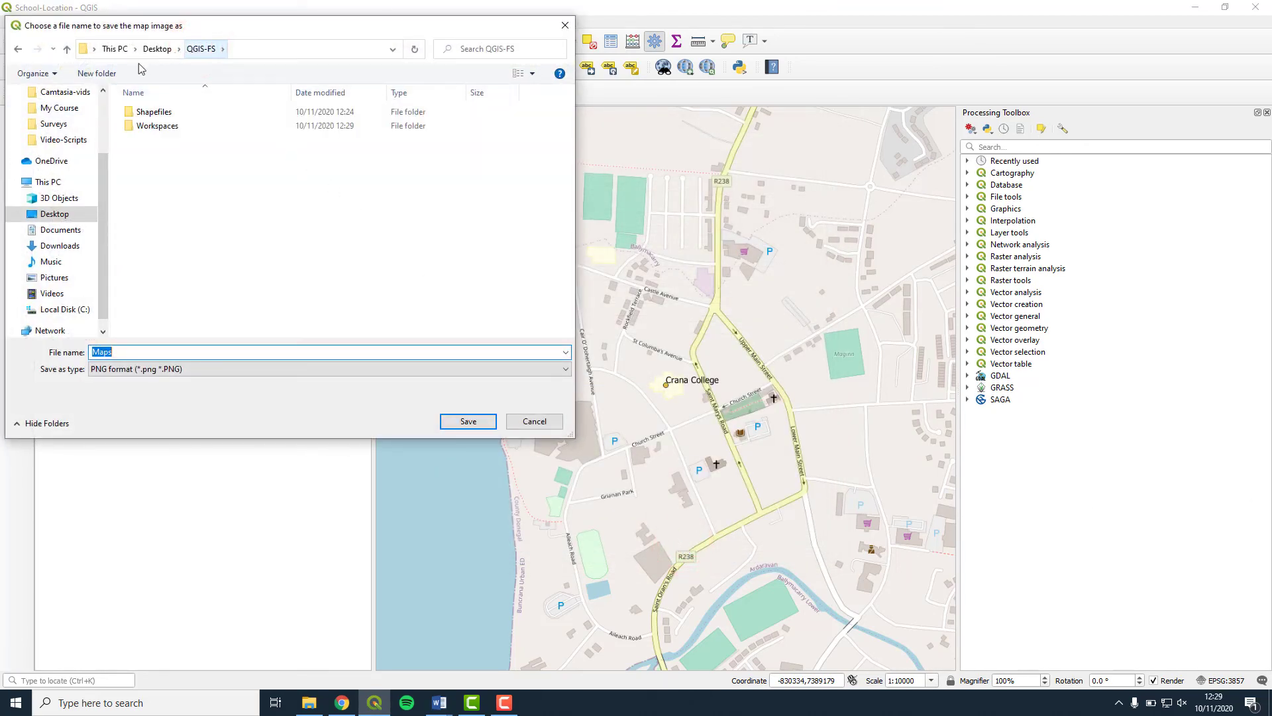
pyautogui.click(96, 72)
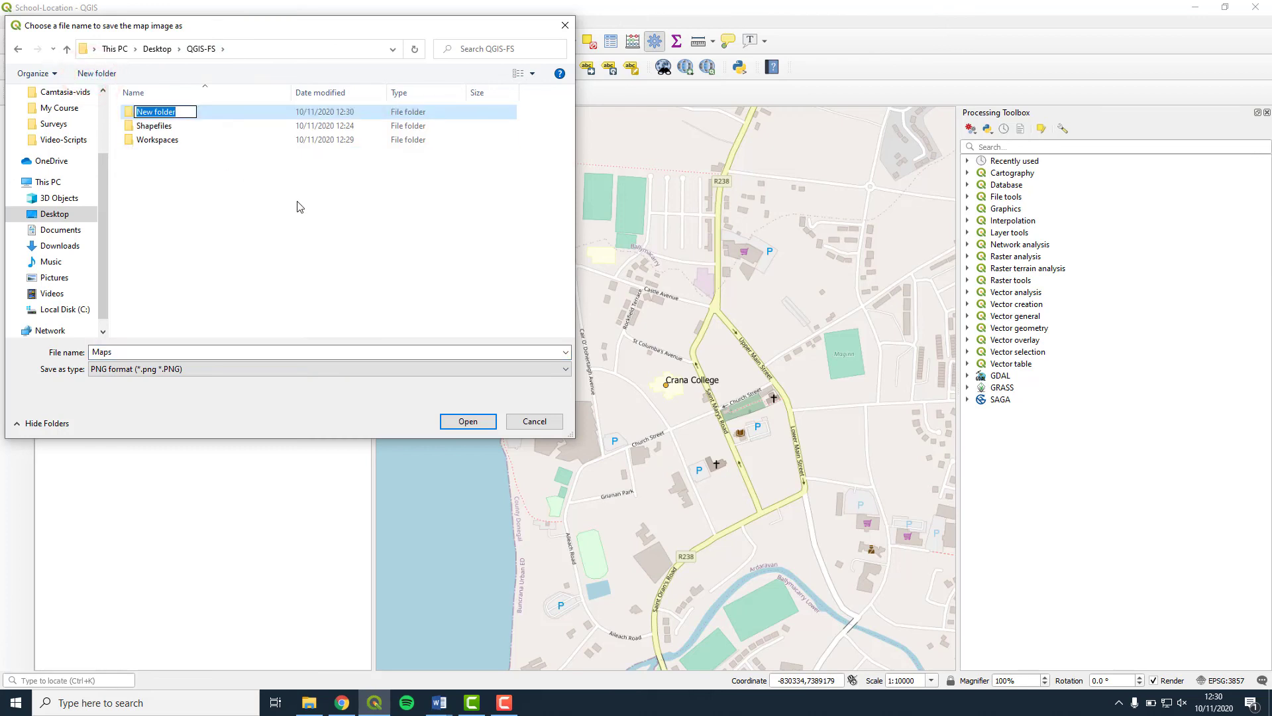
pyautogui.write('E')
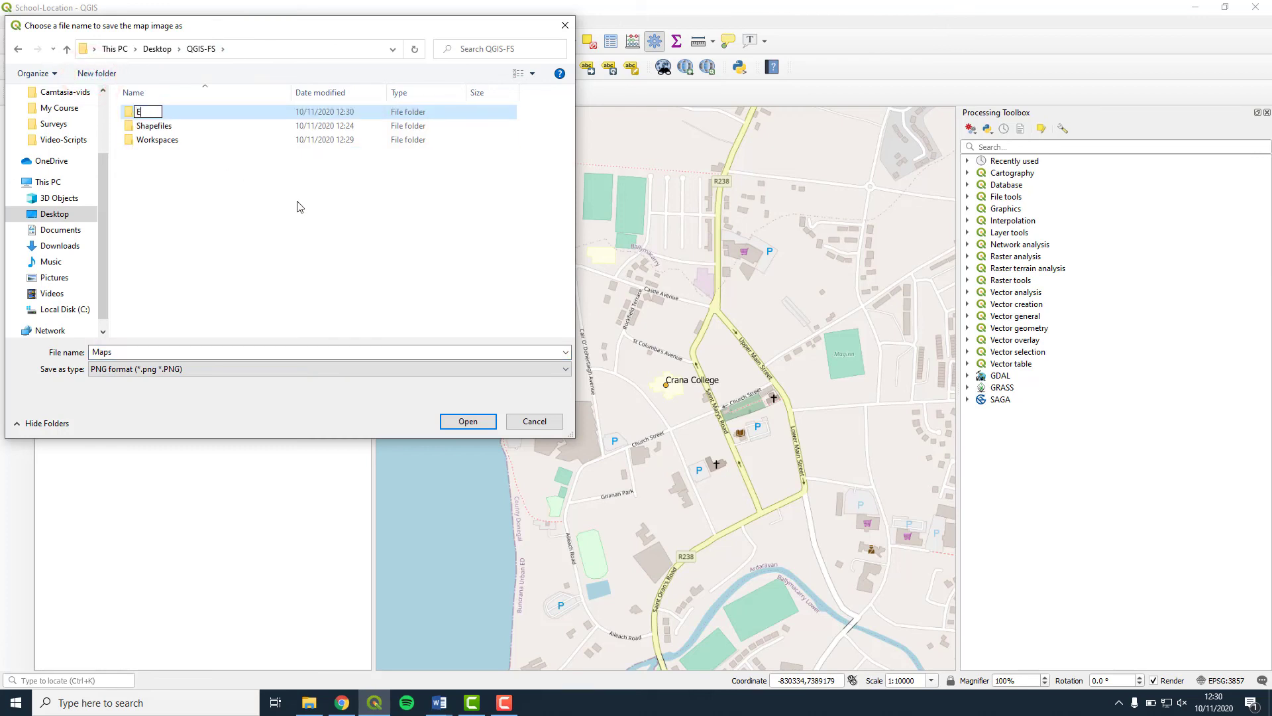
pyautogui.write('ExportedMaps')
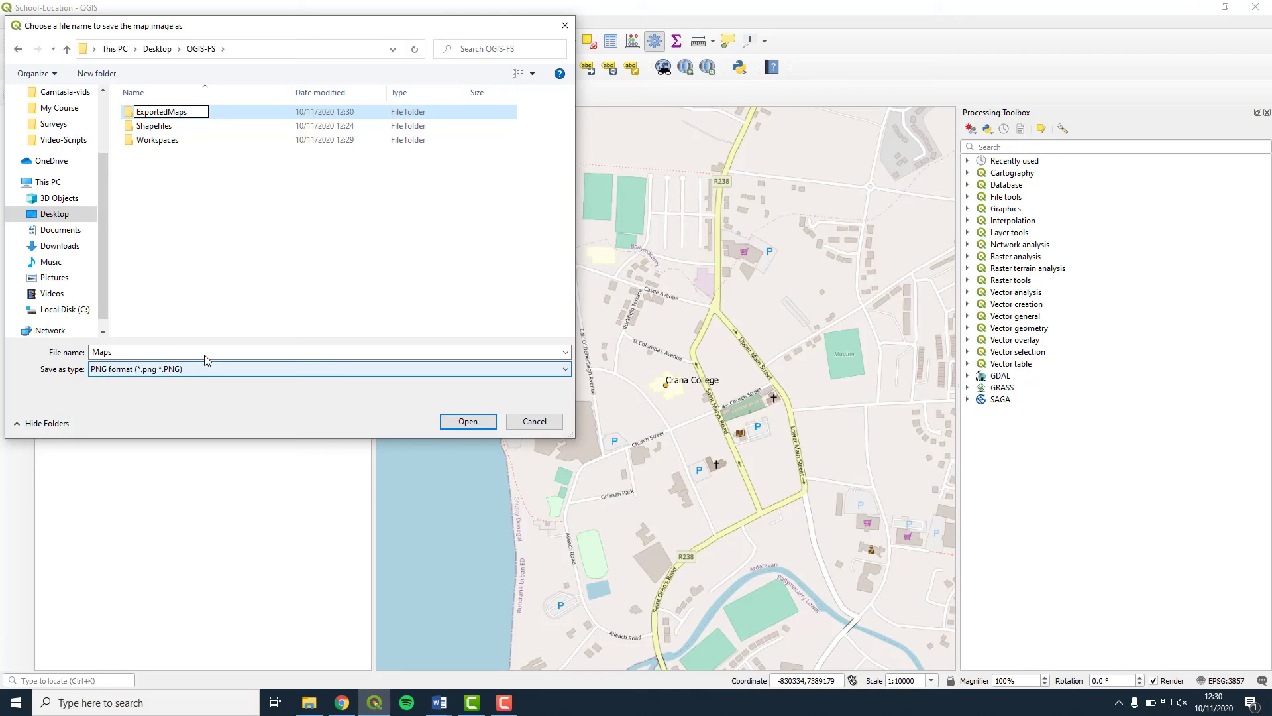
pyautogui.click(159, 351)
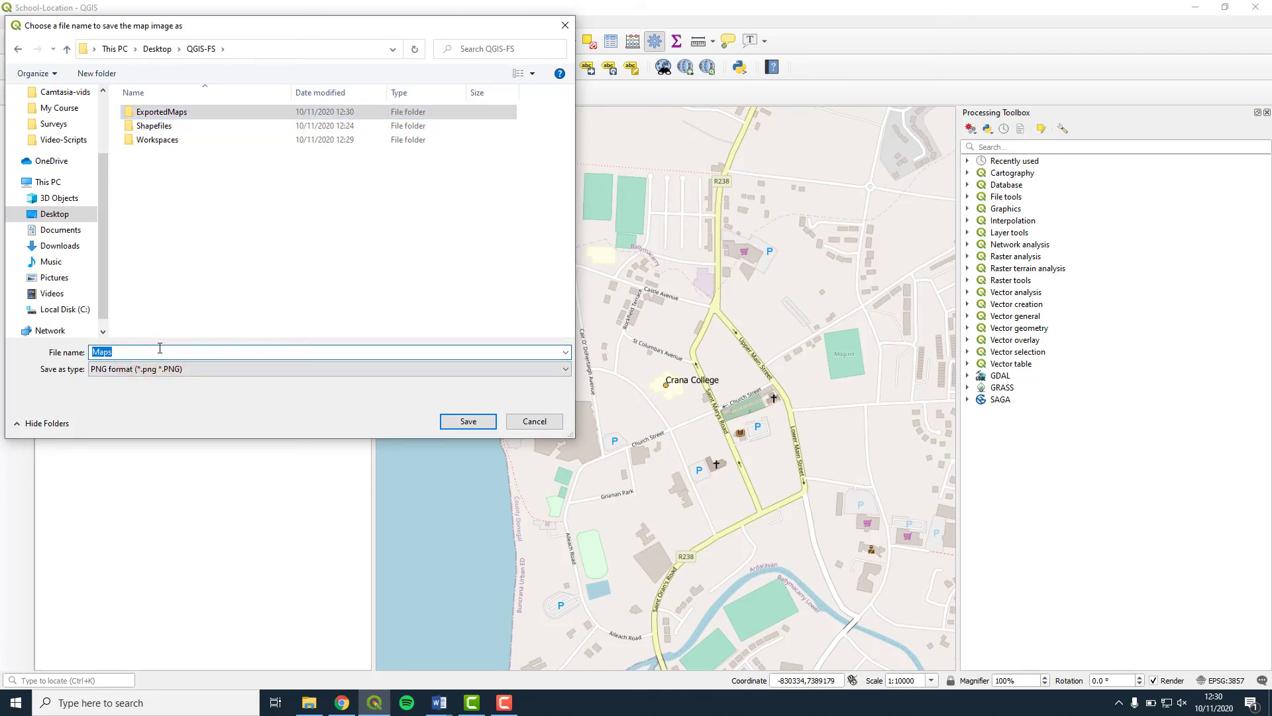
# Save the map image as School-Location-Map inside ExportedMaps.
pyautogui.write('School-')
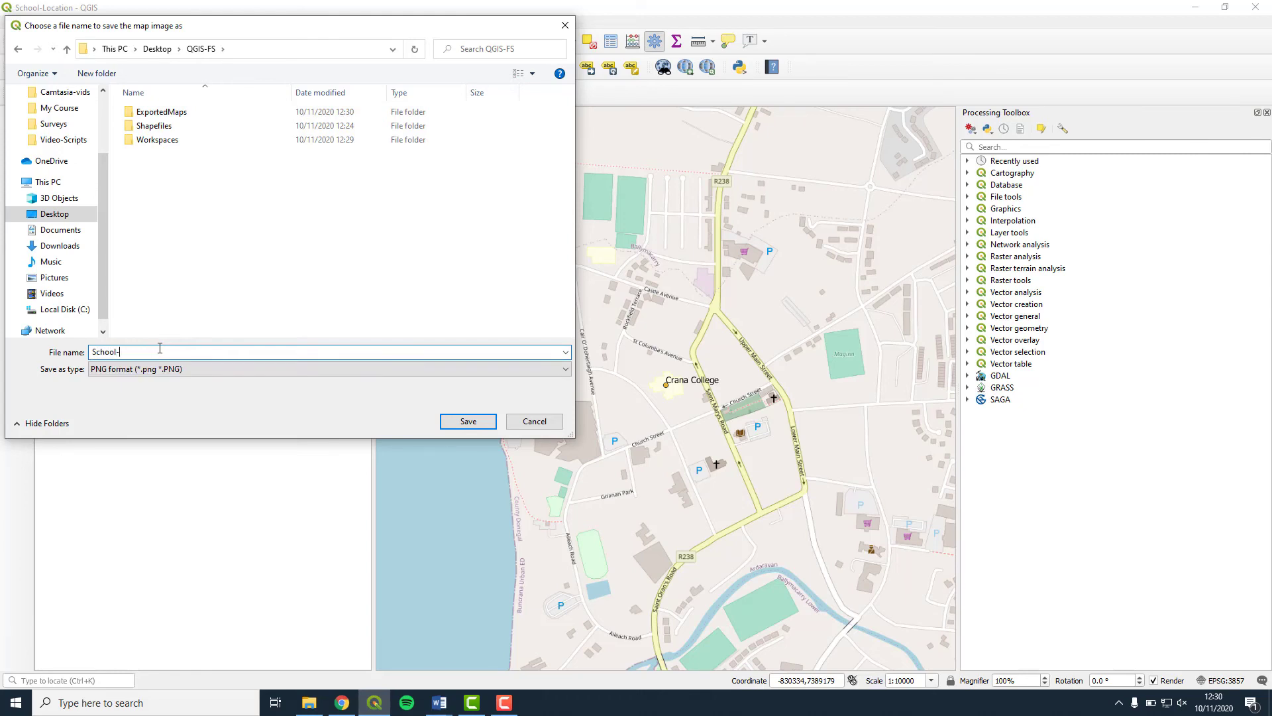
pyautogui.write('Location-Map')
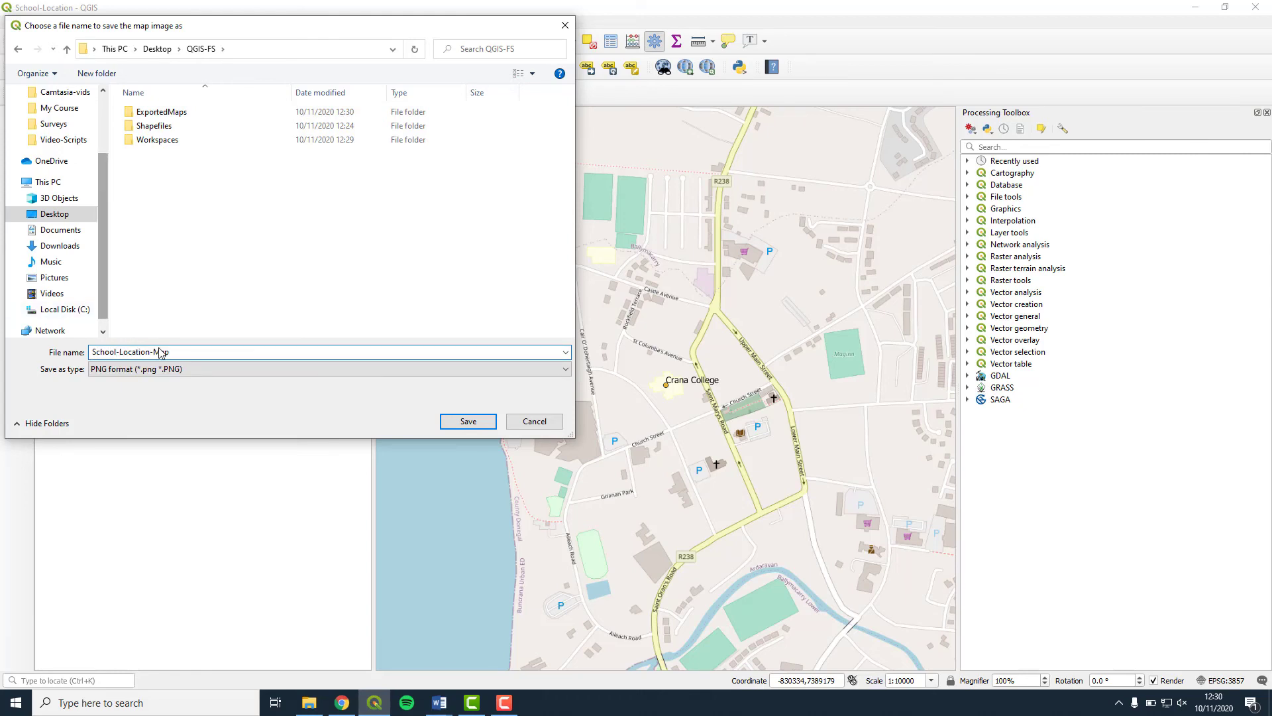
pyautogui.doubleClick(160, 111)
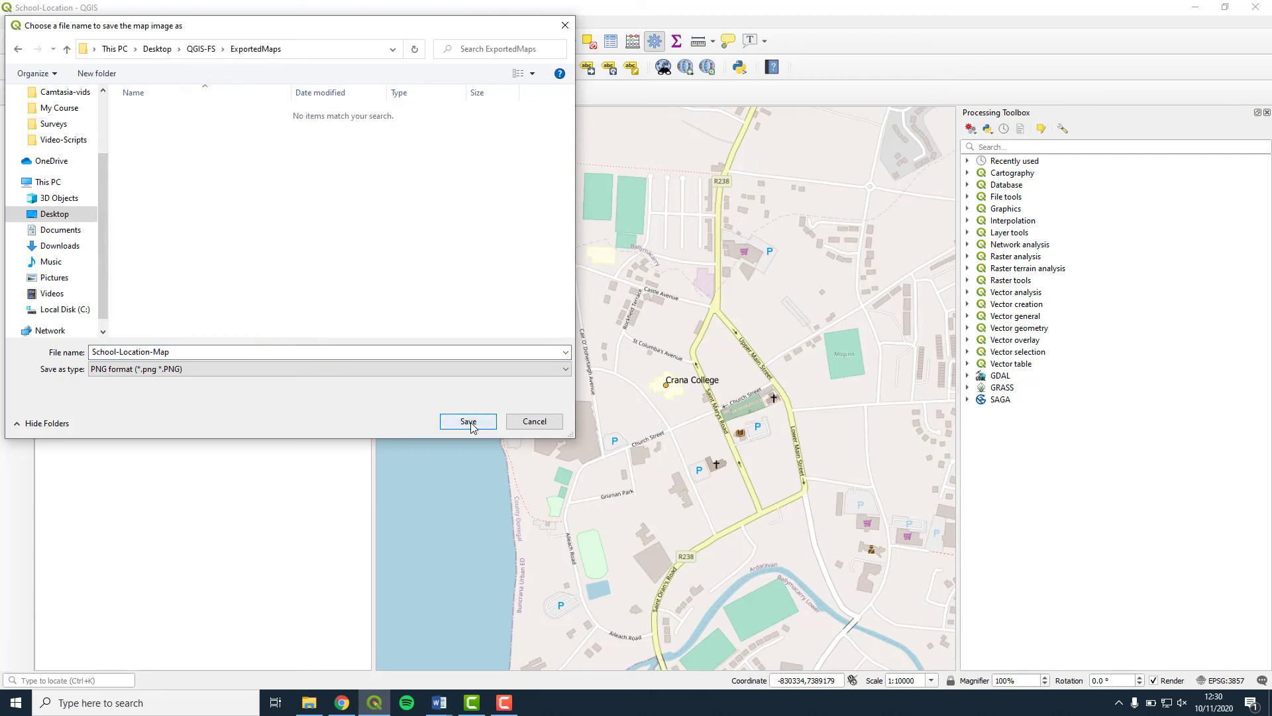
pyautogui.click(468, 422)
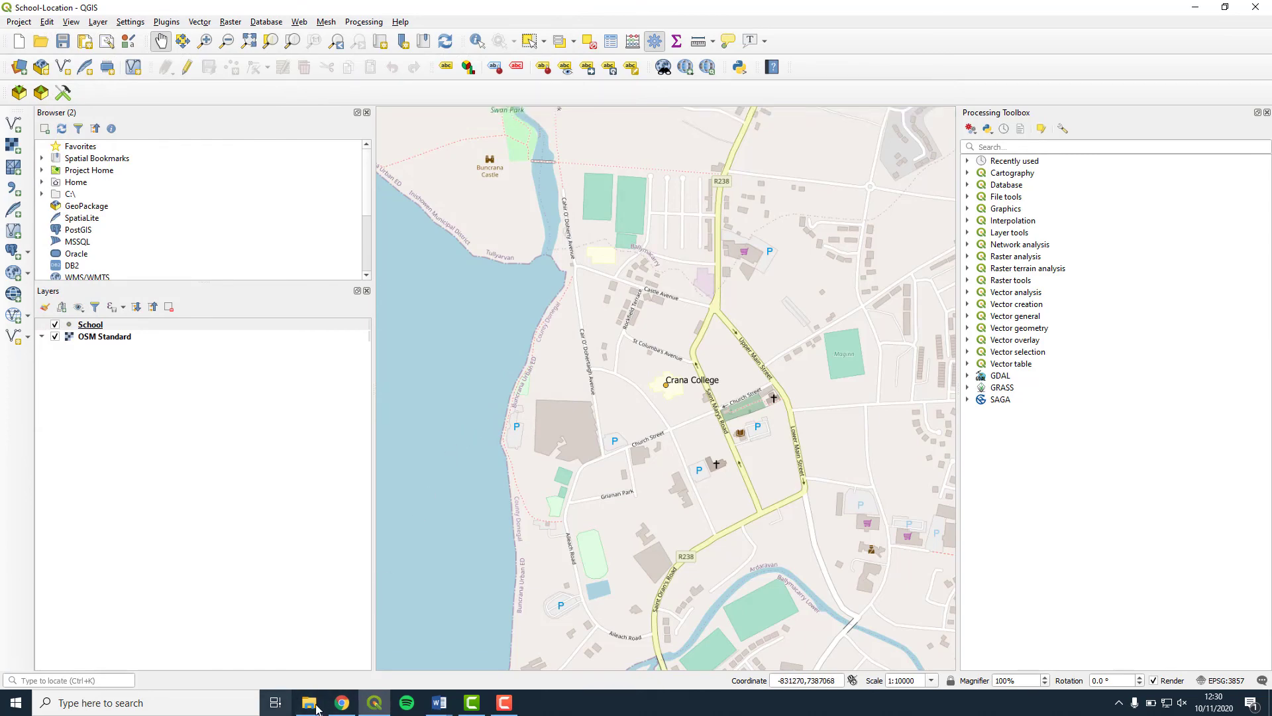
# Open School-Location-Map.png from the ExportedMaps folder in File Explorer.
pyautogui.click(308, 703)
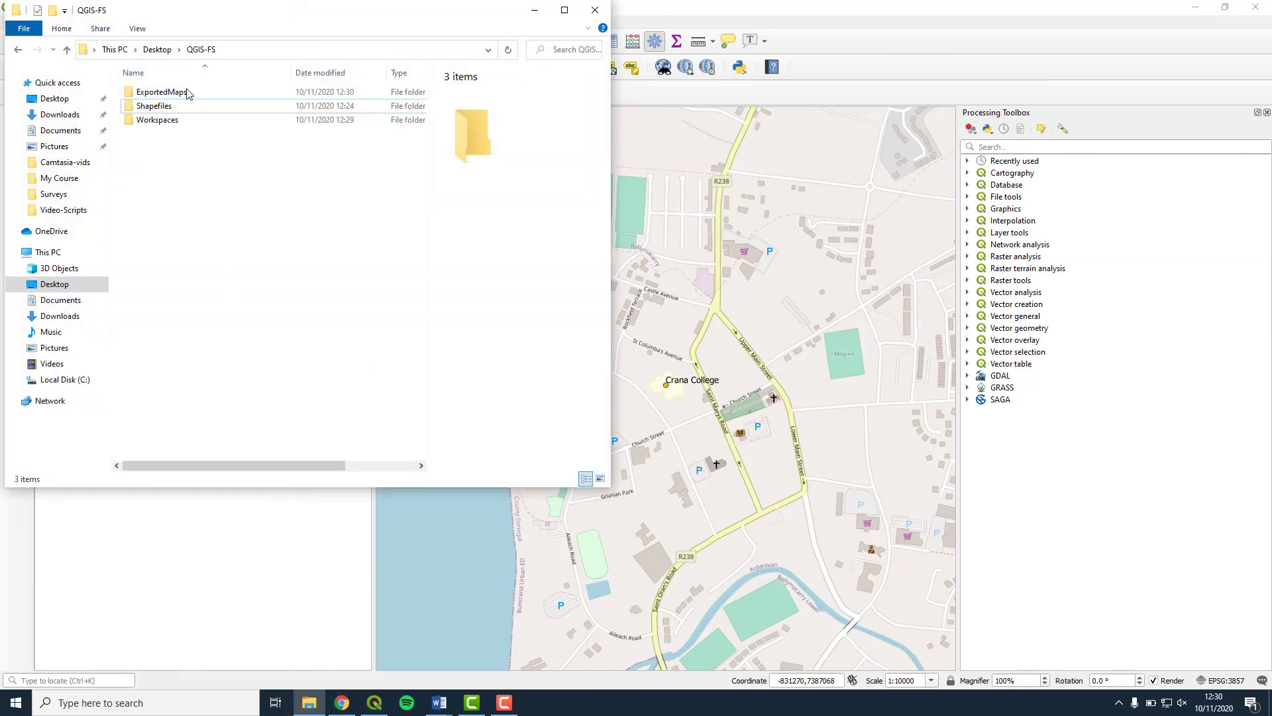
pyautogui.doubleClick(161, 91)
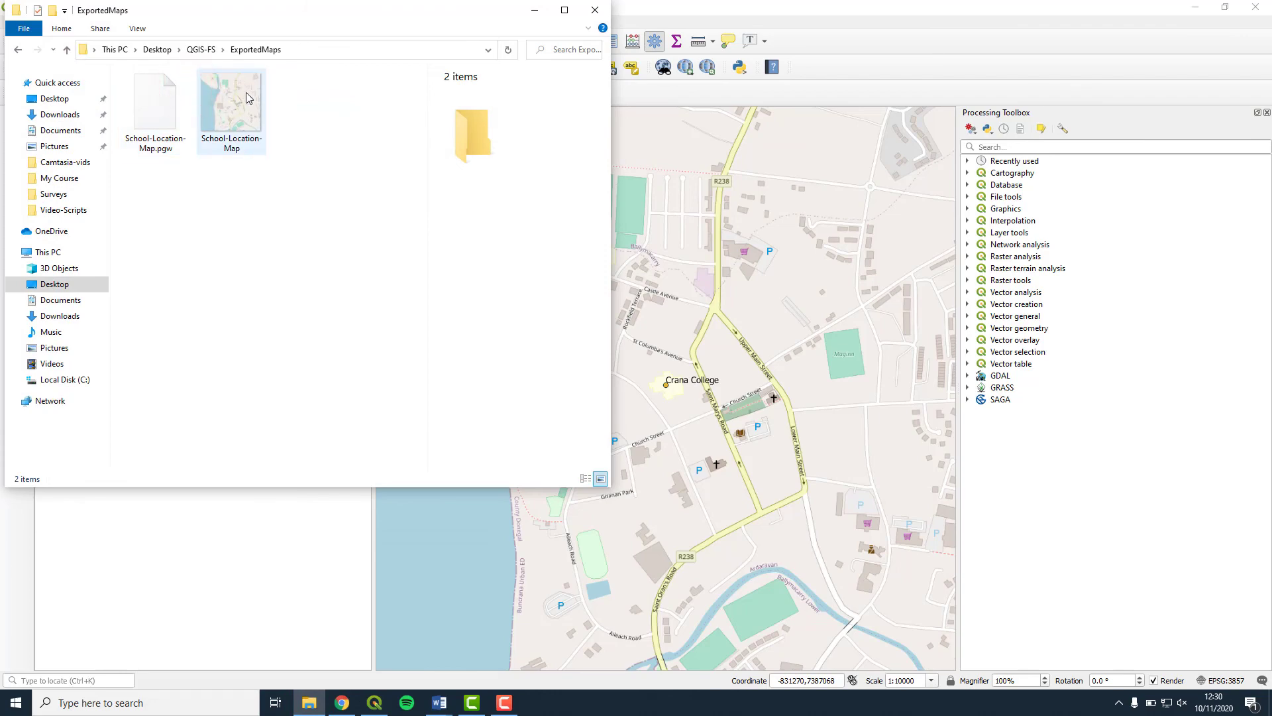
pyautogui.doubleClick(231, 99)
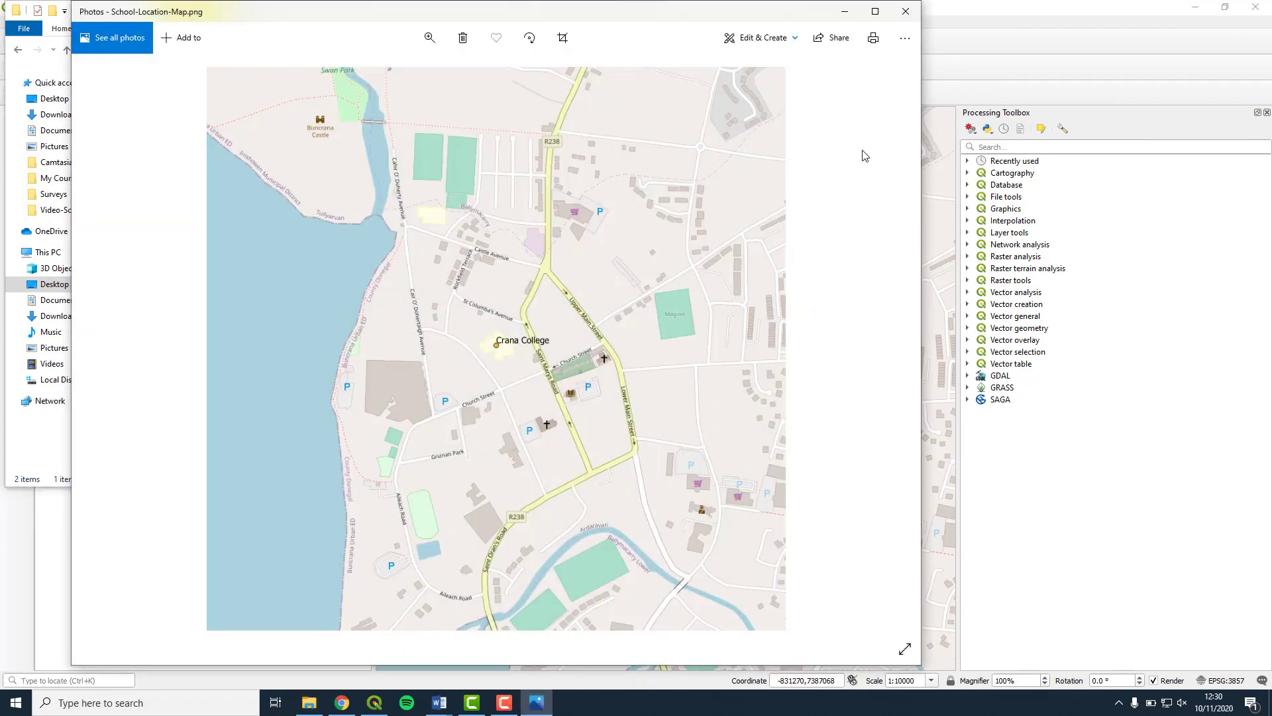